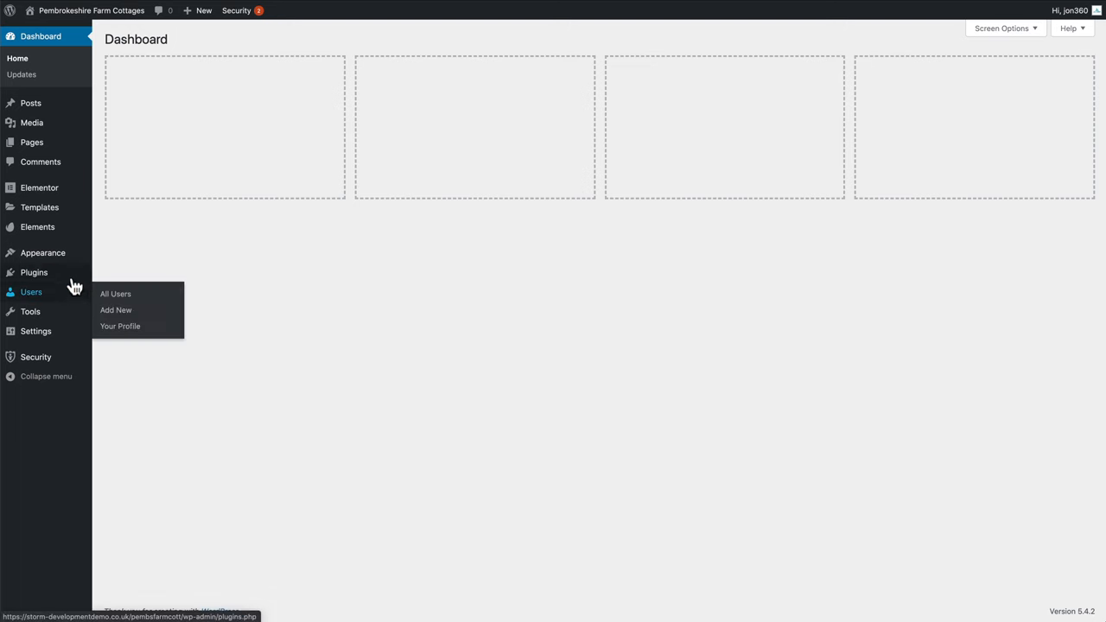
{"action": "mouse_move", "coordinate": [35, 273]}
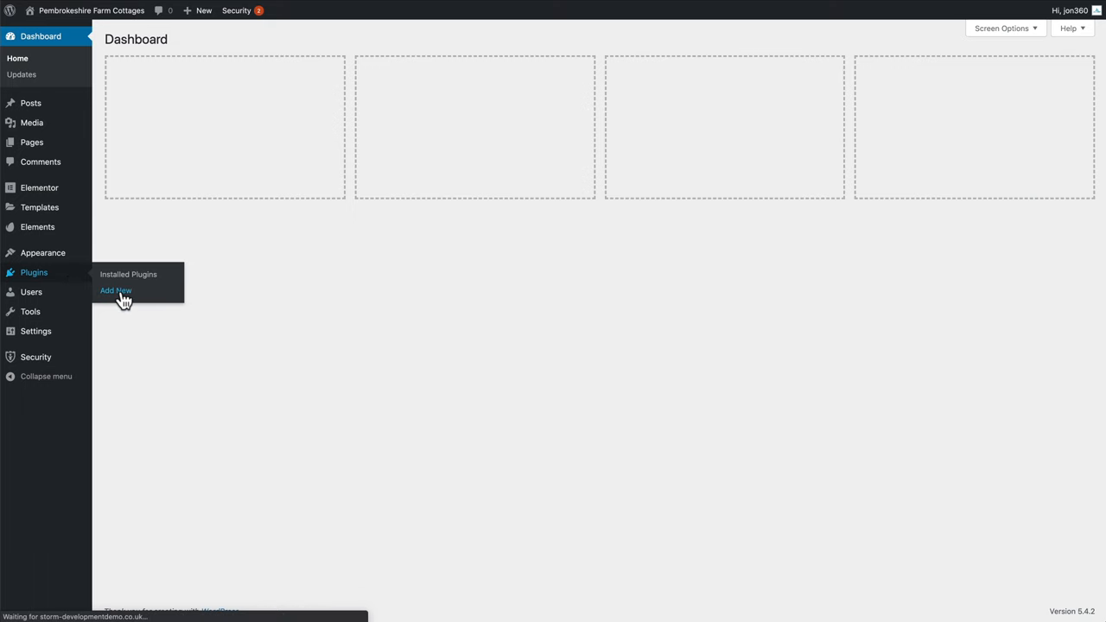
Step: Search the plugin directory for 'duplicator'
{"action": "left_click", "coordinate": [116, 290]}
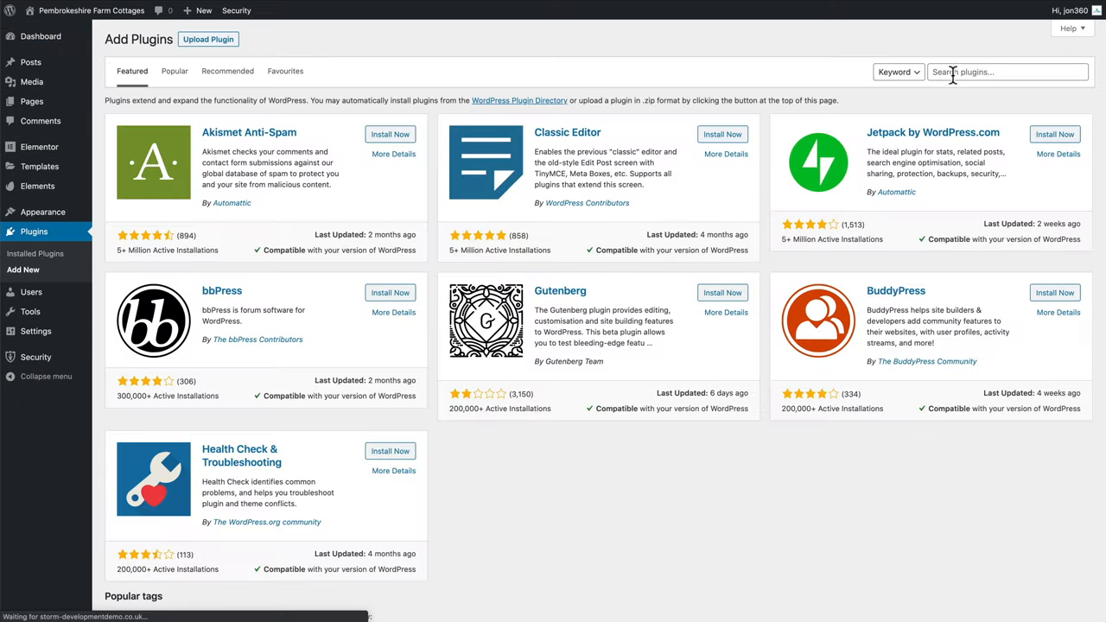
{"action": "type", "text": "di"}
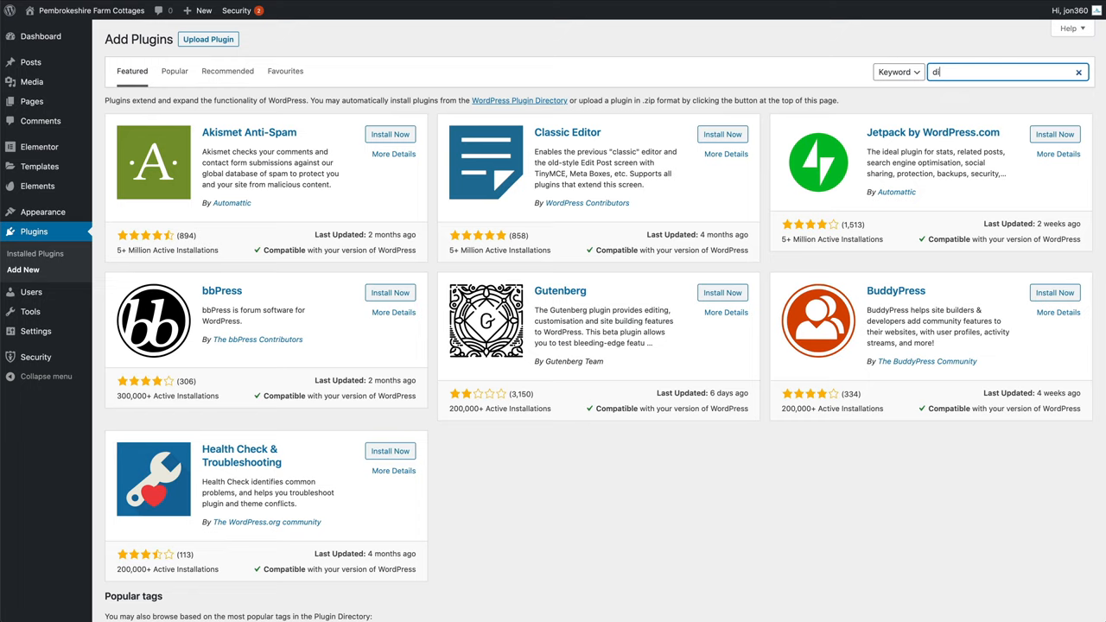
{"action": "type", "text": "upli"}
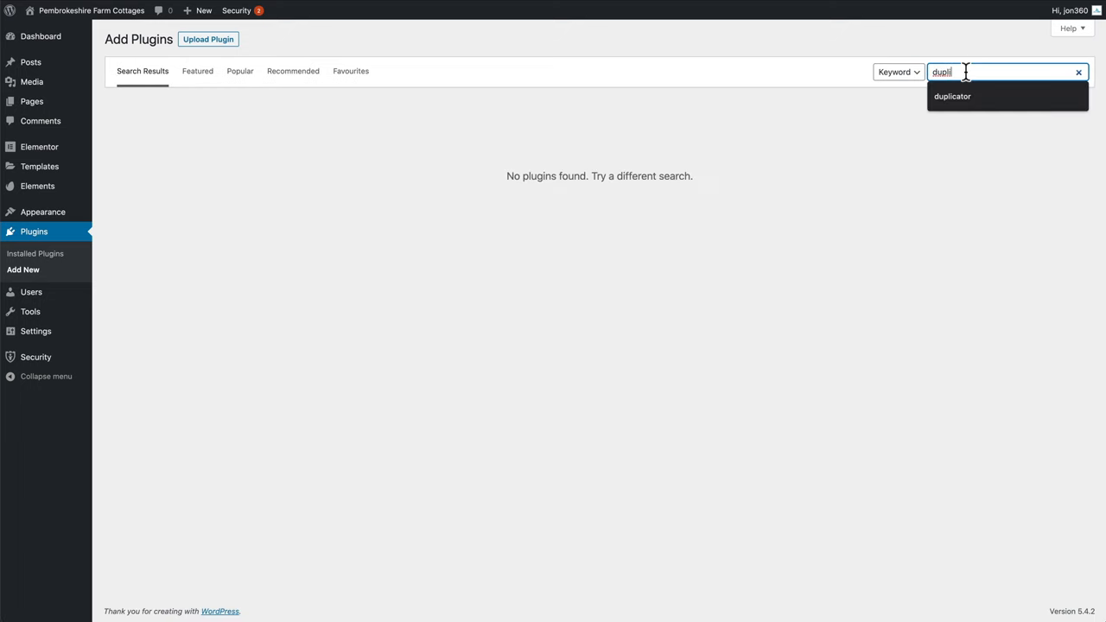
{"action": "left_click", "coordinate": [951, 96]}
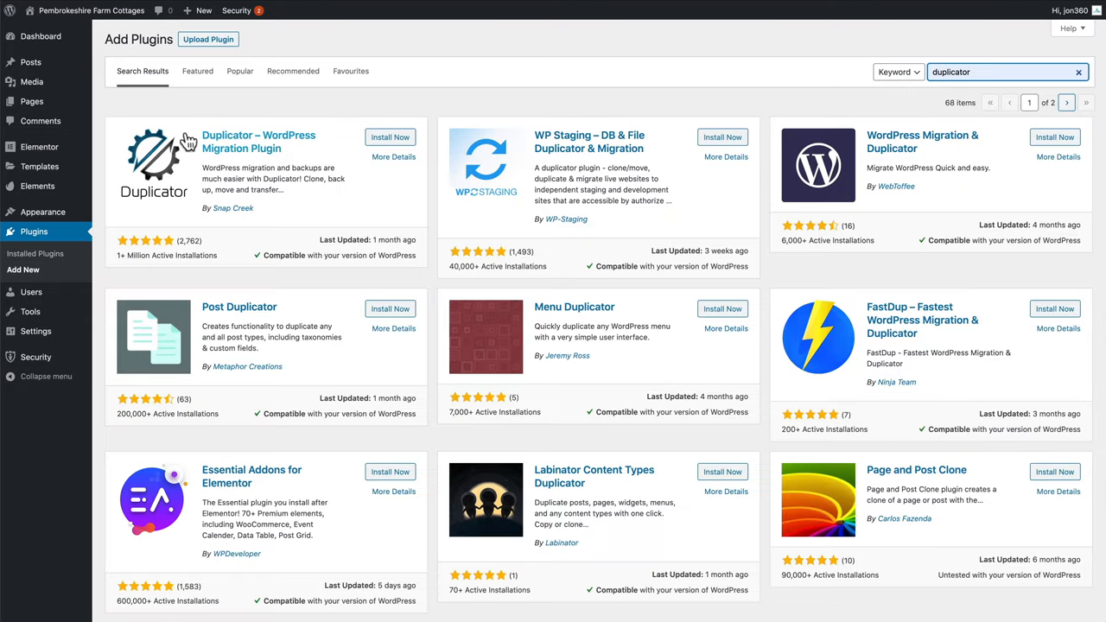
{"action": "mouse_move", "coordinate": [315, 159]}
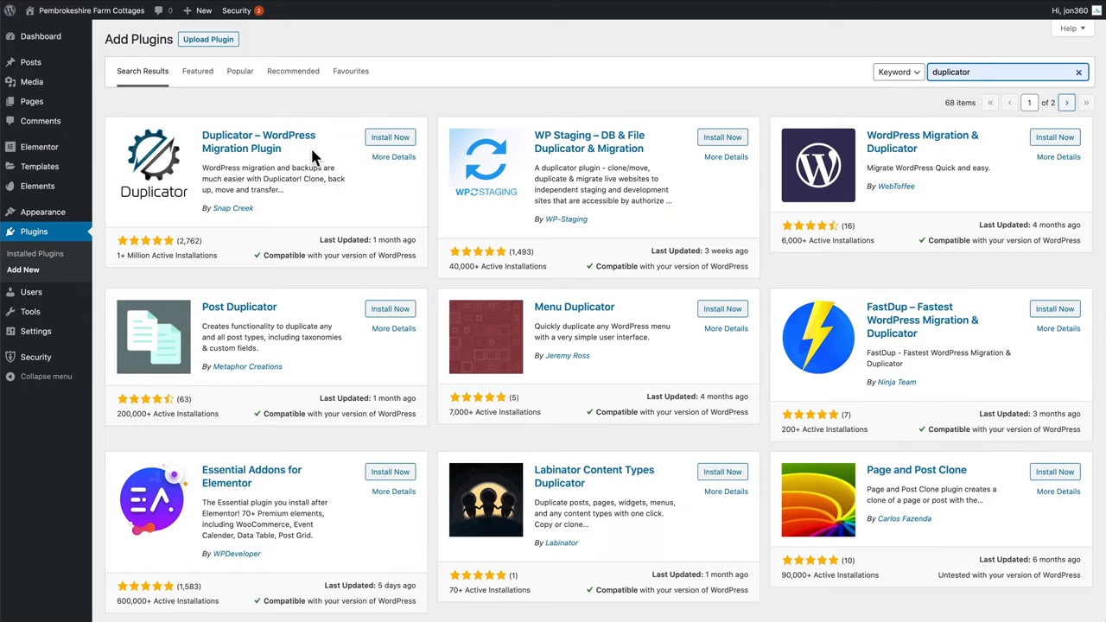
{"action": "mouse_move", "coordinate": [117, 273]}
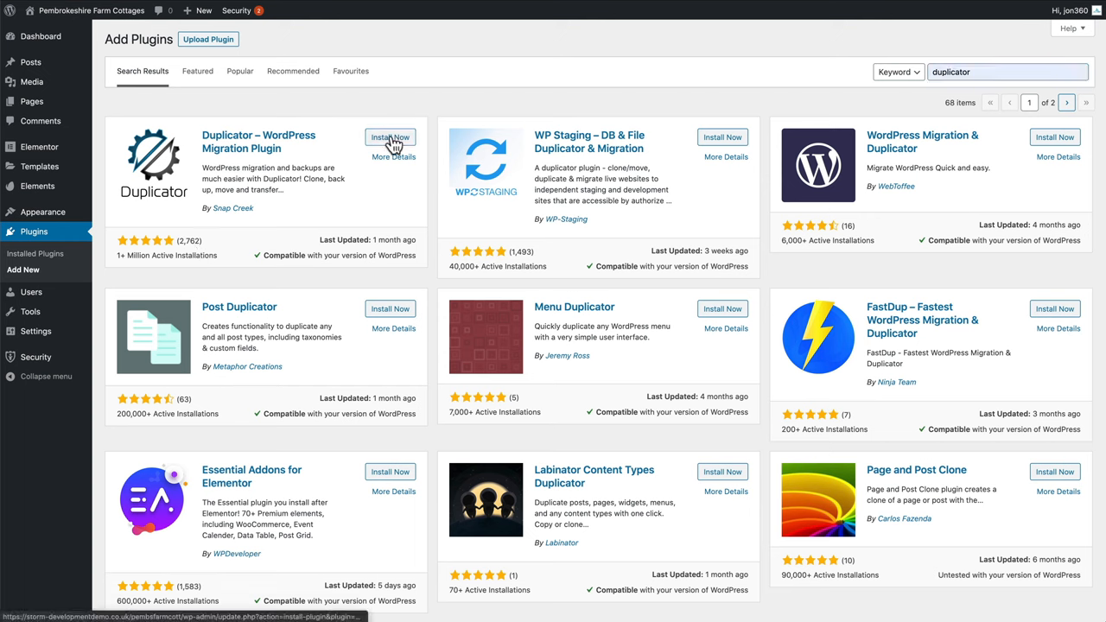
Step: Install and activate the Duplicator migration plugin
{"action": "left_click", "coordinate": [390, 137]}
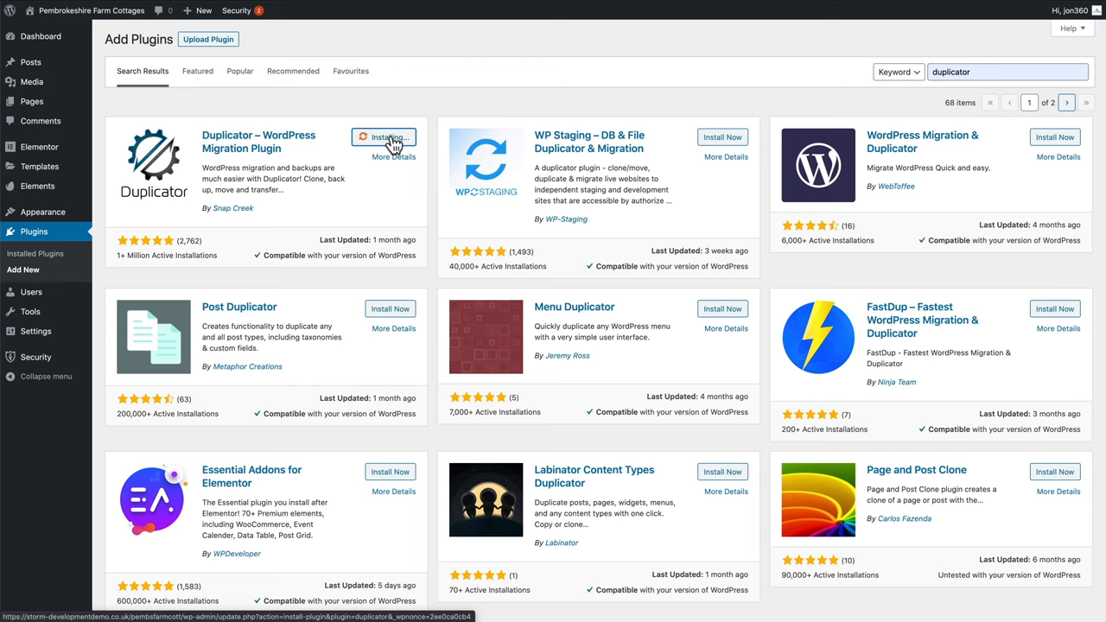
{"action": "left_click", "coordinate": [388, 139]}
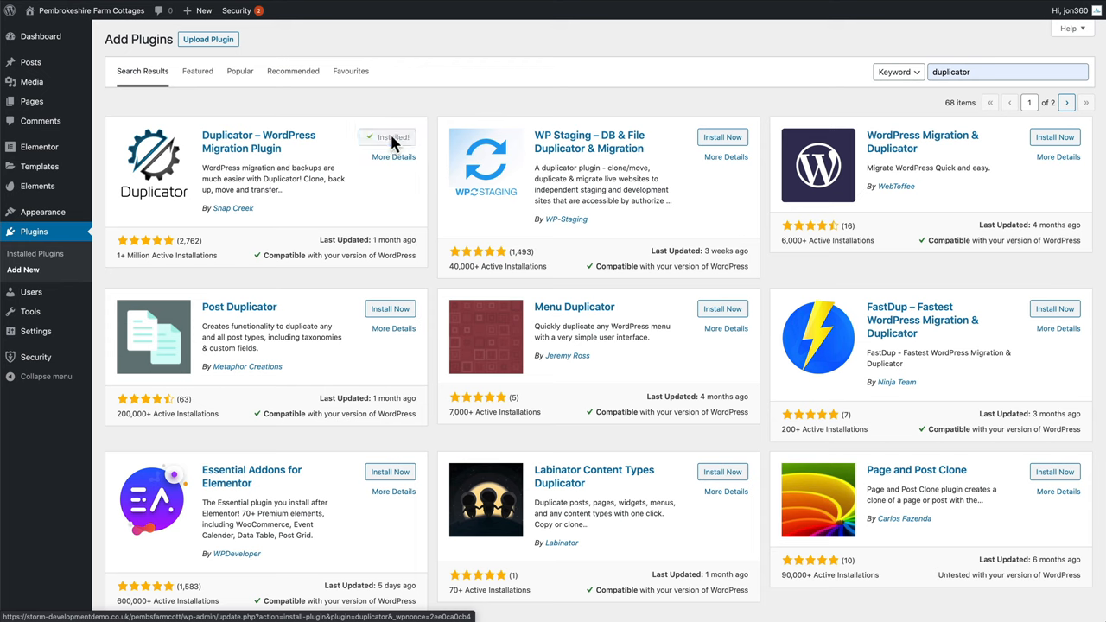
{"action": "left_click", "coordinate": [394, 138]}
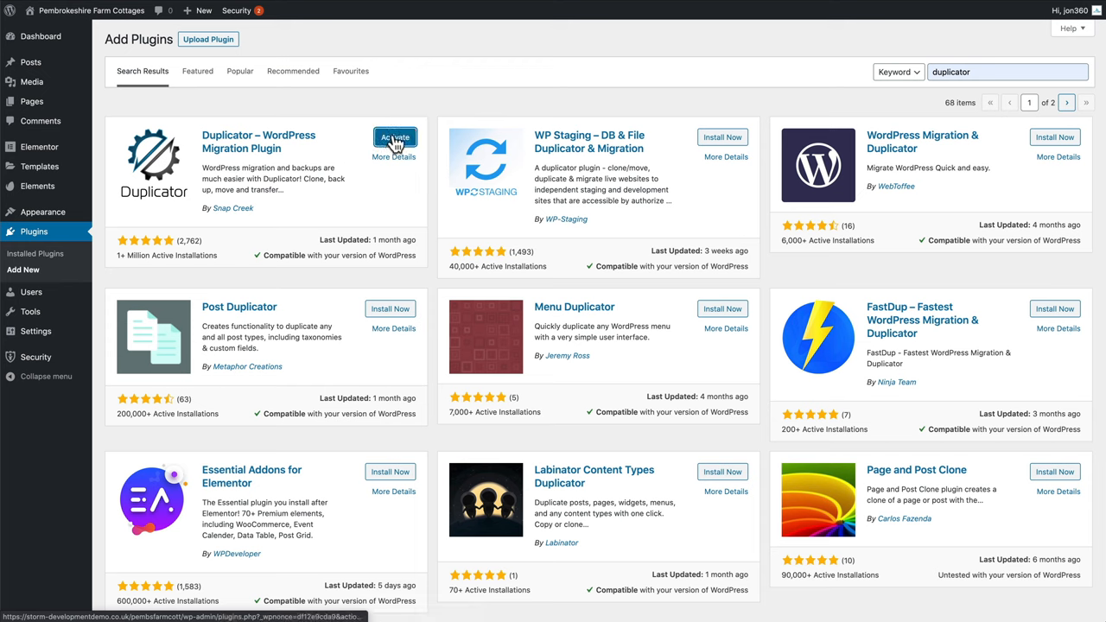
{"action": "left_click", "coordinate": [395, 138]}
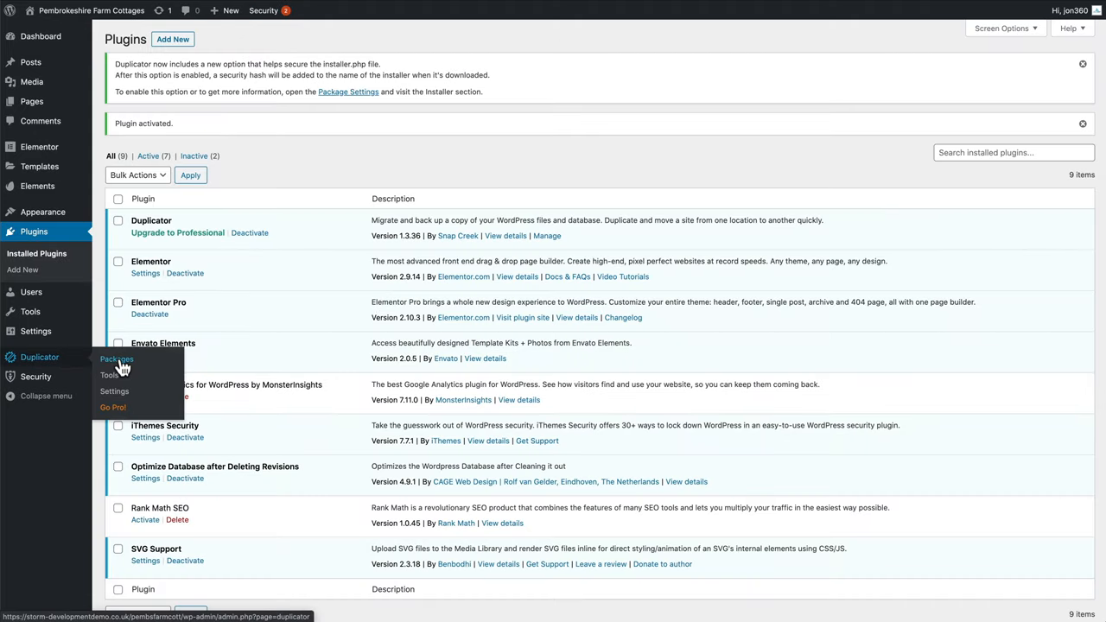
Step: Create a new Duplicator package and run its system scan
{"action": "left_click", "coordinate": [117, 358]}
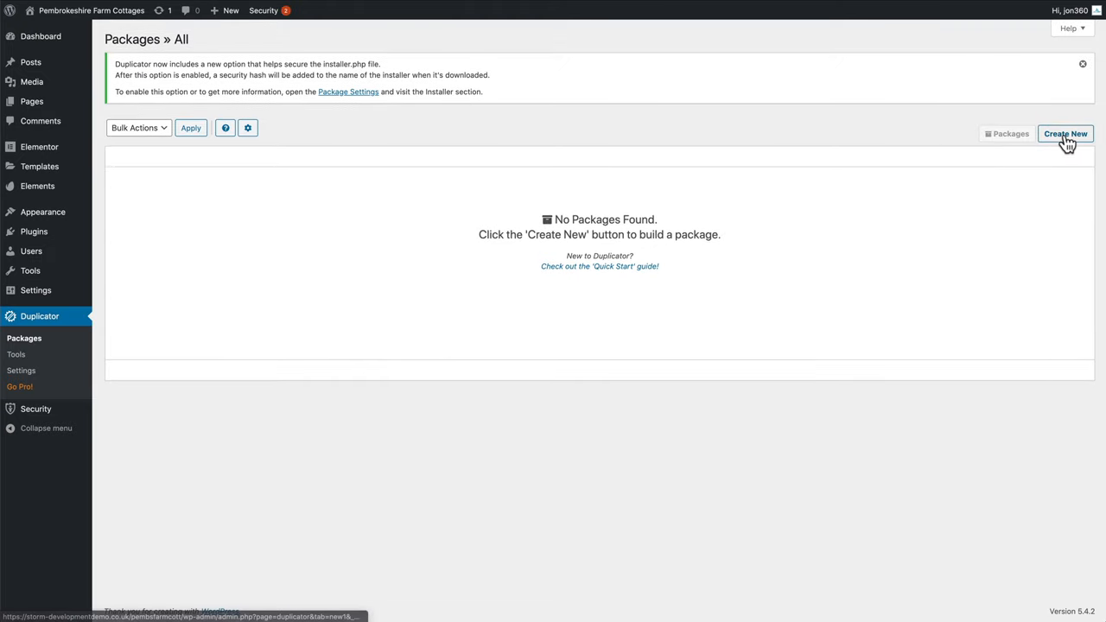
{"action": "left_click", "coordinate": [1065, 135]}
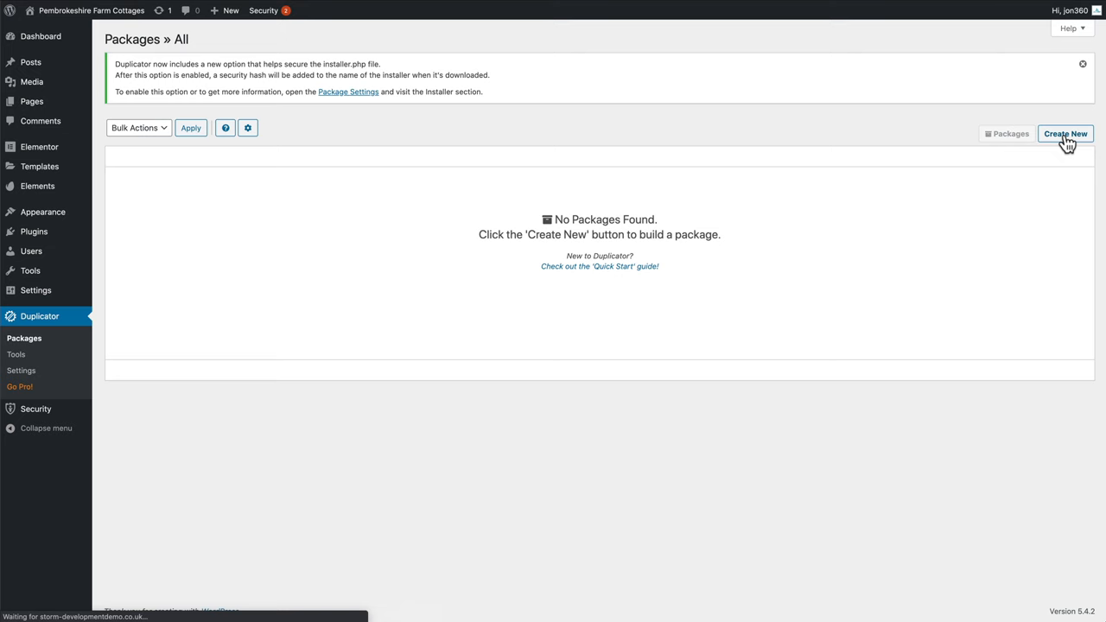
{"action": "left_click", "coordinate": [1065, 135]}
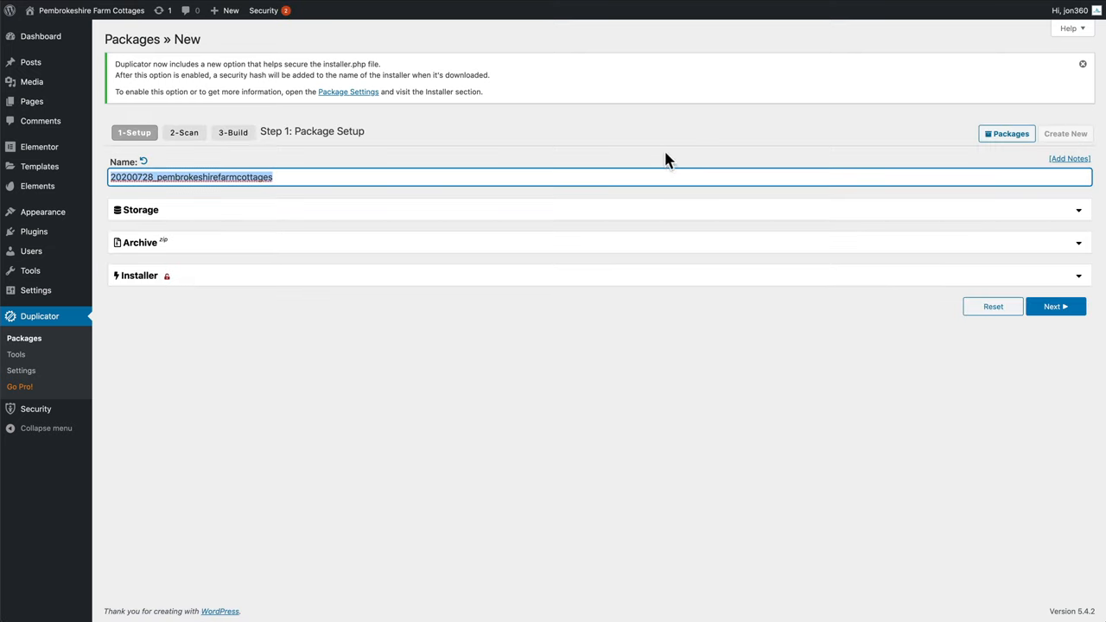
{"action": "mouse_move", "coordinate": [500, 167]}
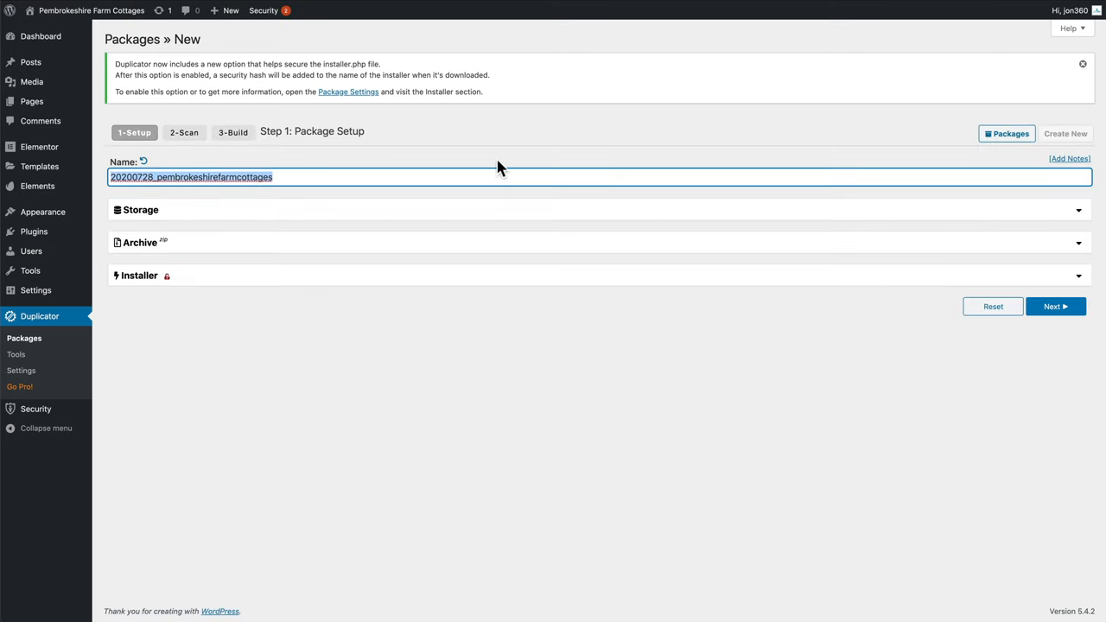
{"action": "left_click", "coordinate": [1055, 307]}
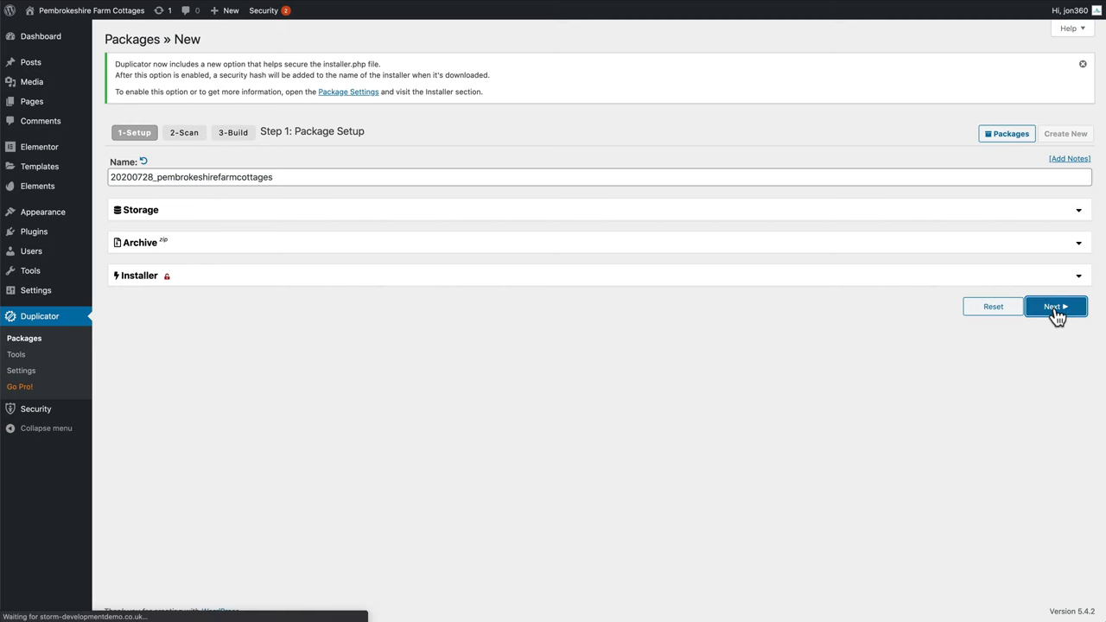
{"action": "left_click", "coordinate": [1055, 307]}
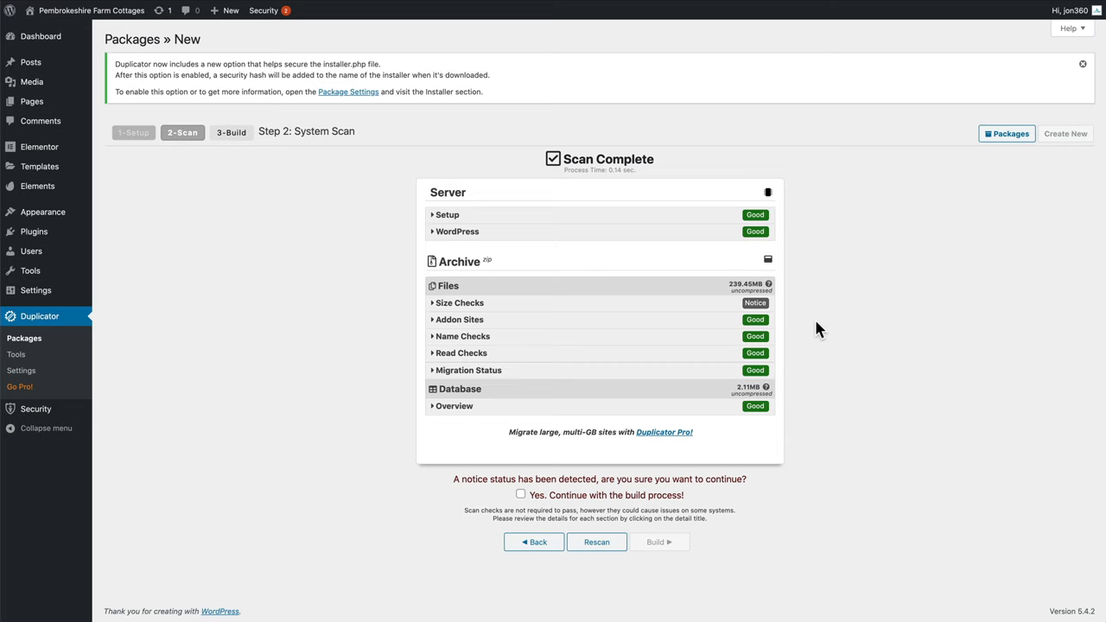
{"action": "mouse_move", "coordinate": [543, 482]}
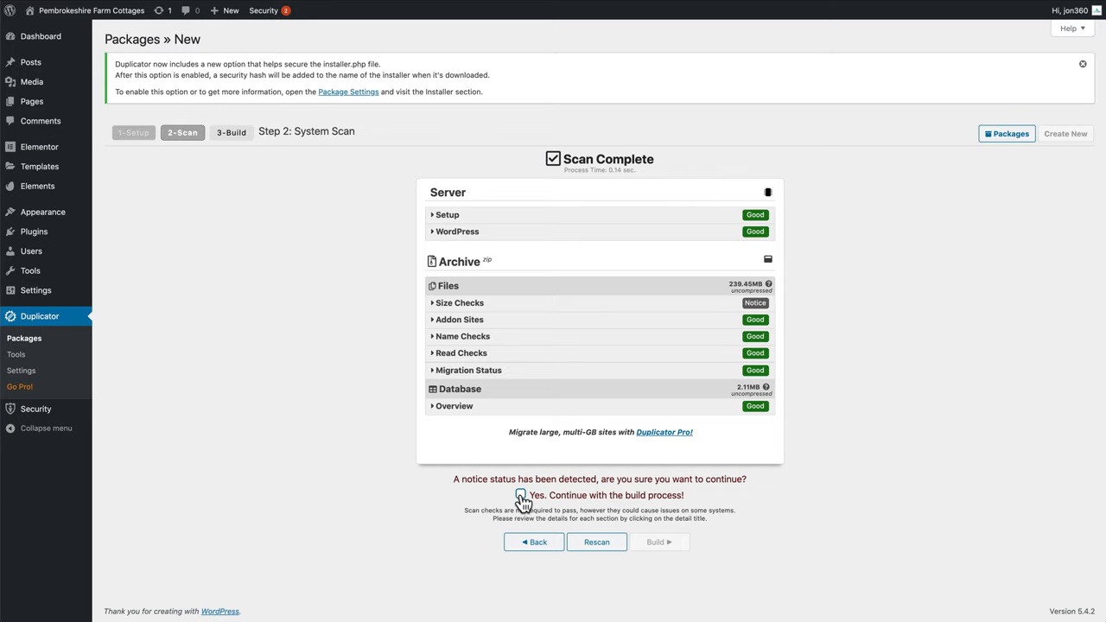
Step: Confirm continuing past the size notice and build the package
{"action": "left_click", "coordinate": [520, 495]}
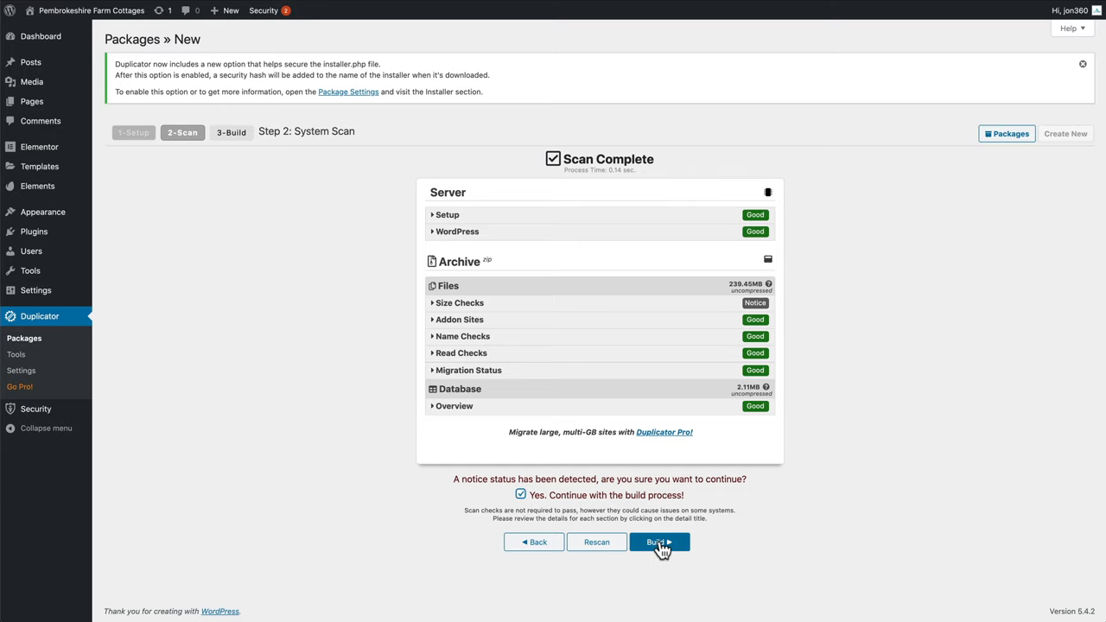
{"action": "left_click", "coordinate": [659, 543]}
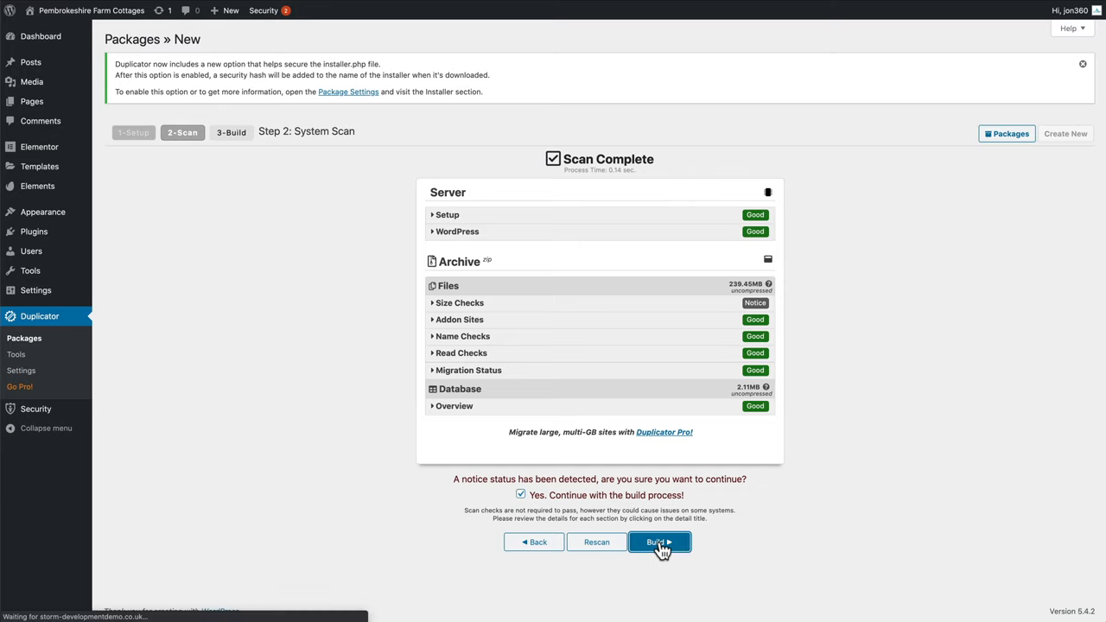
Step: Download the package's installer file and site archive
{"action": "left_click", "coordinate": [660, 542]}
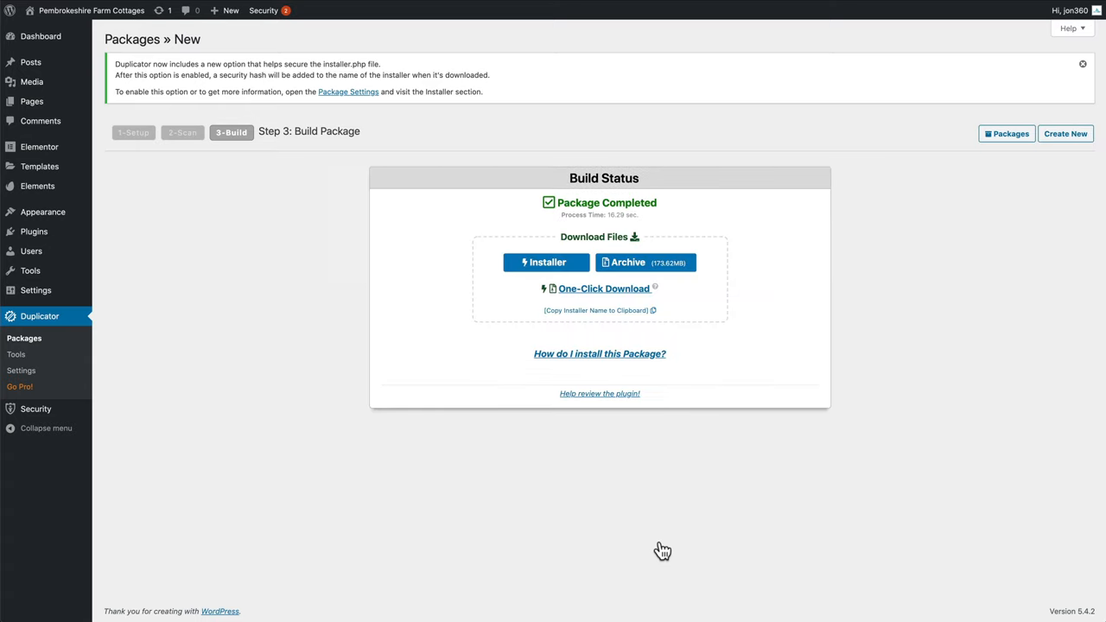
{"action": "mouse_move", "coordinate": [700, 422]}
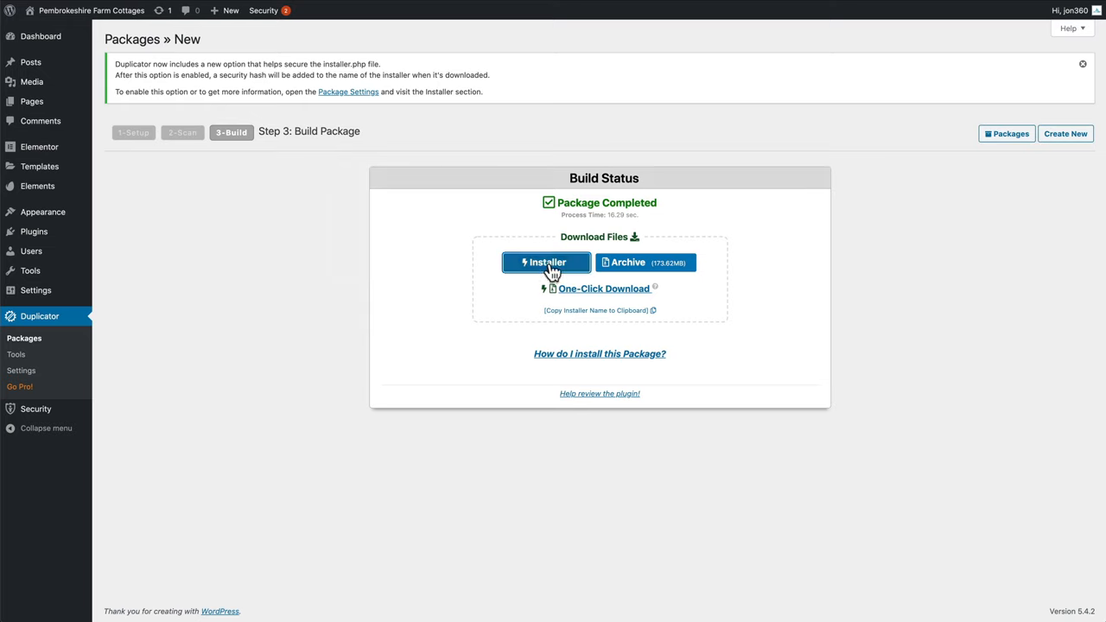
{"action": "left_click", "coordinate": [546, 263]}
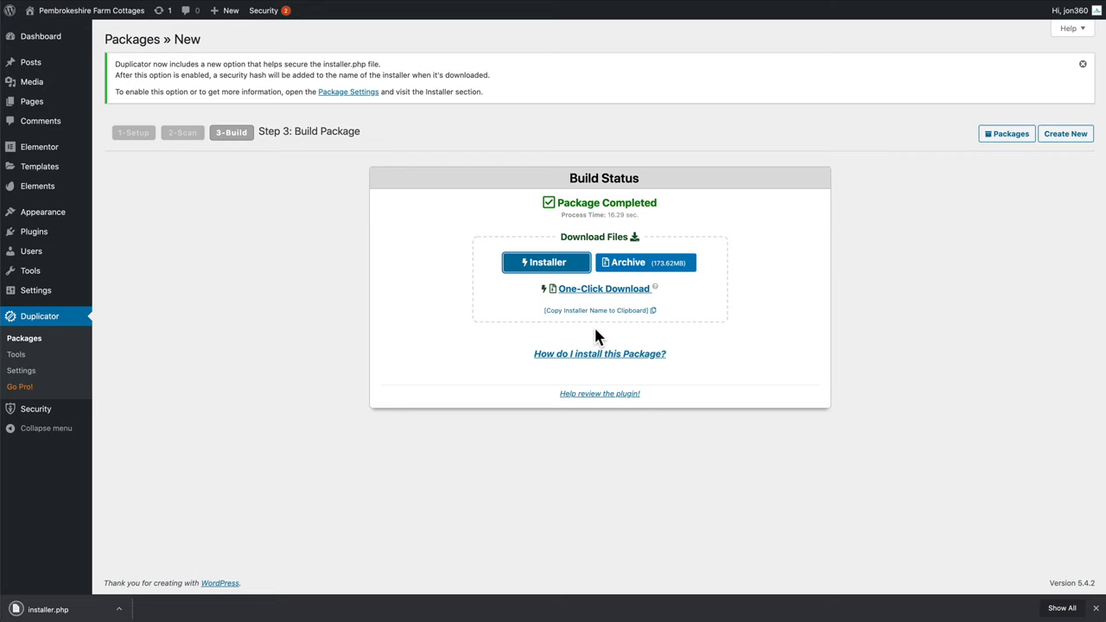
{"action": "mouse_move", "coordinate": [646, 262]}
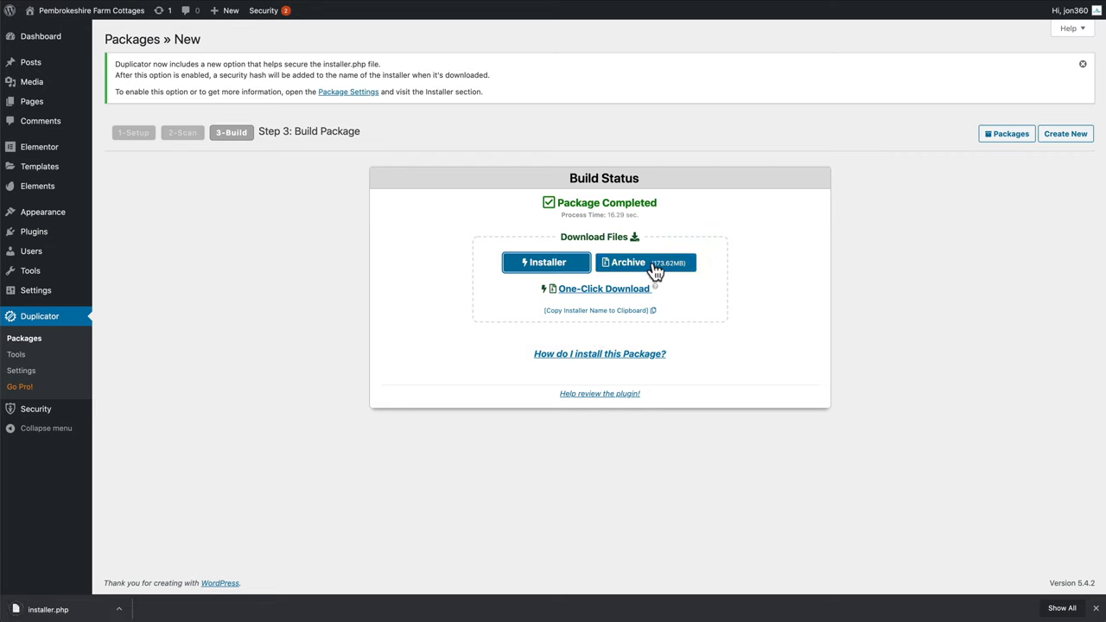
{"action": "left_click", "coordinate": [647, 262]}
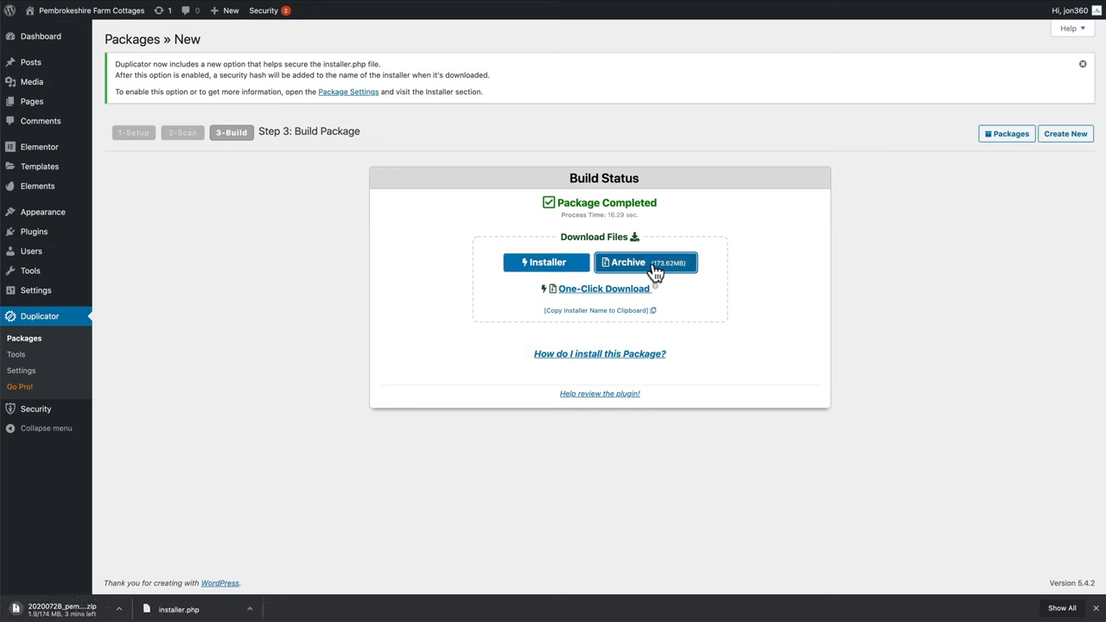
{"action": "left_click", "coordinate": [647, 263]}
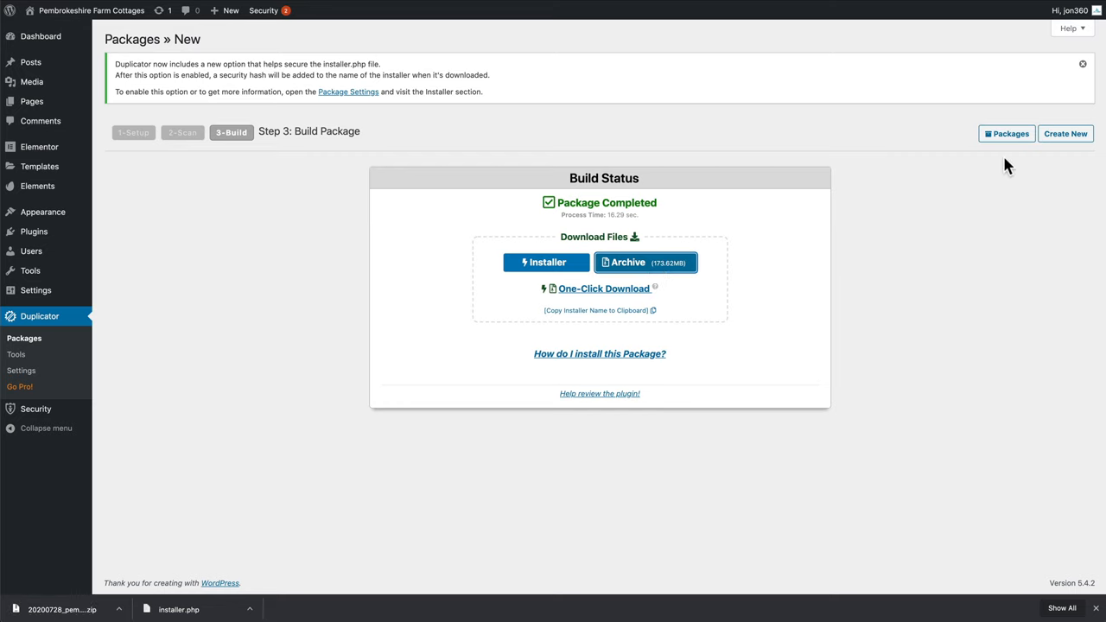
Step: Log out of the WordPress admin via the account menu
{"action": "left_click", "coordinate": [1071, 10]}
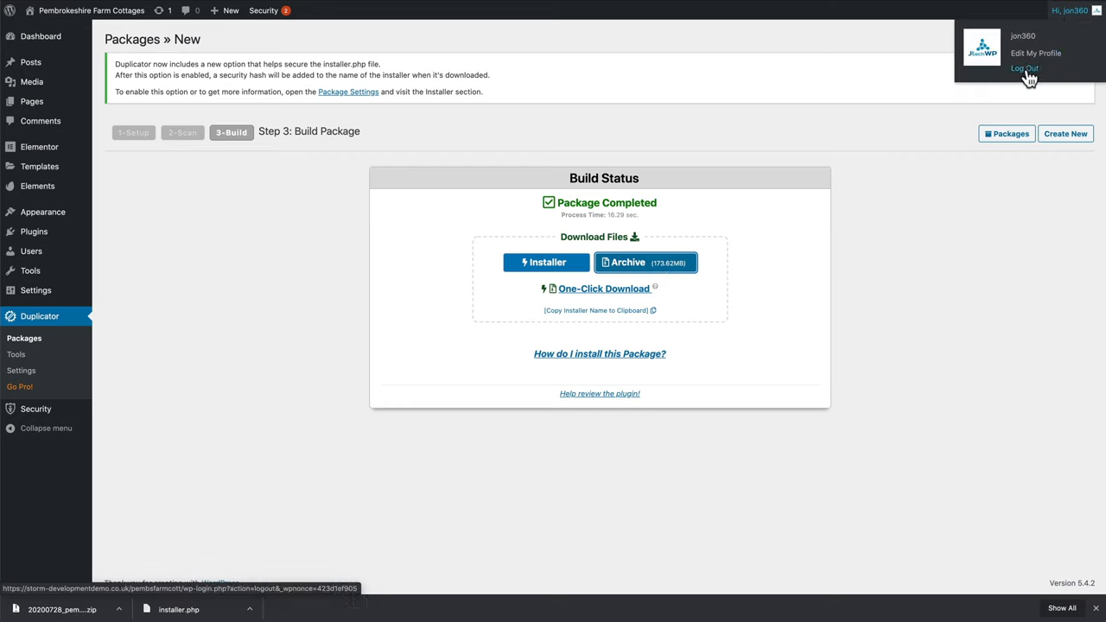
{"action": "left_click", "coordinate": [1023, 69]}
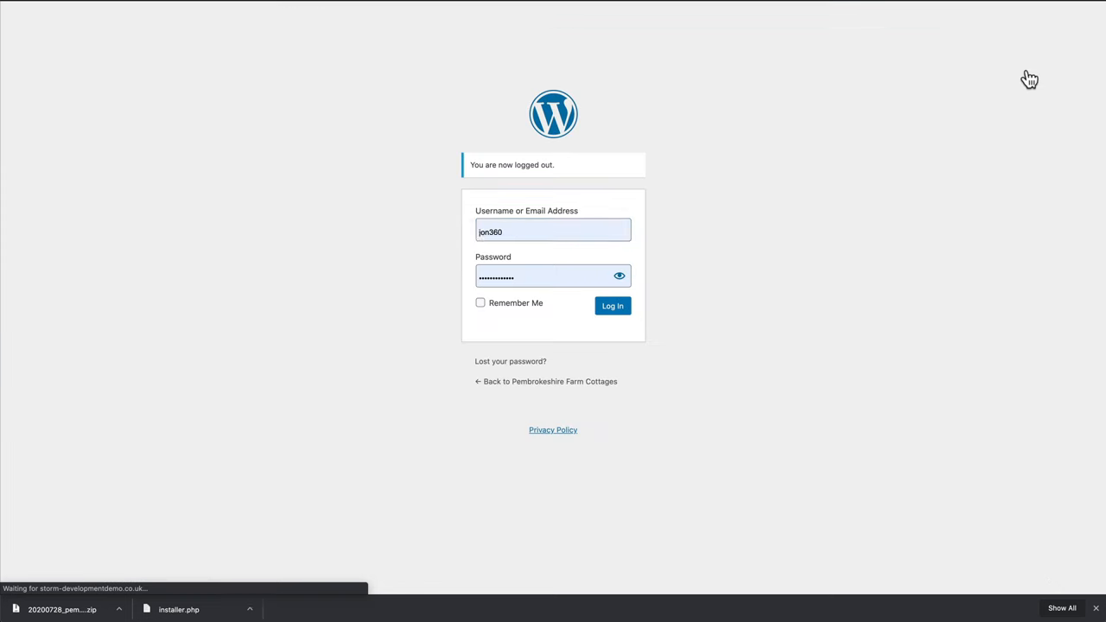
Step: Sign in to cPanel and open File Manager on the home directory
{"action": "left_click", "coordinate": [612, 305]}
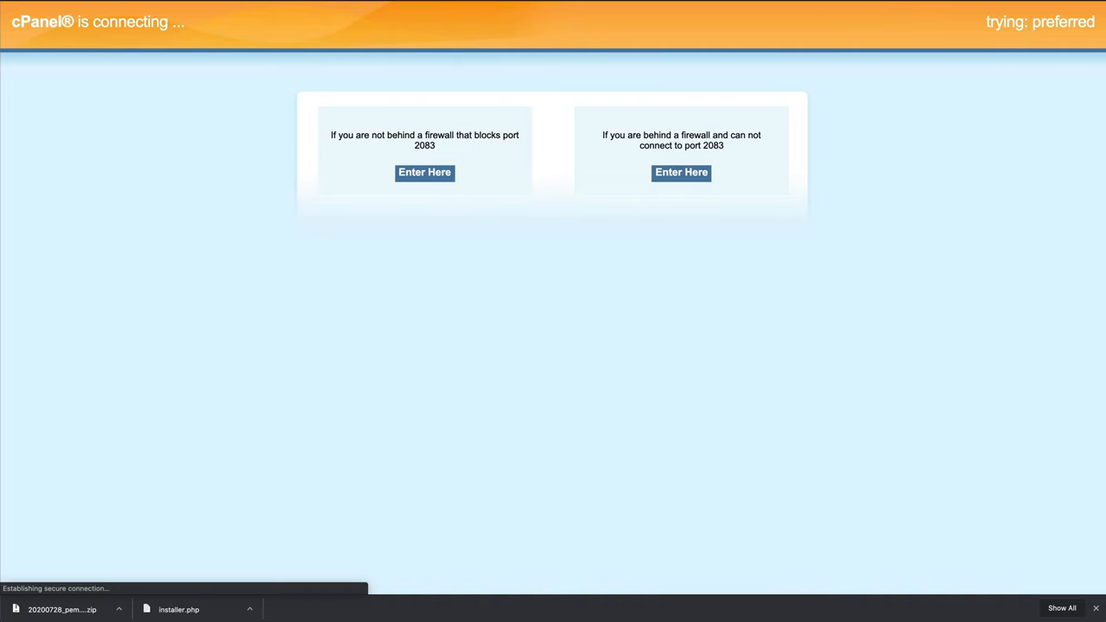
{"action": "left_click", "coordinate": [425, 173]}
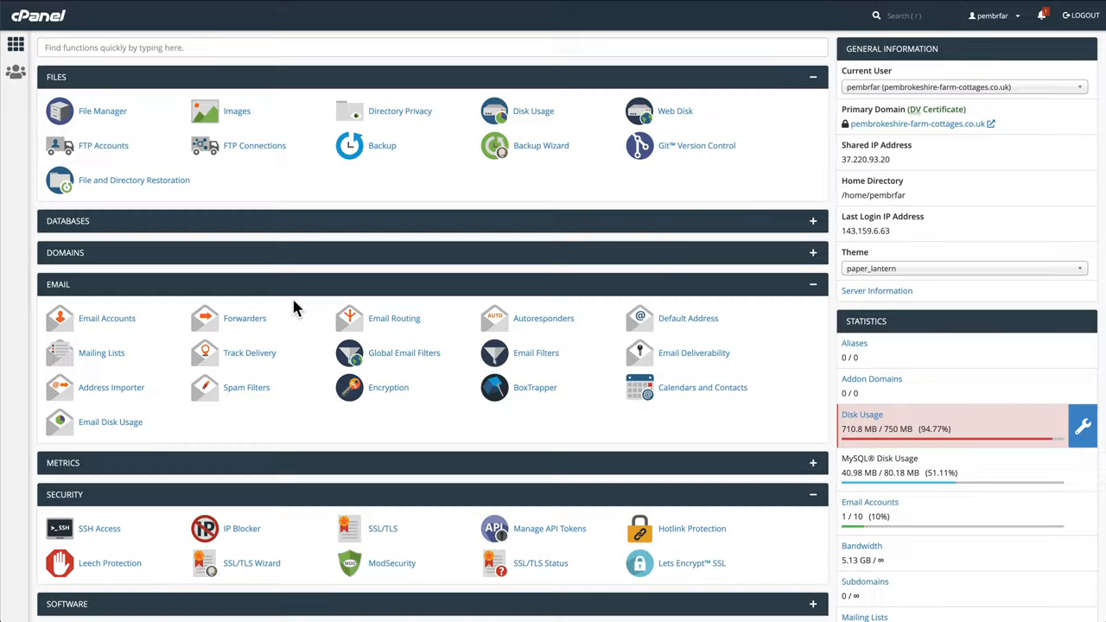
{"action": "mouse_move", "coordinate": [109, 120]}
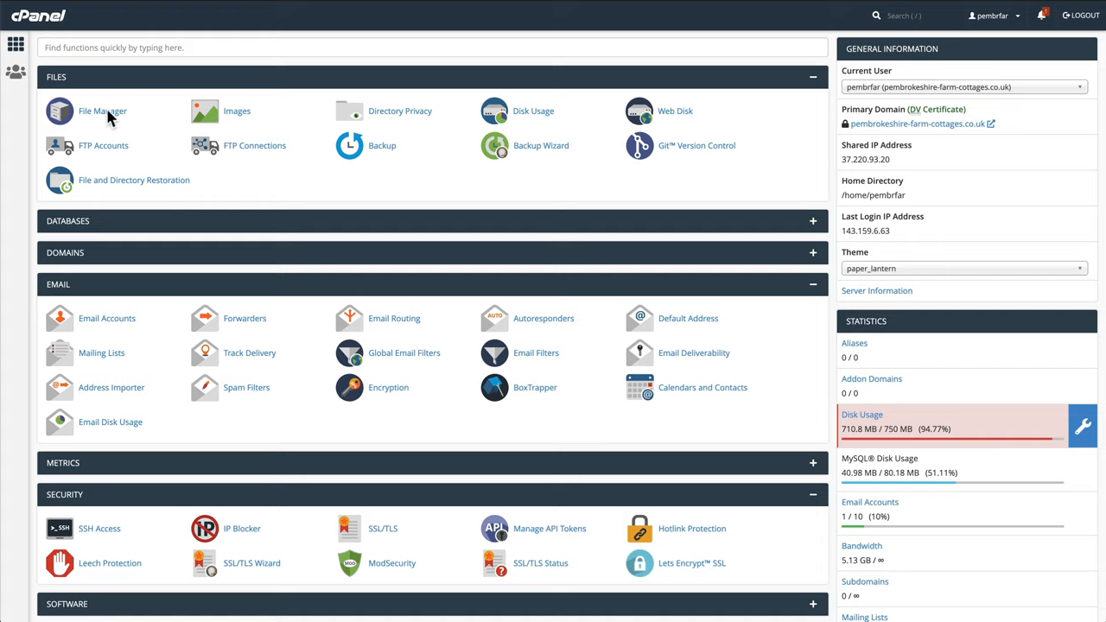
{"action": "left_click", "coordinate": [102, 111]}
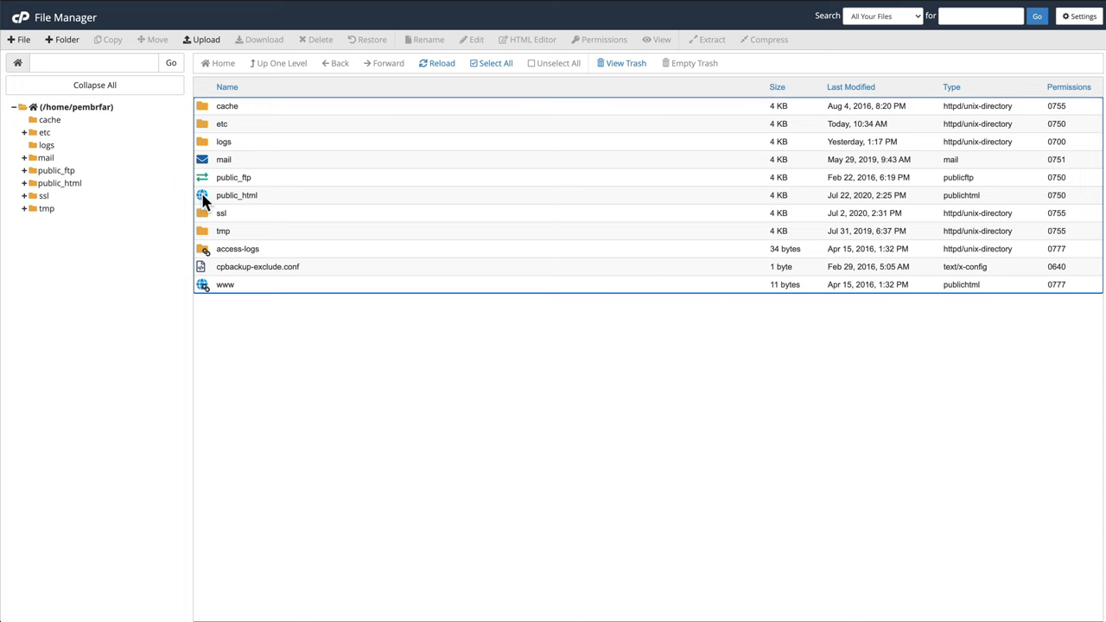
Step: Permanently delete the old WordPress files in public_html, skipping the trash
{"action": "double_click", "coordinate": [236, 194]}
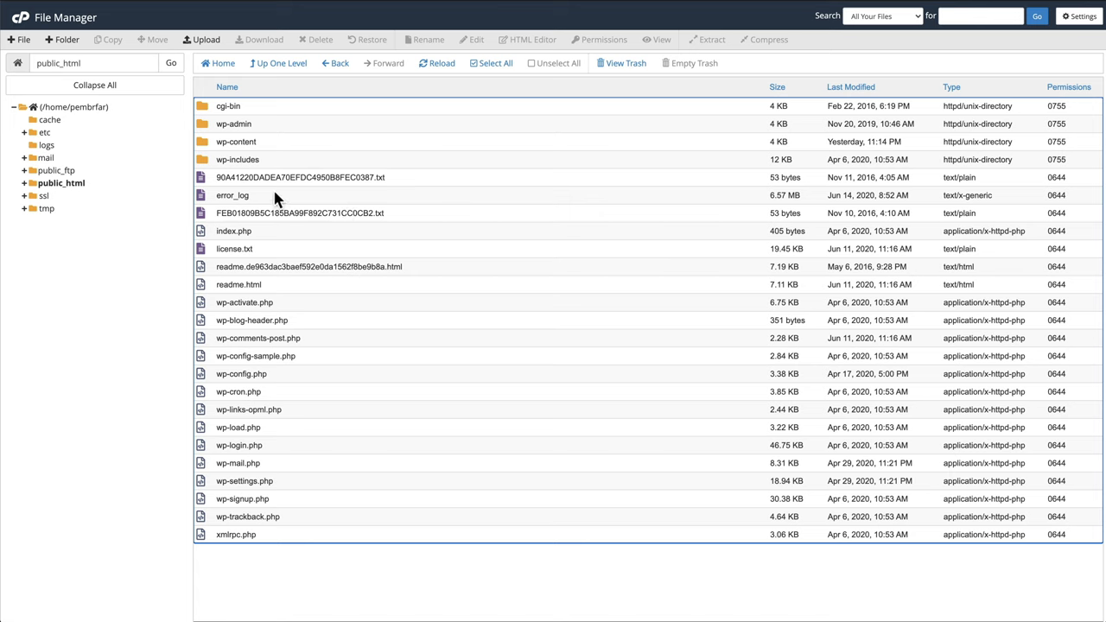
{"action": "mouse_move", "coordinate": [204, 135]}
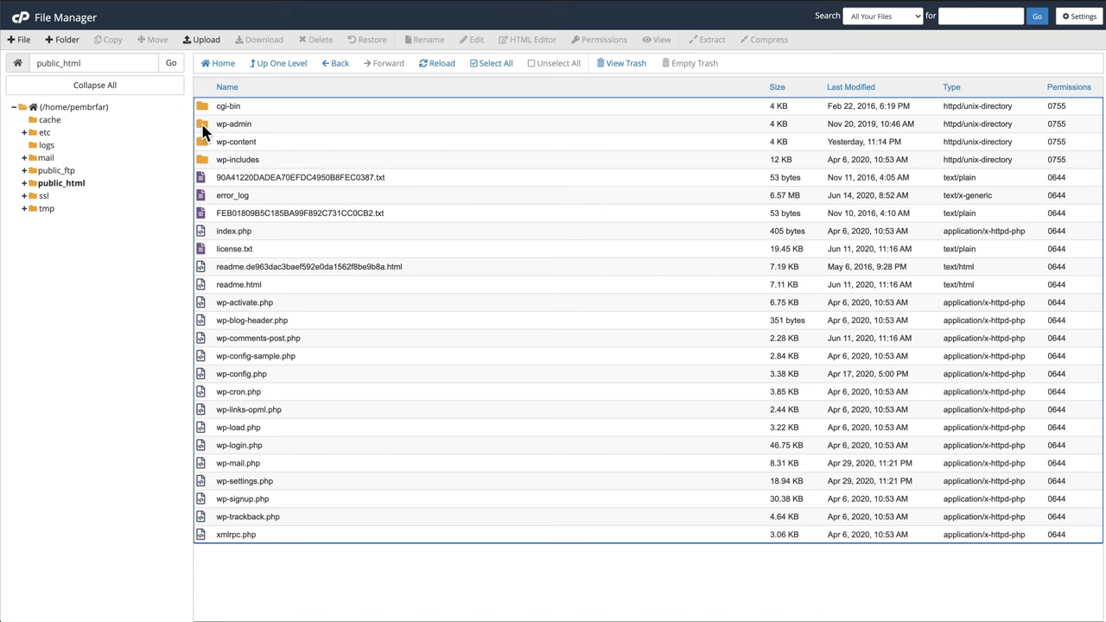
{"action": "left_click", "coordinate": [233, 124]}
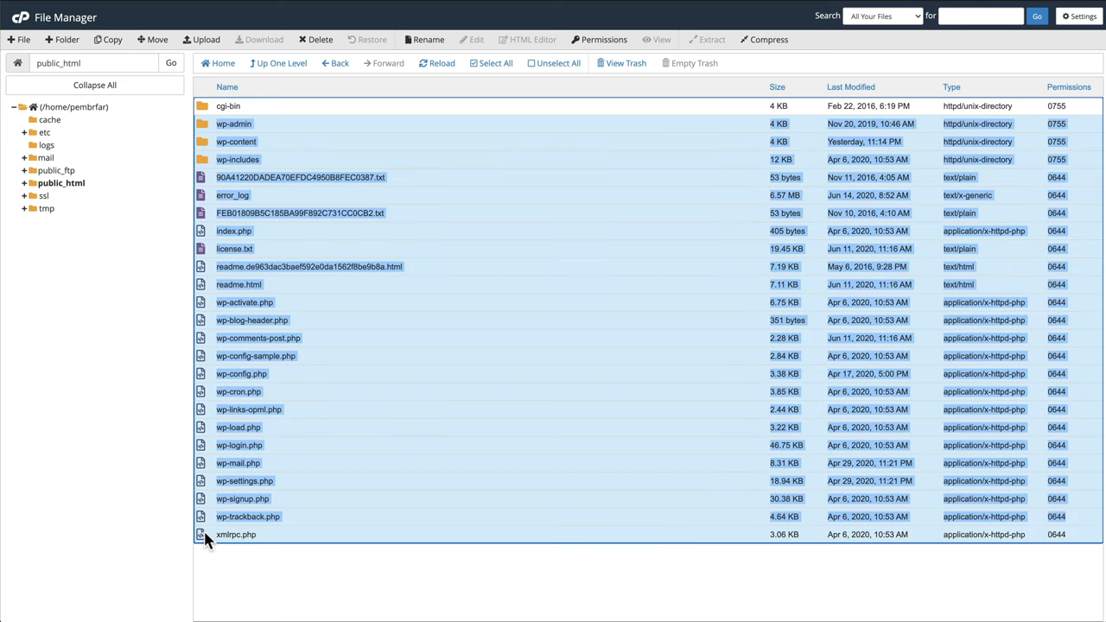
{"action": "mouse_move", "coordinate": [246, 121]}
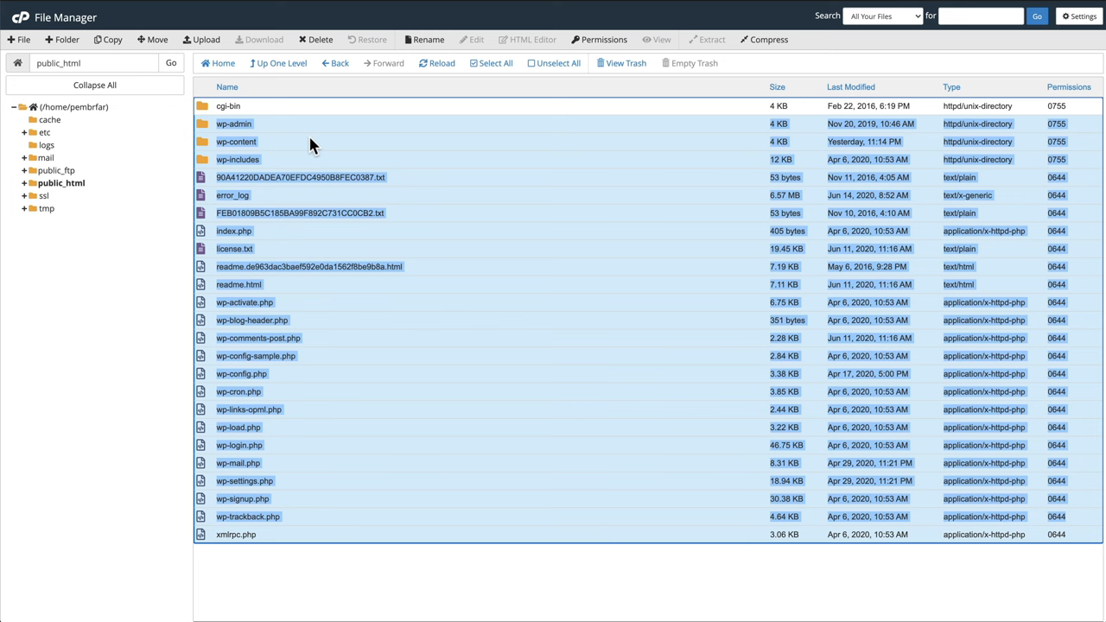
{"action": "mouse_move", "coordinate": [320, 40]}
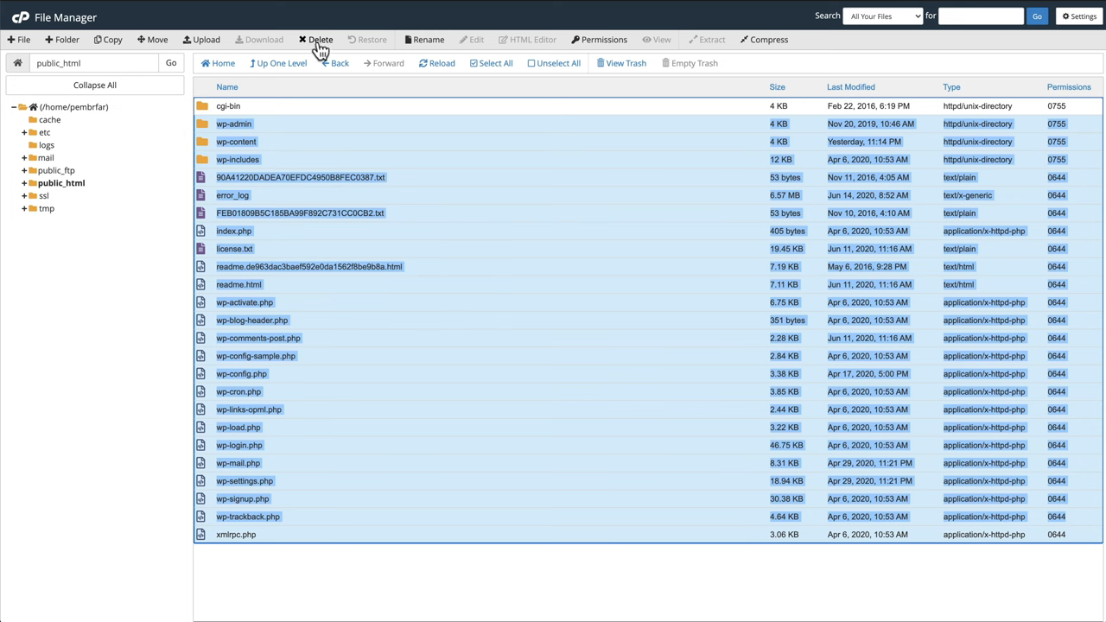
{"action": "left_click", "coordinate": [319, 40]}
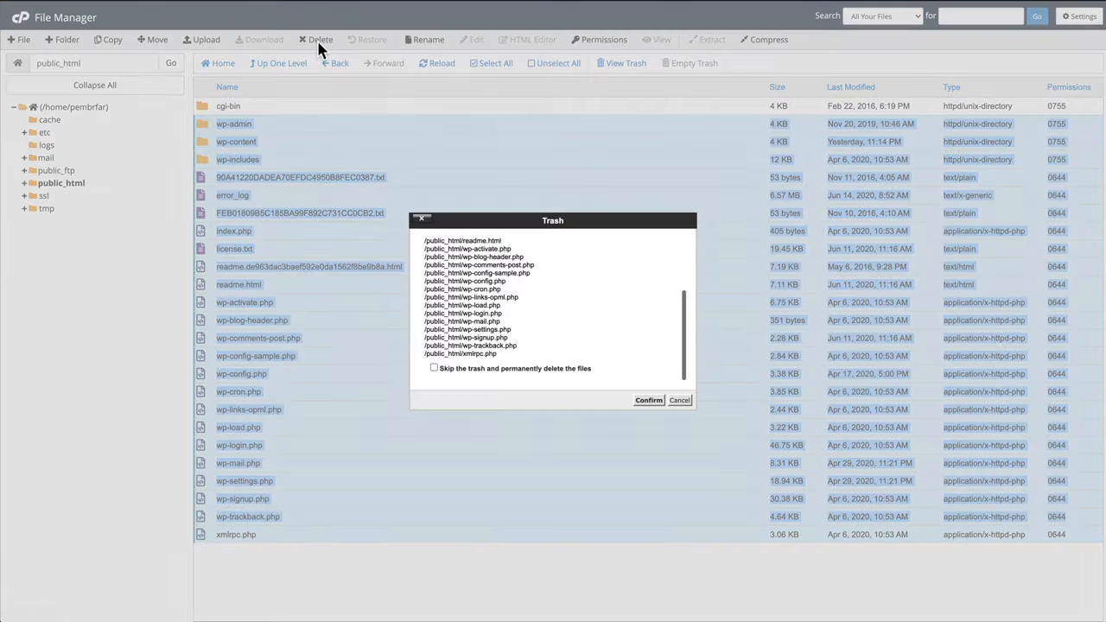
{"action": "left_click", "coordinate": [436, 369]}
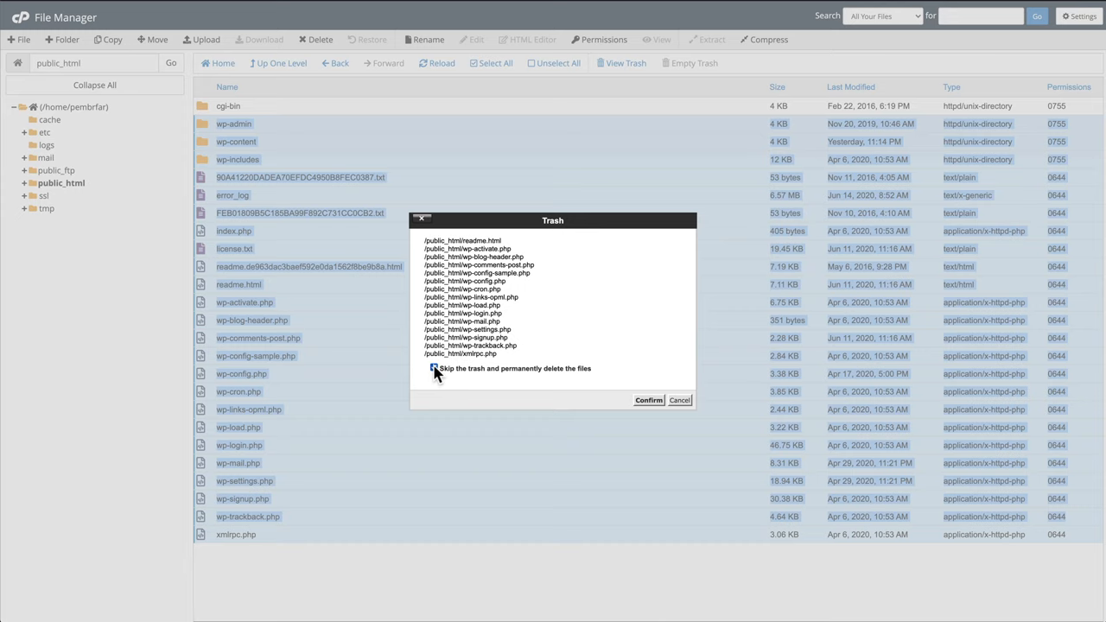
{"action": "left_click", "coordinate": [434, 368]}
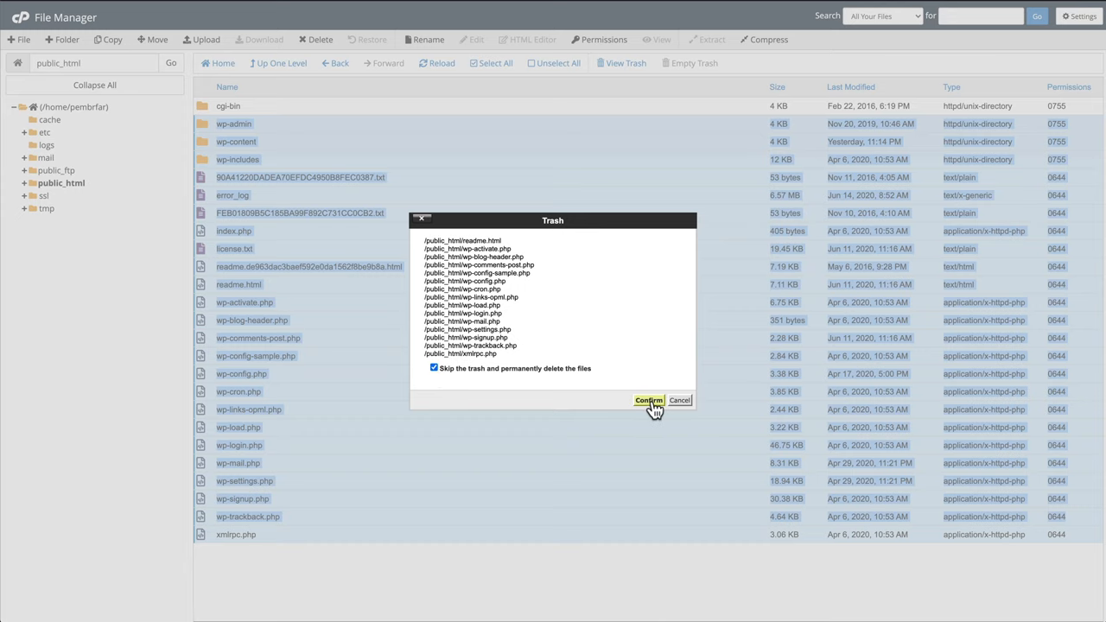
{"action": "left_click", "coordinate": [648, 401]}
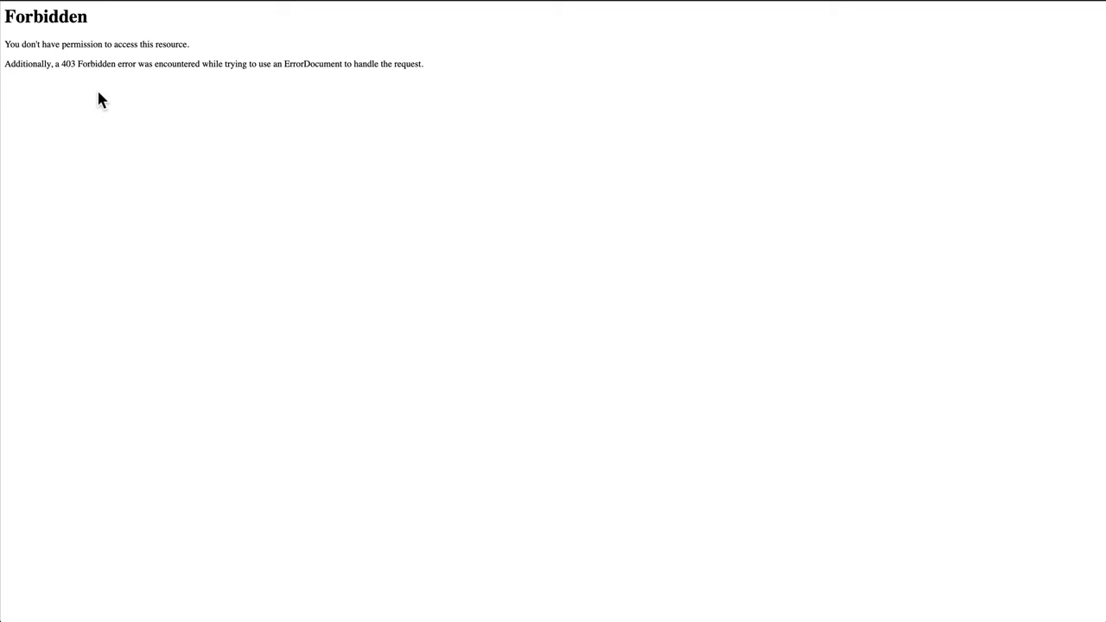
{"action": "mouse_move", "coordinate": [339, 94]}
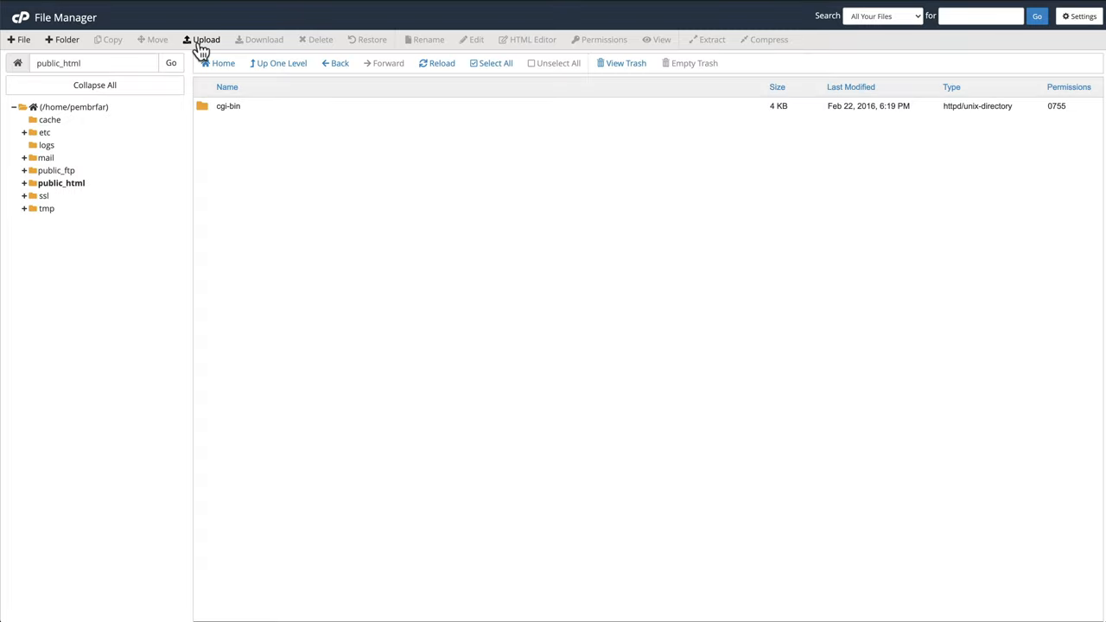
Step: Upload the Duplicator archive zip from Downloads into public_html
{"action": "left_click", "coordinate": [205, 38]}
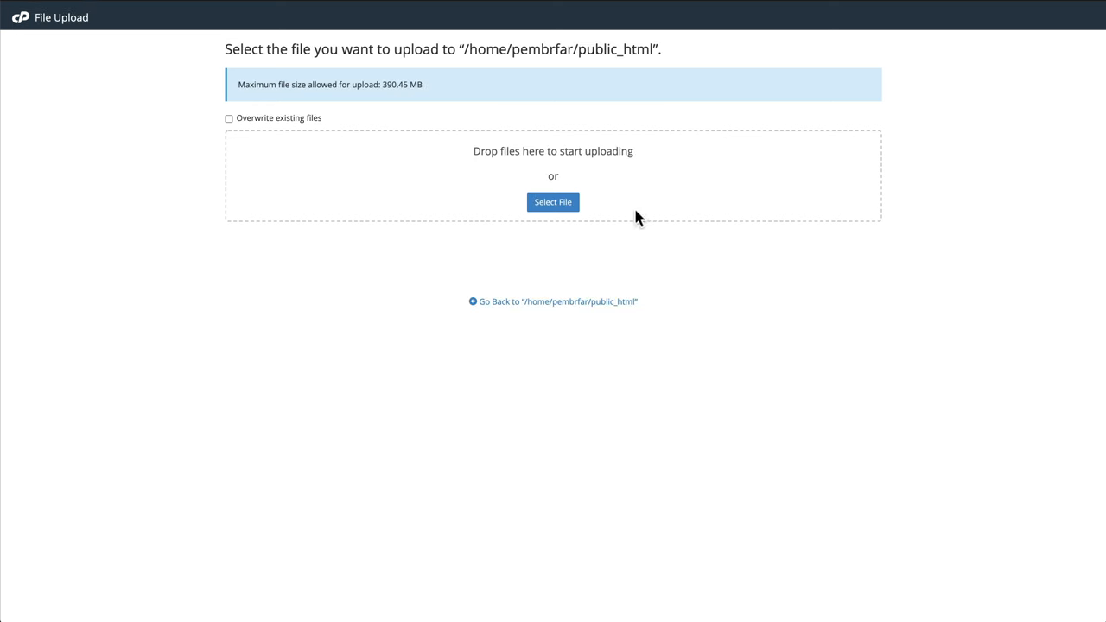
{"action": "left_click", "coordinate": [553, 200]}
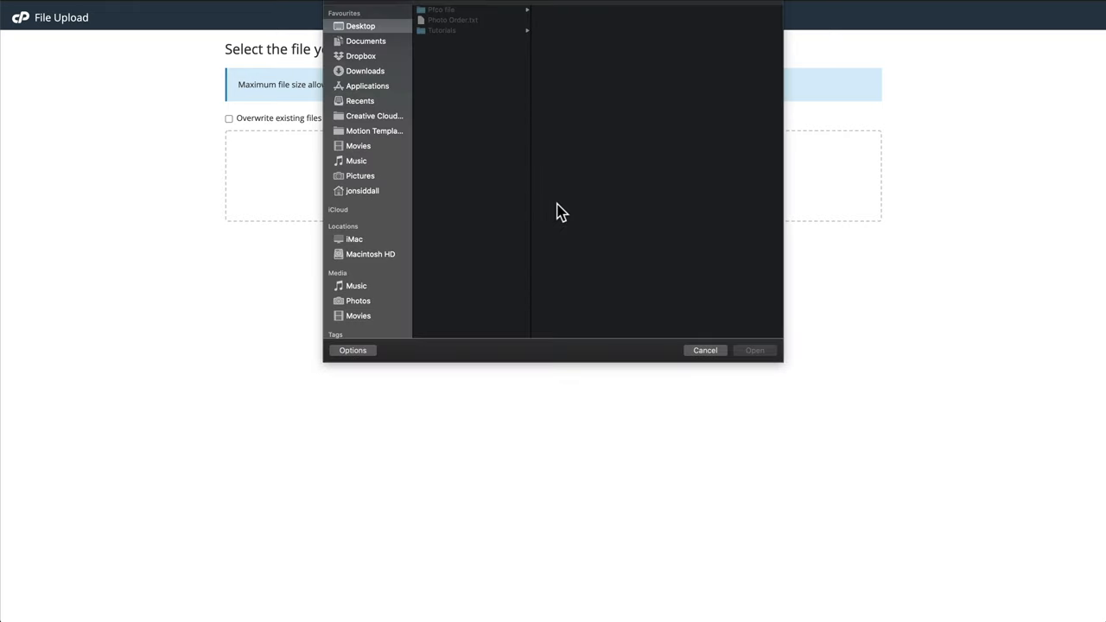
{"action": "left_click", "coordinate": [366, 71]}
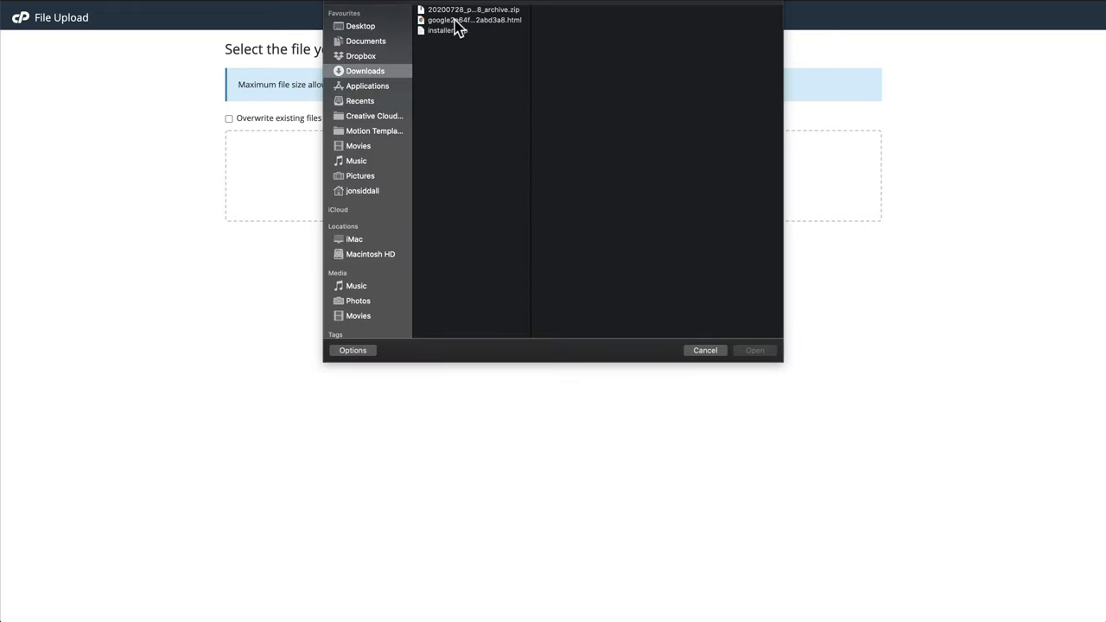
{"action": "left_click", "coordinate": [448, 31]}
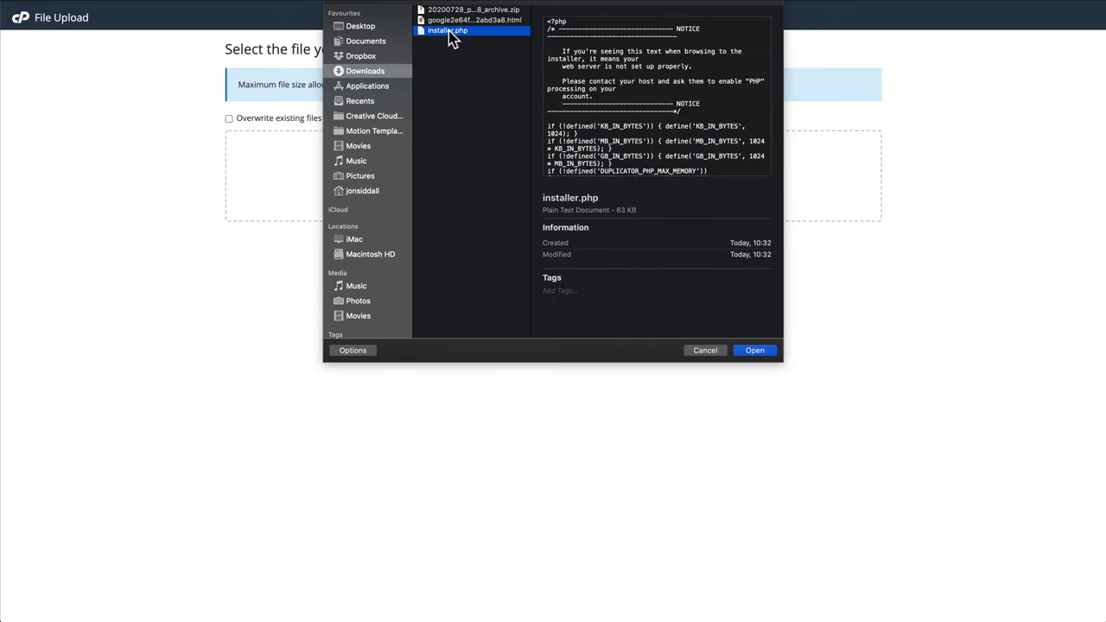
{"action": "left_click", "coordinate": [474, 11]}
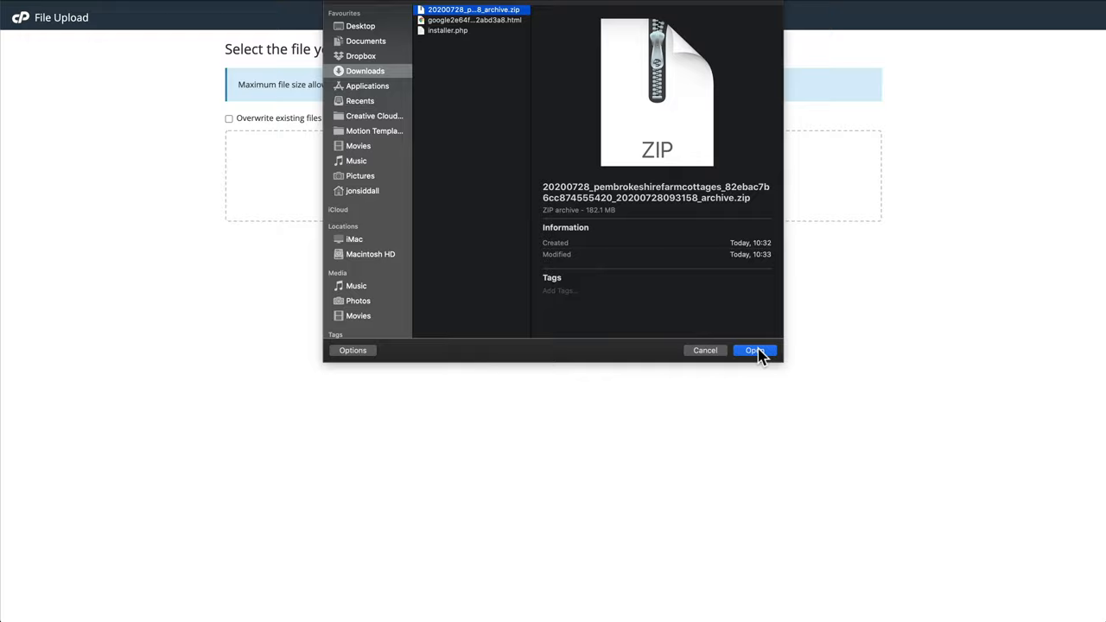
{"action": "left_click", "coordinate": [754, 350]}
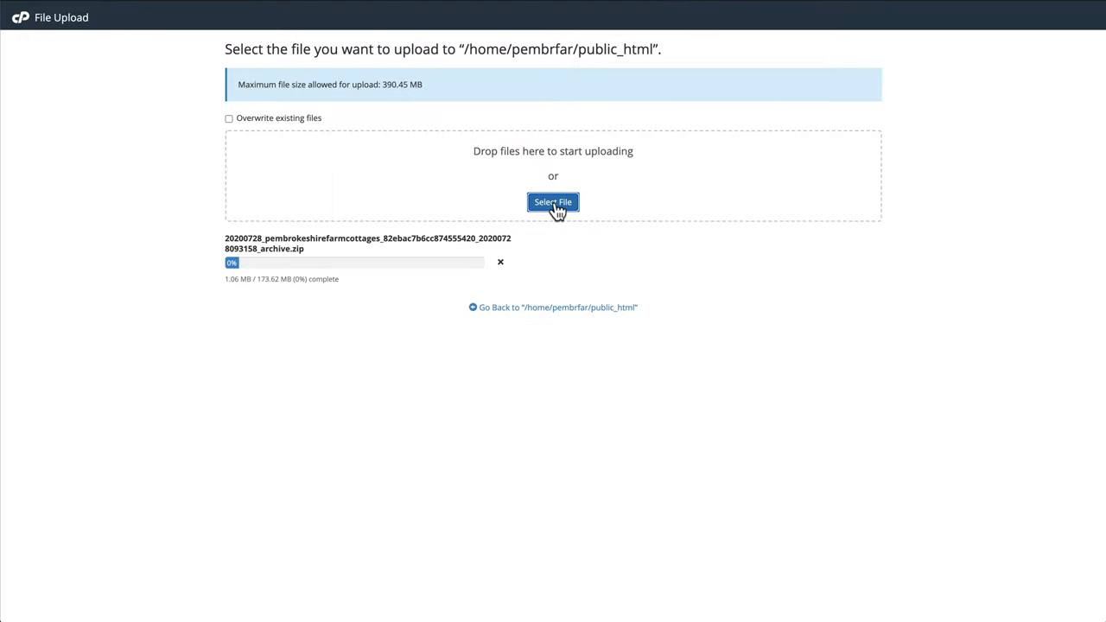
Step: Upload installer.php into public_html as well
{"action": "left_click", "coordinate": [554, 200]}
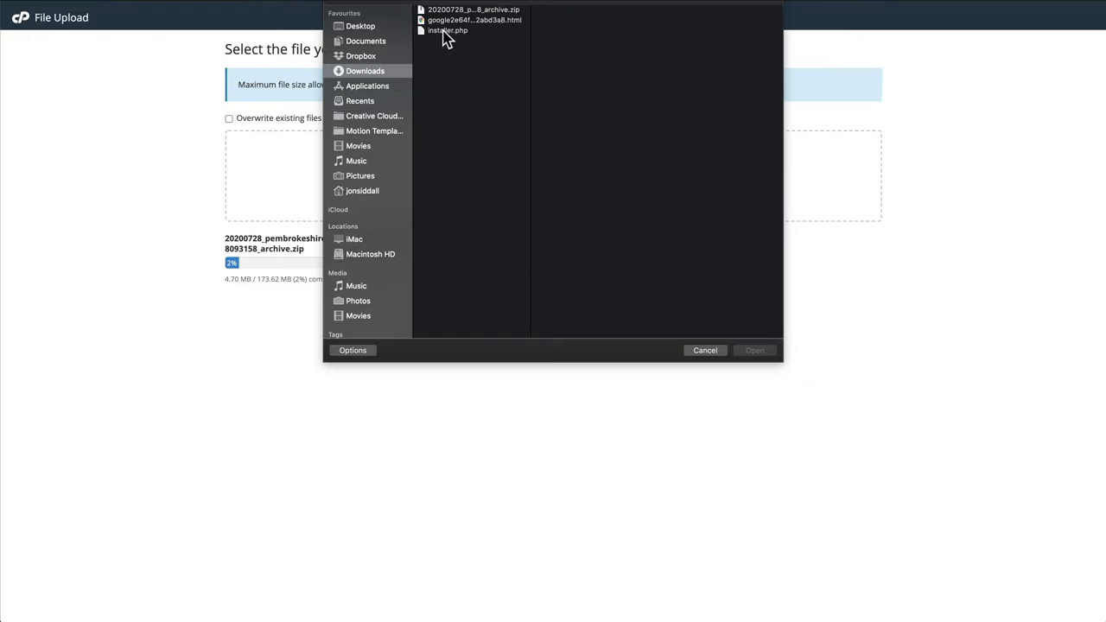
{"action": "left_click", "coordinate": [448, 31]}
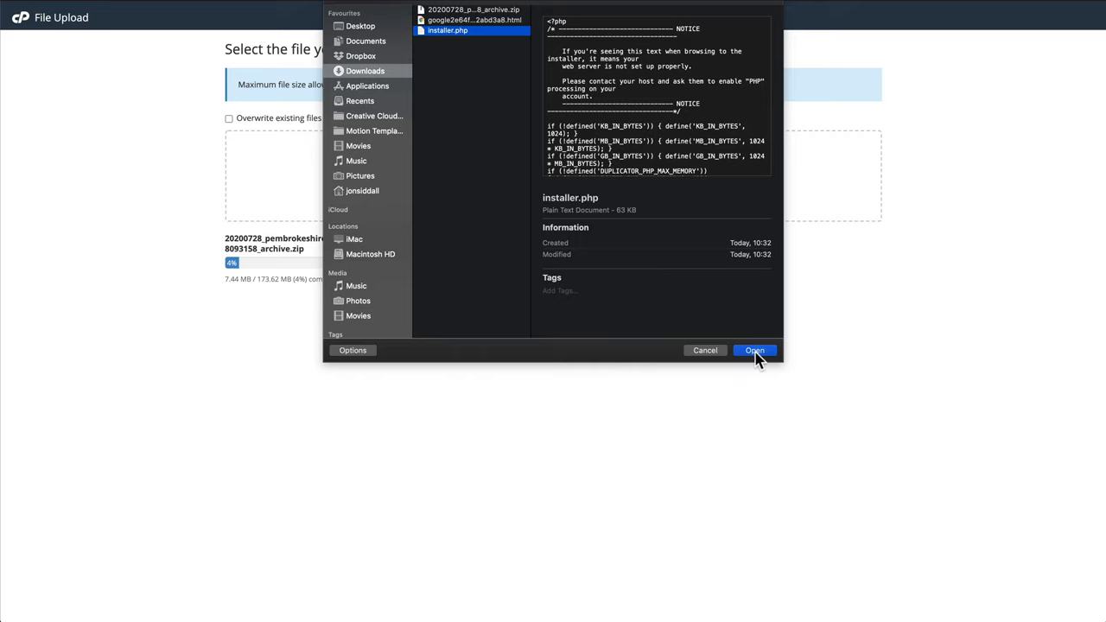
{"action": "left_click", "coordinate": [754, 349]}
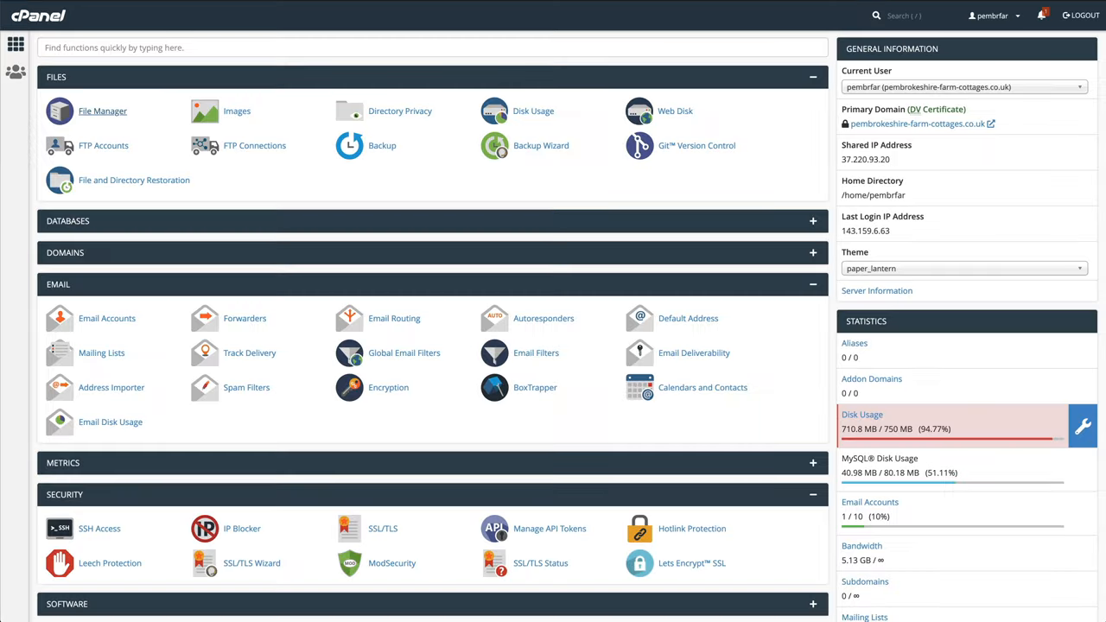
Step: Delete the old MySQL database from MySQL Databases
{"action": "left_click", "coordinate": [813, 221]}
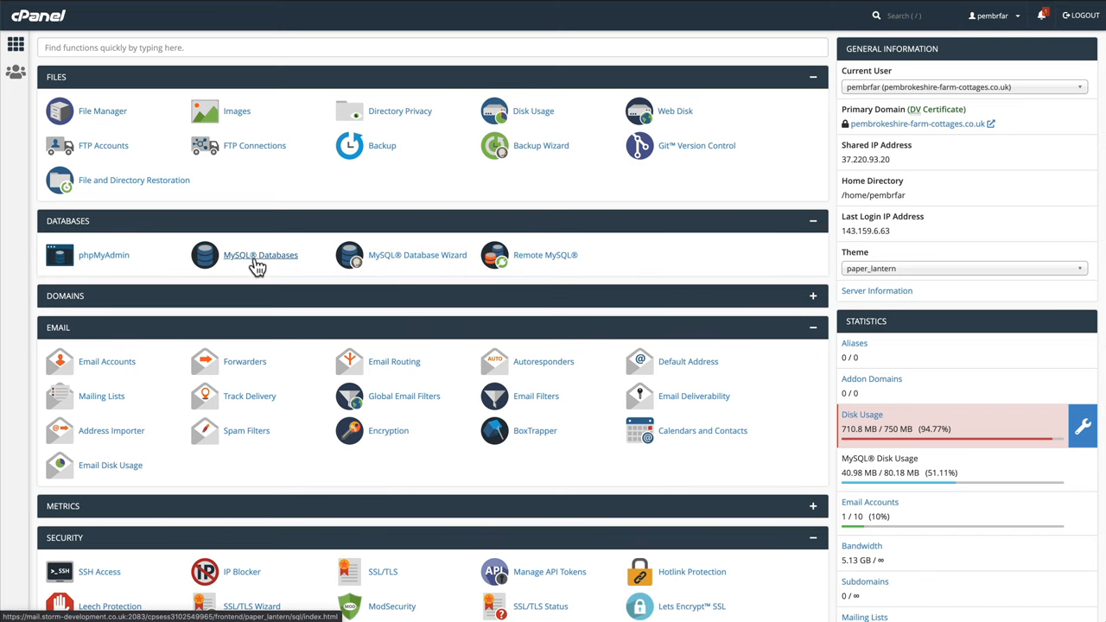
{"action": "left_click", "coordinate": [260, 255]}
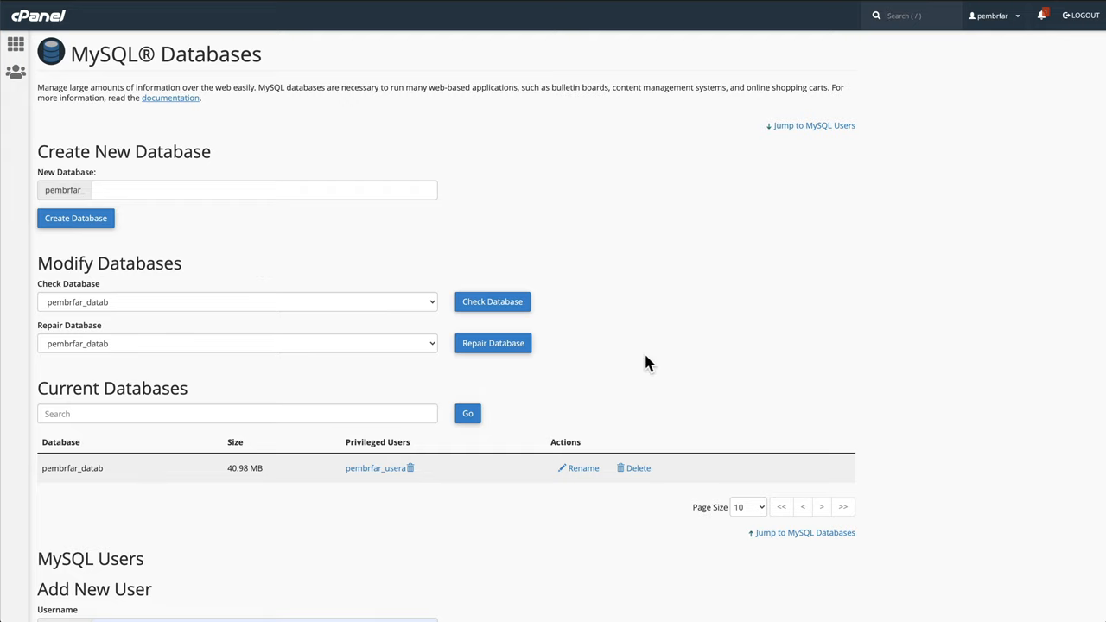
{"action": "mouse_move", "coordinate": [47, 486]}
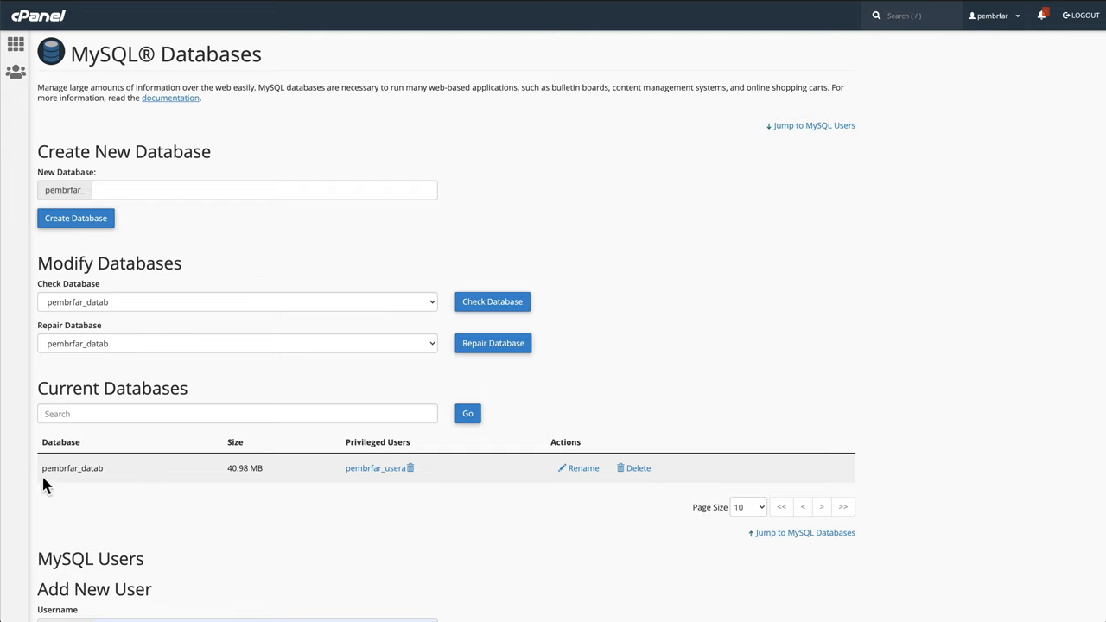
{"action": "left_click", "coordinate": [638, 467]}
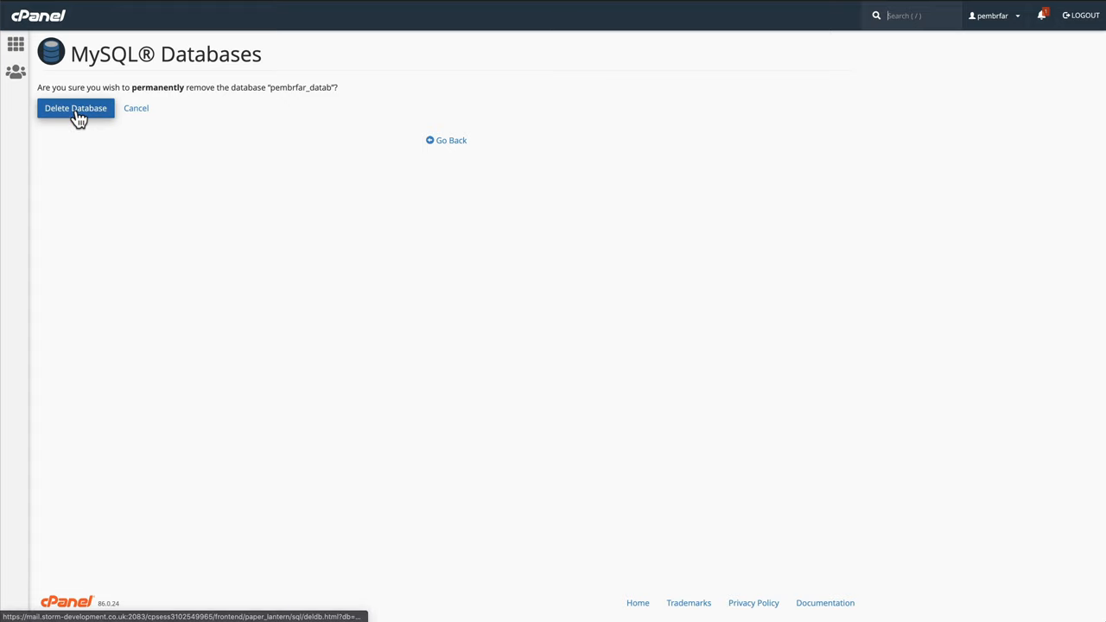
{"action": "left_click", "coordinate": [76, 108]}
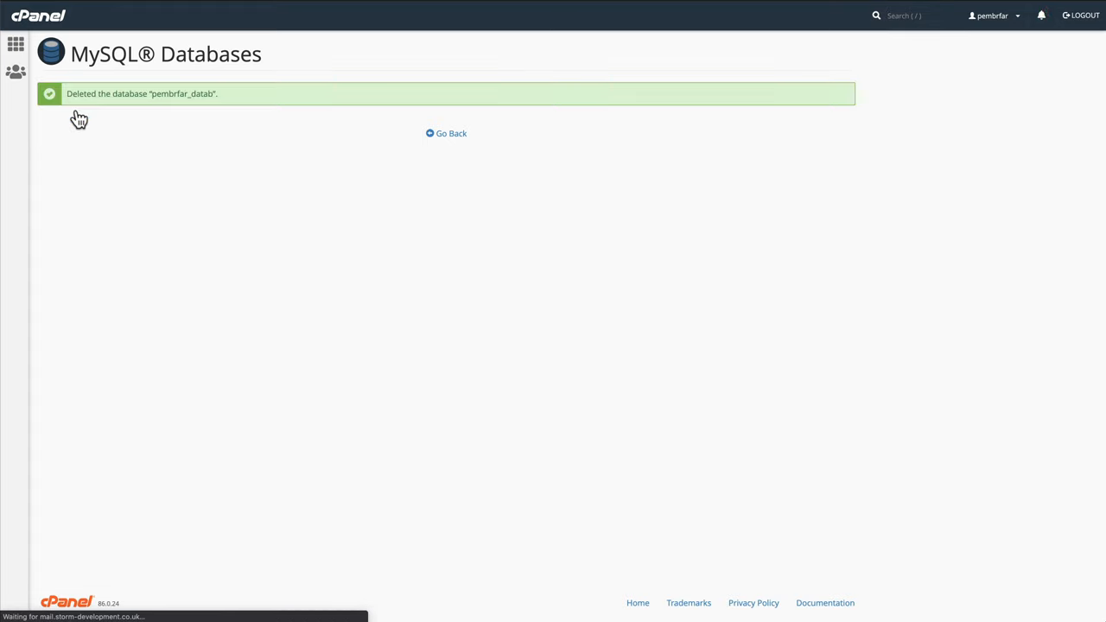
{"action": "left_click", "coordinate": [446, 133]}
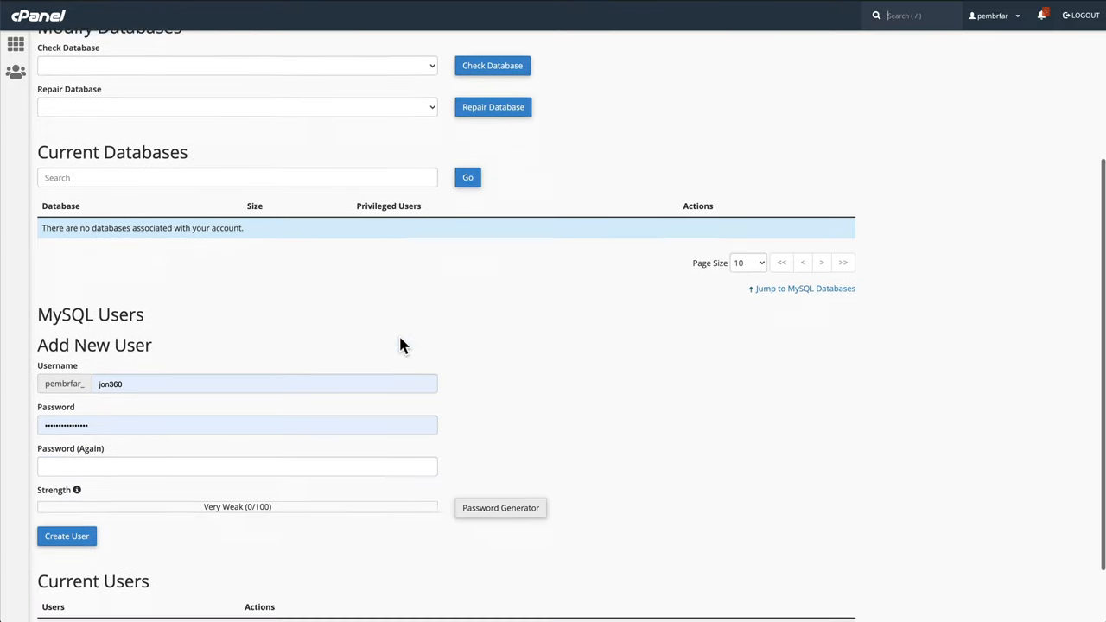
Step: Delete the old database user, leaving no databases on the account
{"action": "scroll", "scroll_direction": "down", "scroll_amount": 3}
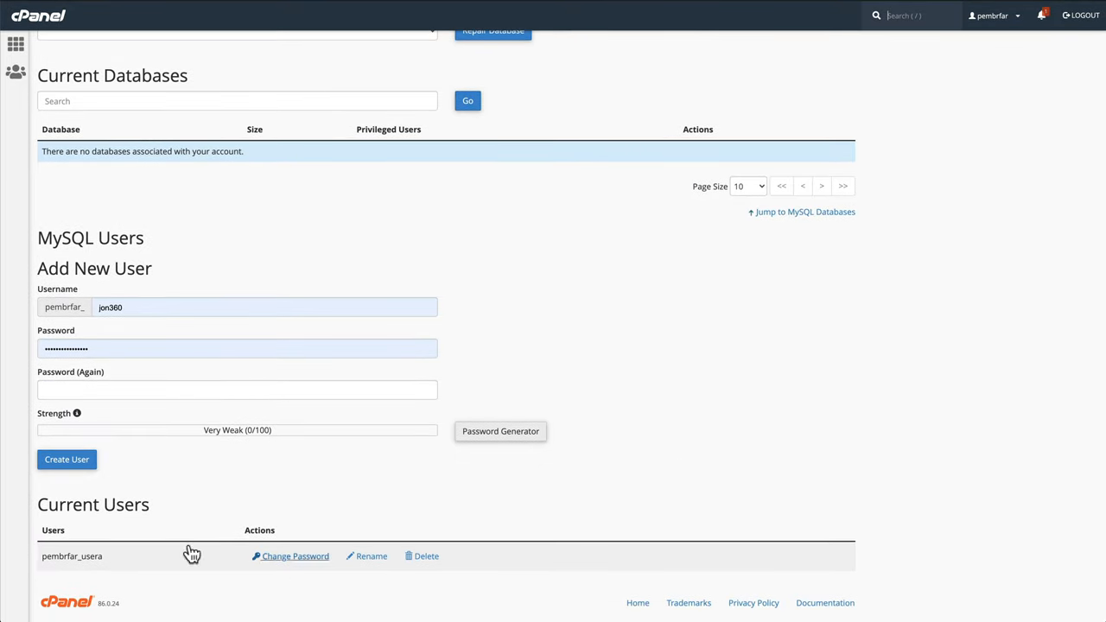
{"action": "mouse_move", "coordinate": [398, 560]}
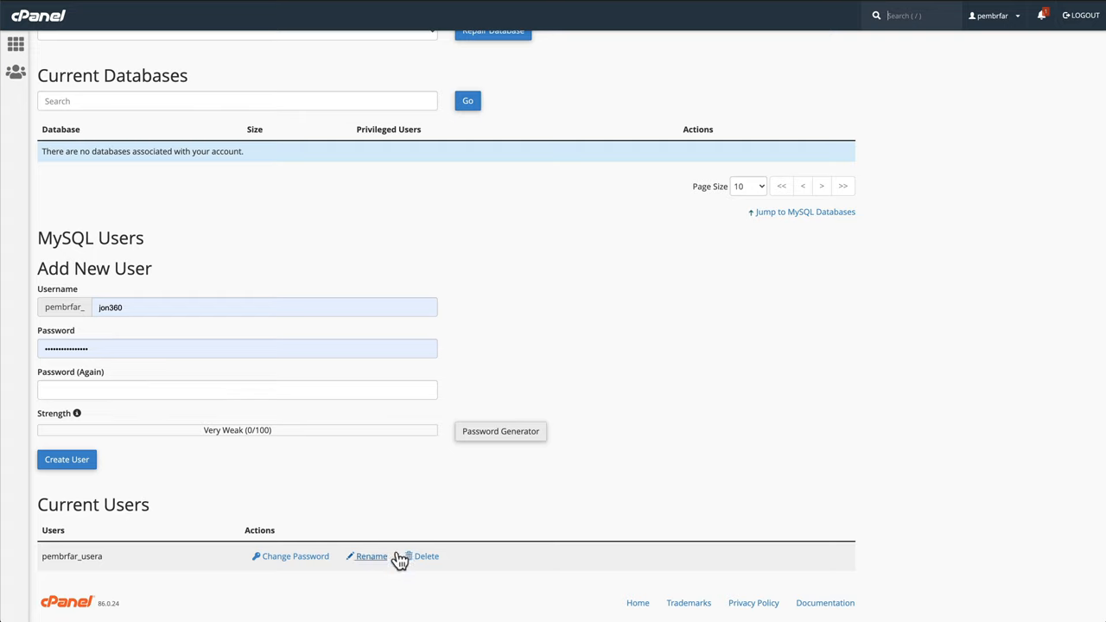
{"action": "left_click", "coordinate": [425, 557]}
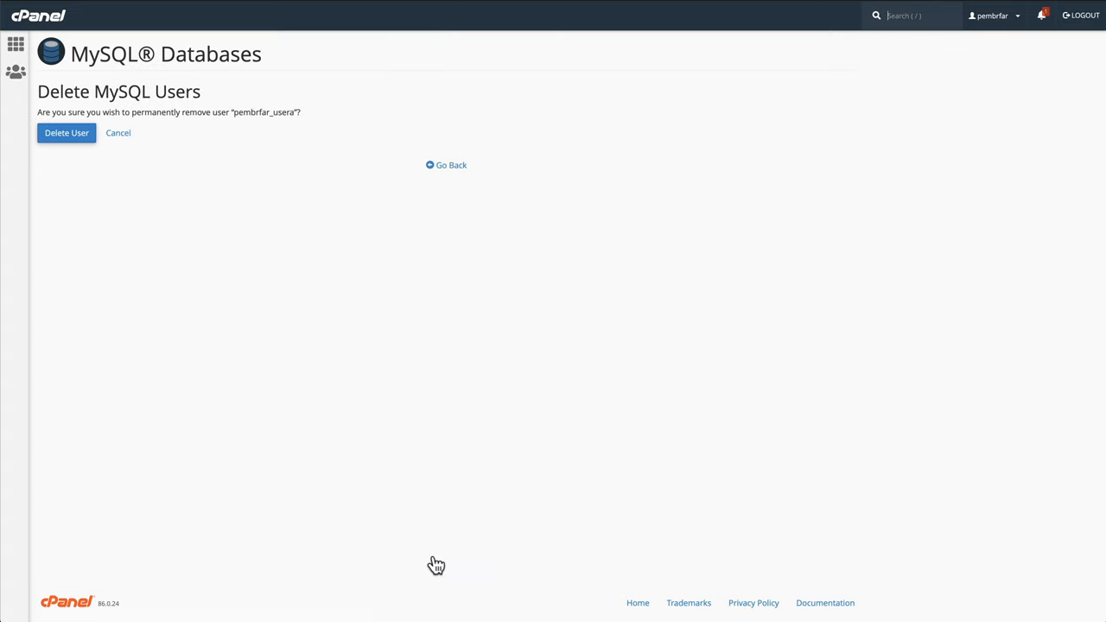
{"action": "left_click", "coordinate": [65, 132]}
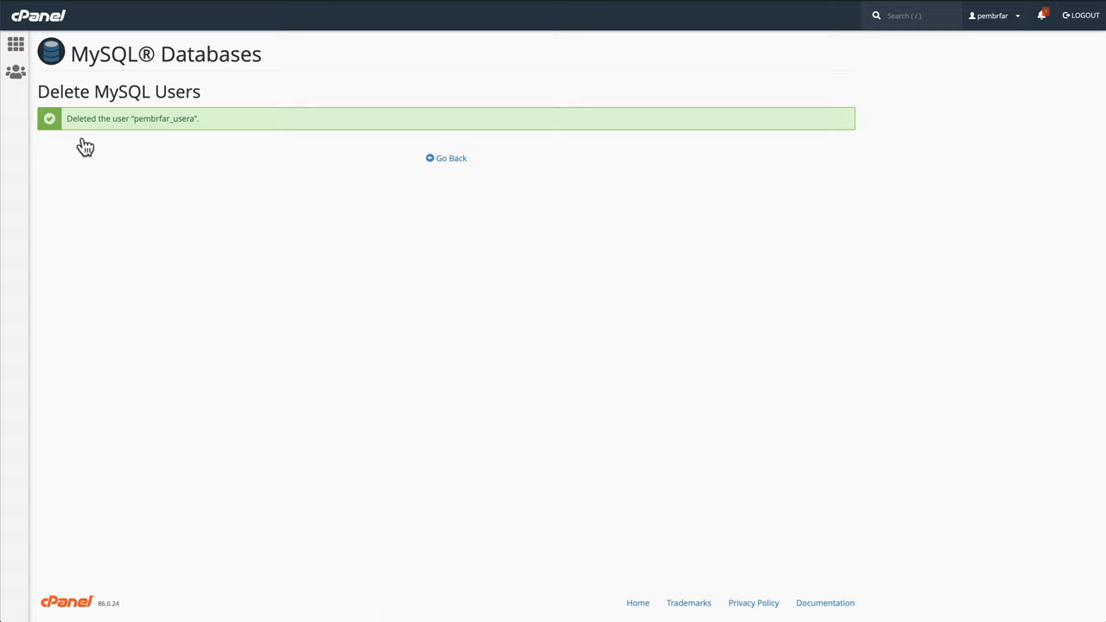
{"action": "left_click", "coordinate": [446, 159]}
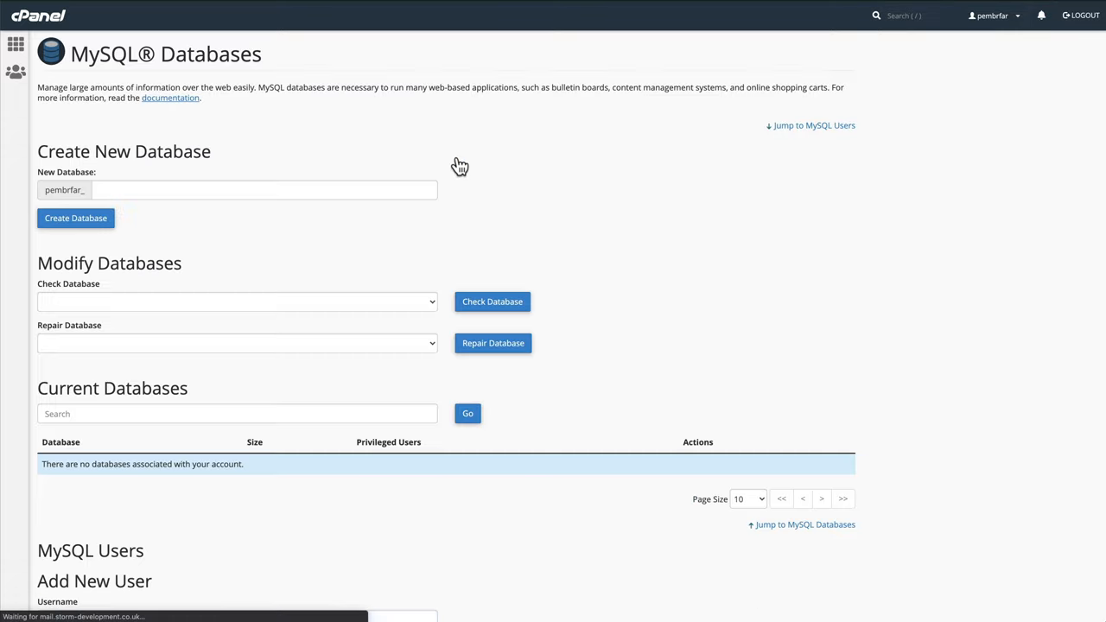
{"action": "scroll", "scroll_direction": "down", "scroll_amount": 3}
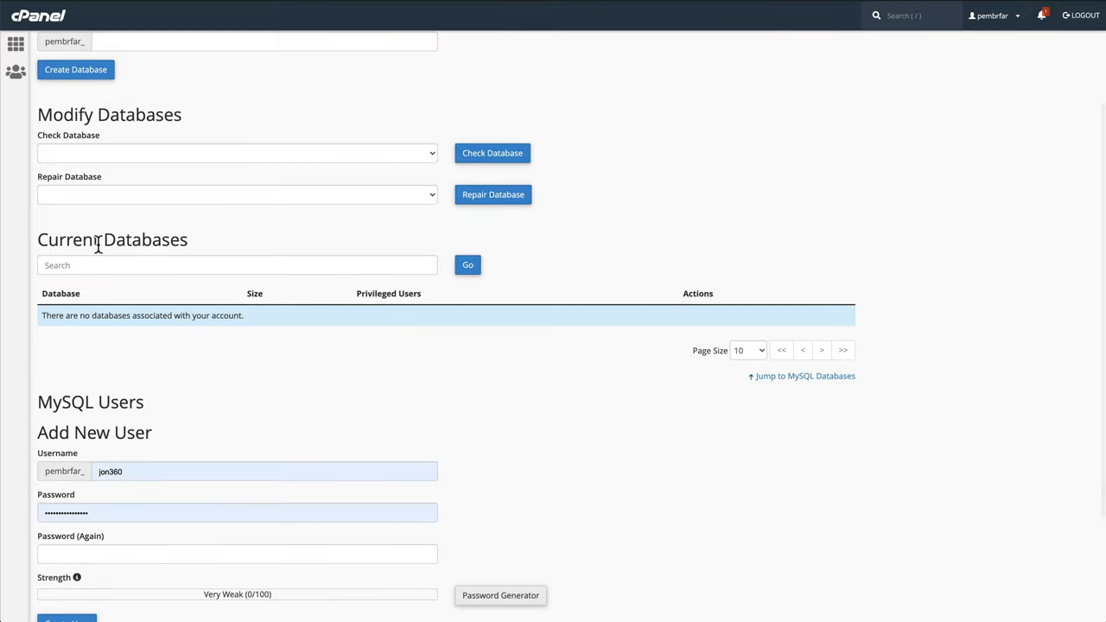
{"action": "mouse_move", "coordinate": [396, 337]}
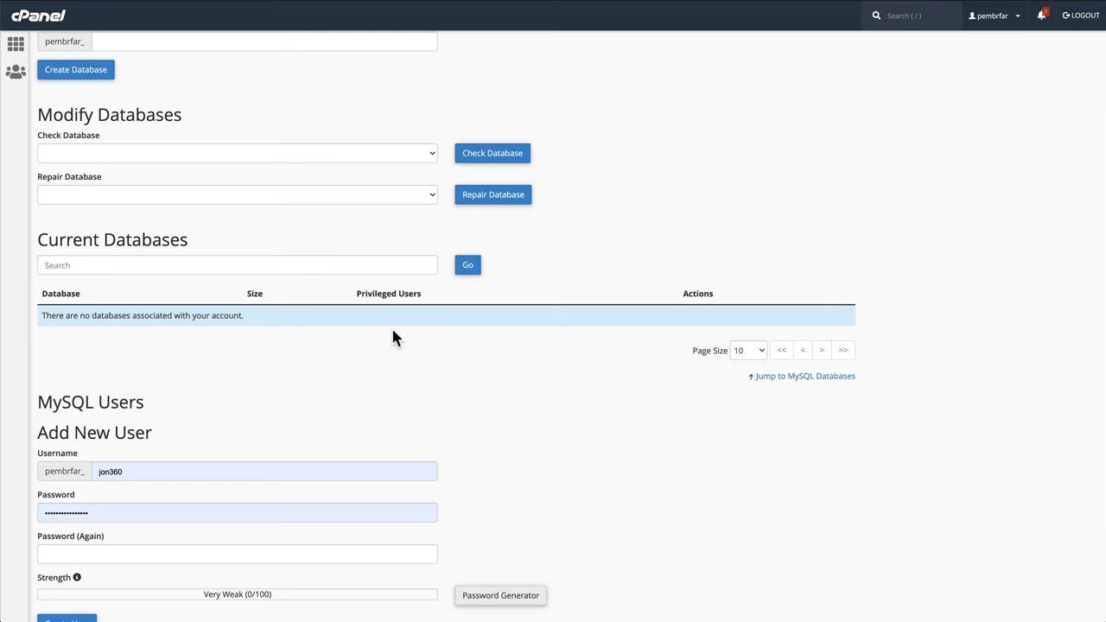
{"action": "scroll", "scroll_direction": "up", "scroll_amount": 3}
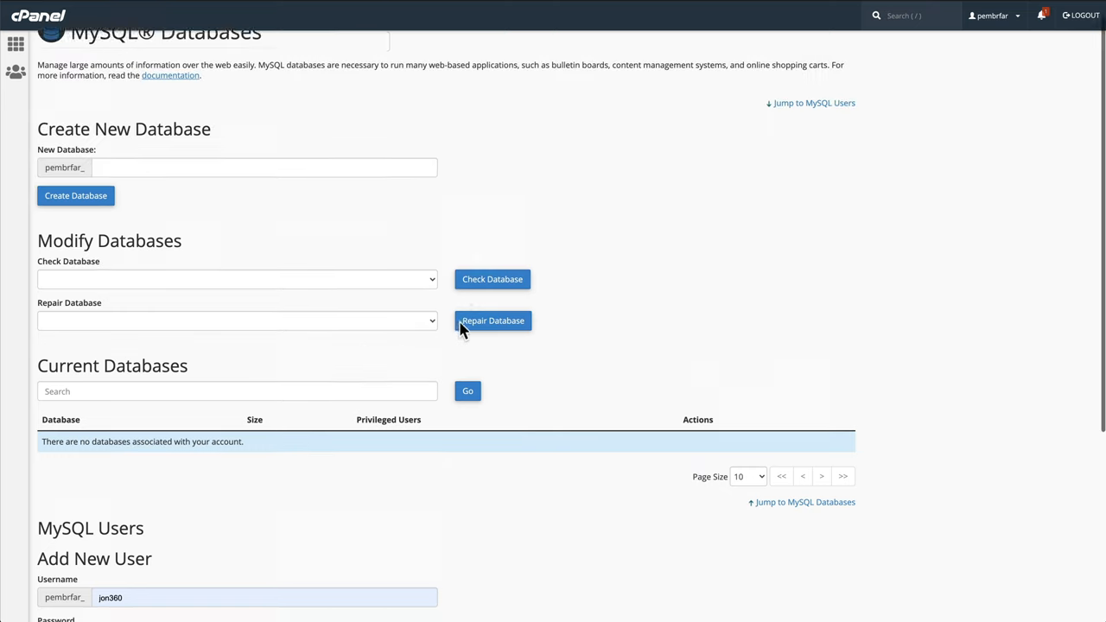
{"action": "scroll", "scroll_direction": "up", "scroll_amount": 3}
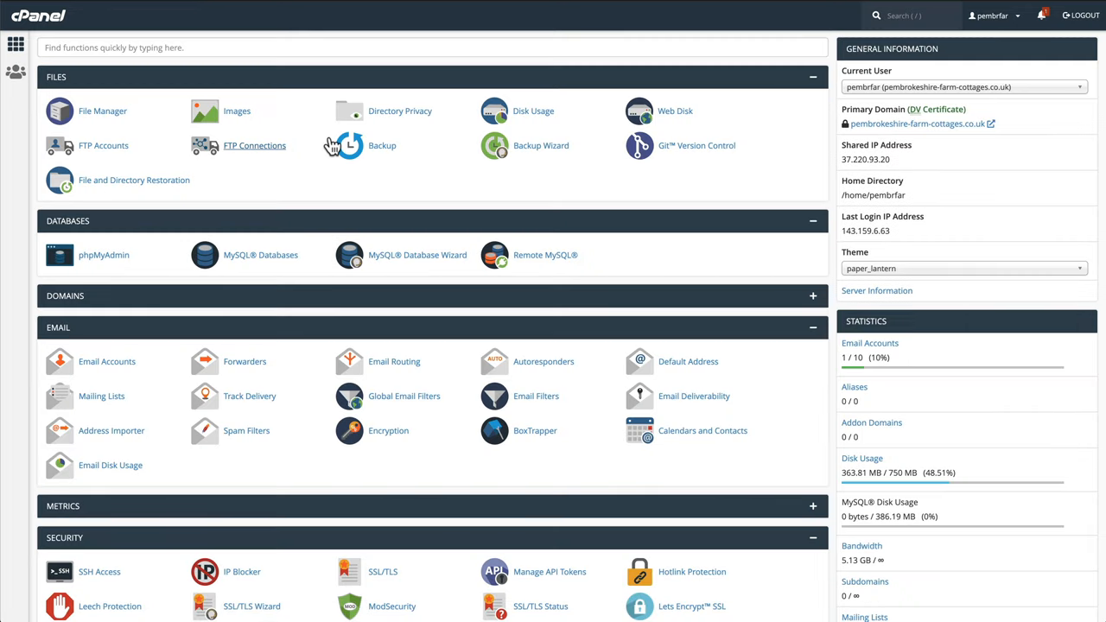
{"action": "mouse_move", "coordinate": [460, 189]}
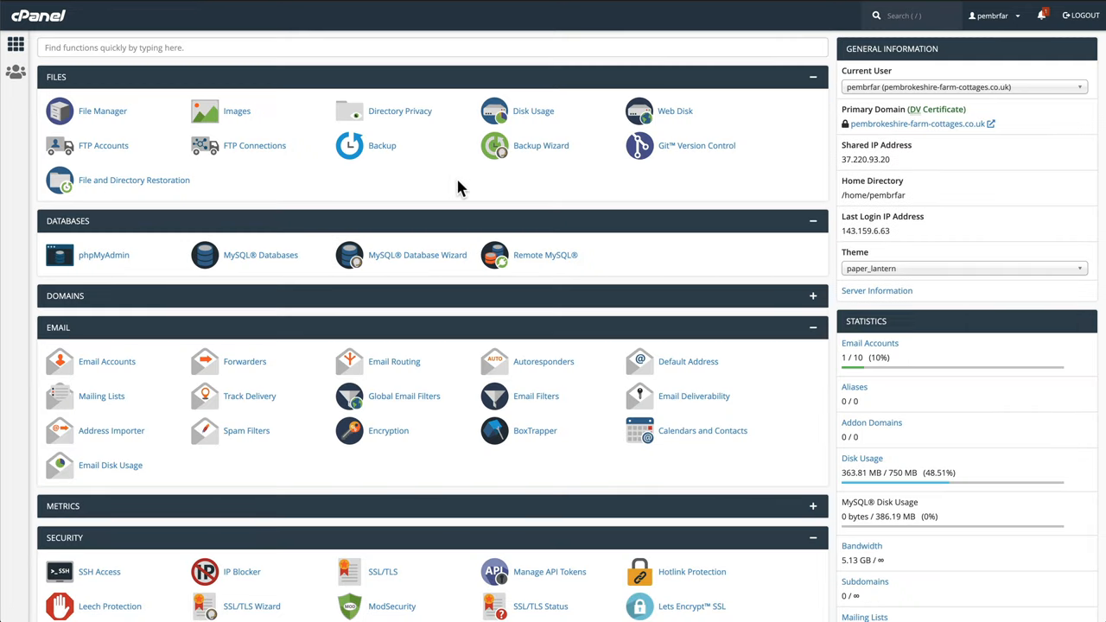
{"action": "mouse_move", "coordinate": [418, 256]}
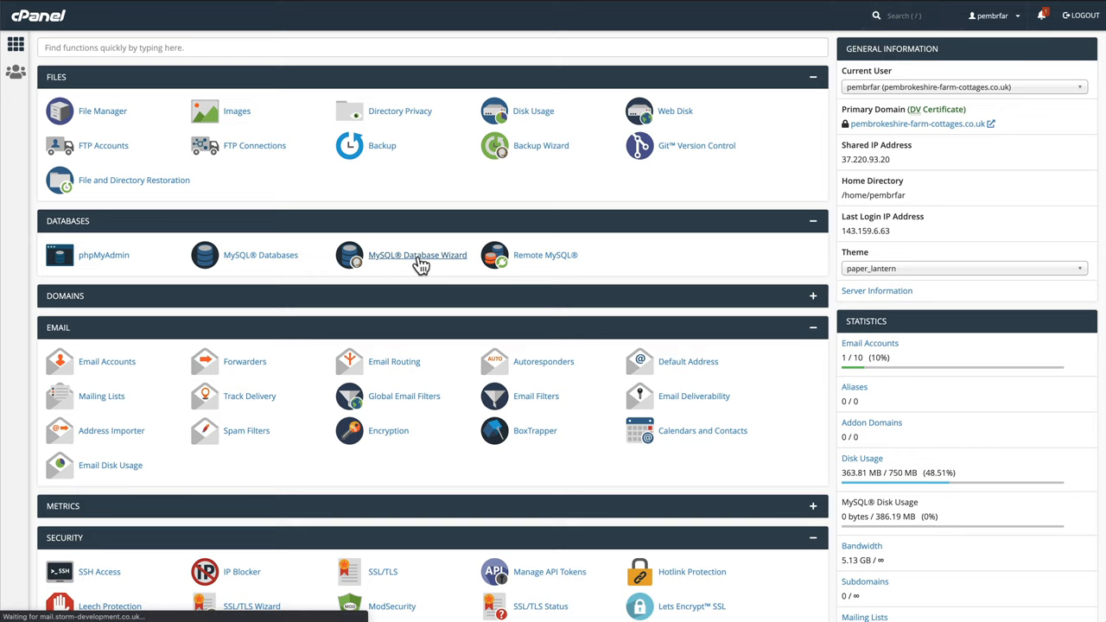
Step: Enter datannb as the new database name in the MySQL Database Wizard
{"action": "left_click", "coordinate": [419, 254]}
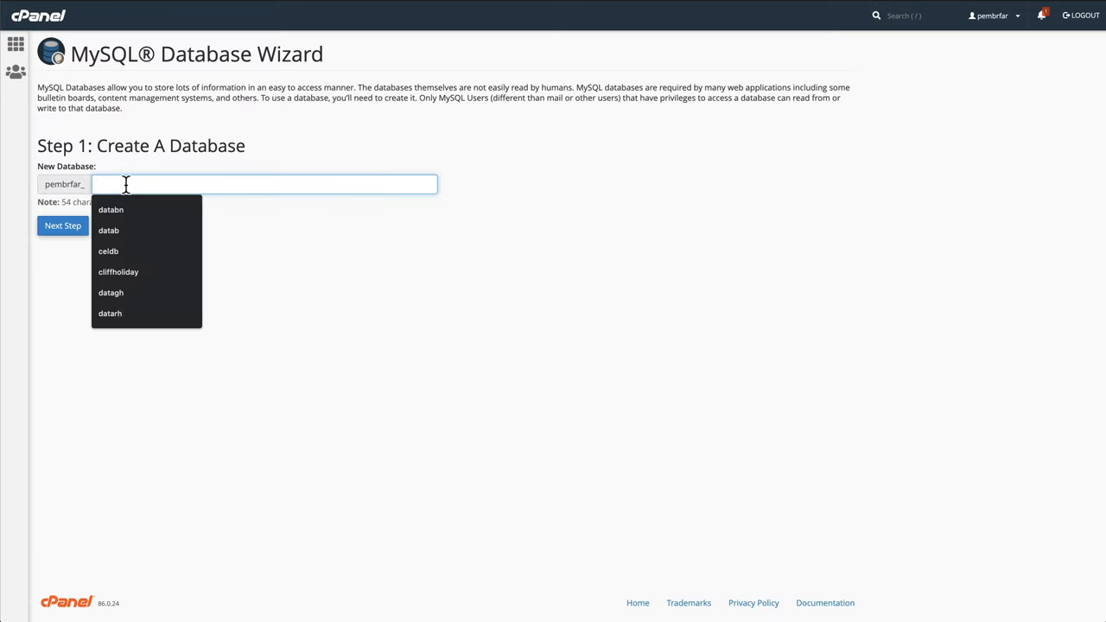
{"action": "type", "text": "datannb"}
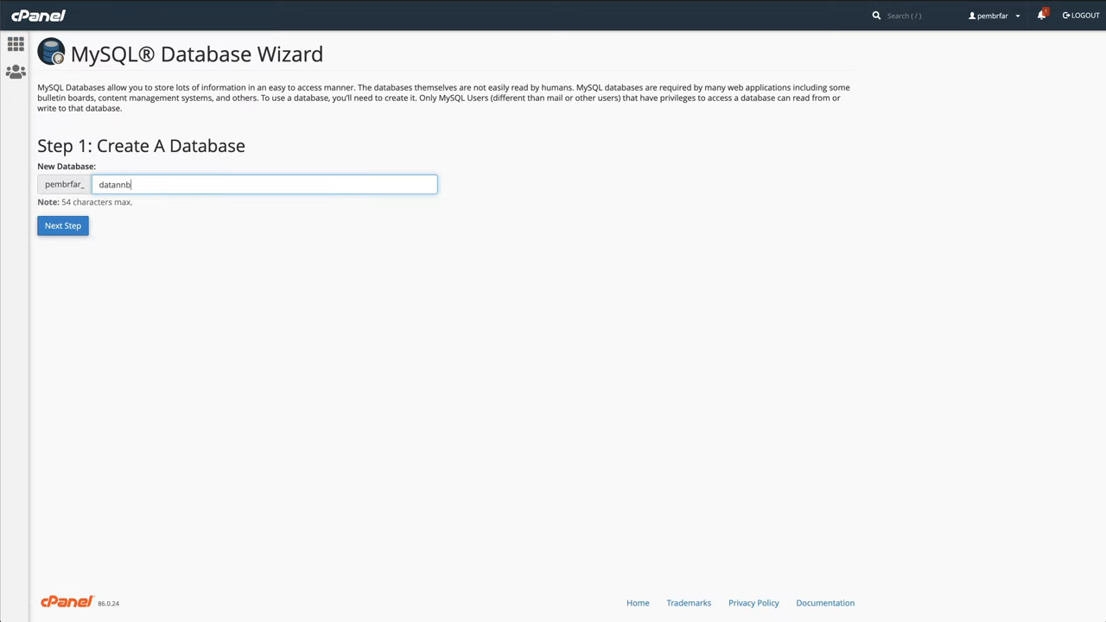
{"action": "mouse_move", "coordinate": [518, 427]}
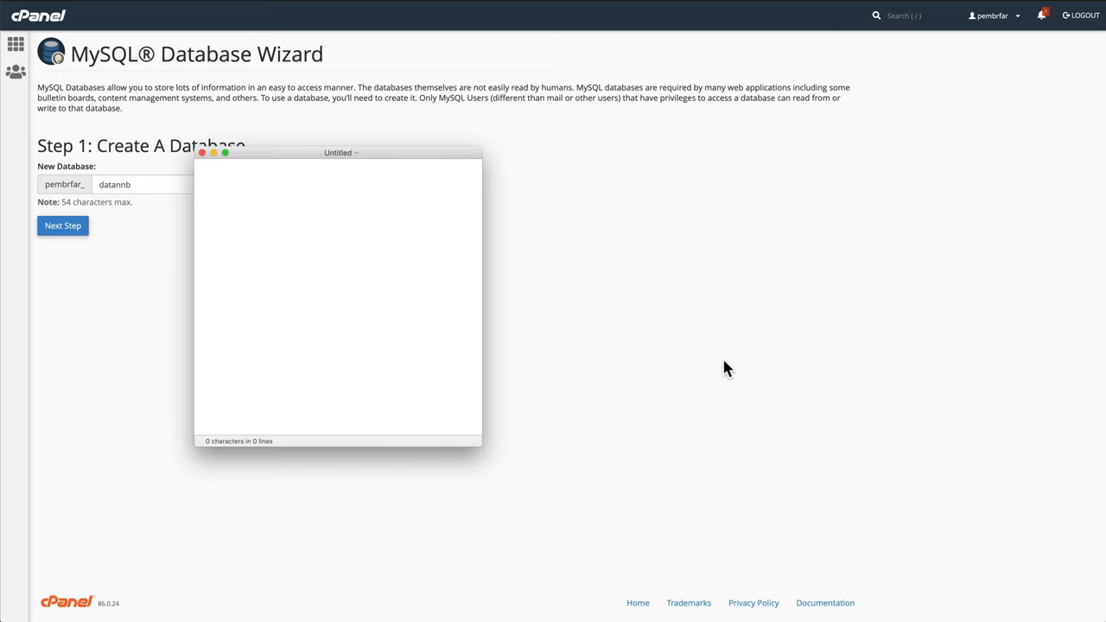
Step: Jot database, username and password labels in a separate text note
{"action": "left_click_drag", "start_coordinate": [339, 153], "coordinate": [747, 200]}
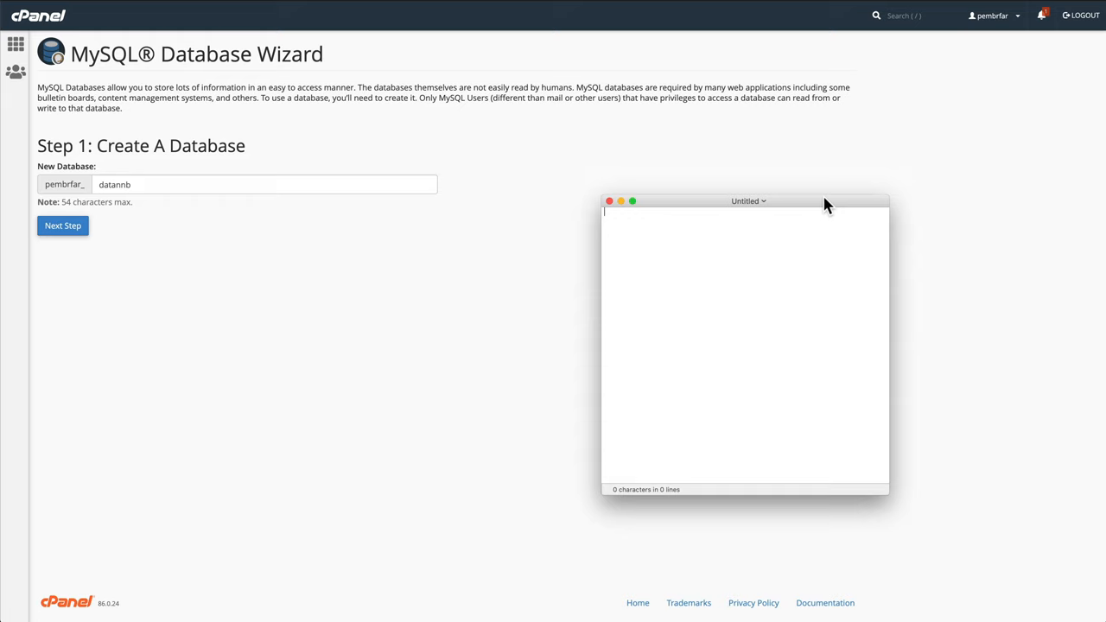
{"action": "type", "text": "databas"}
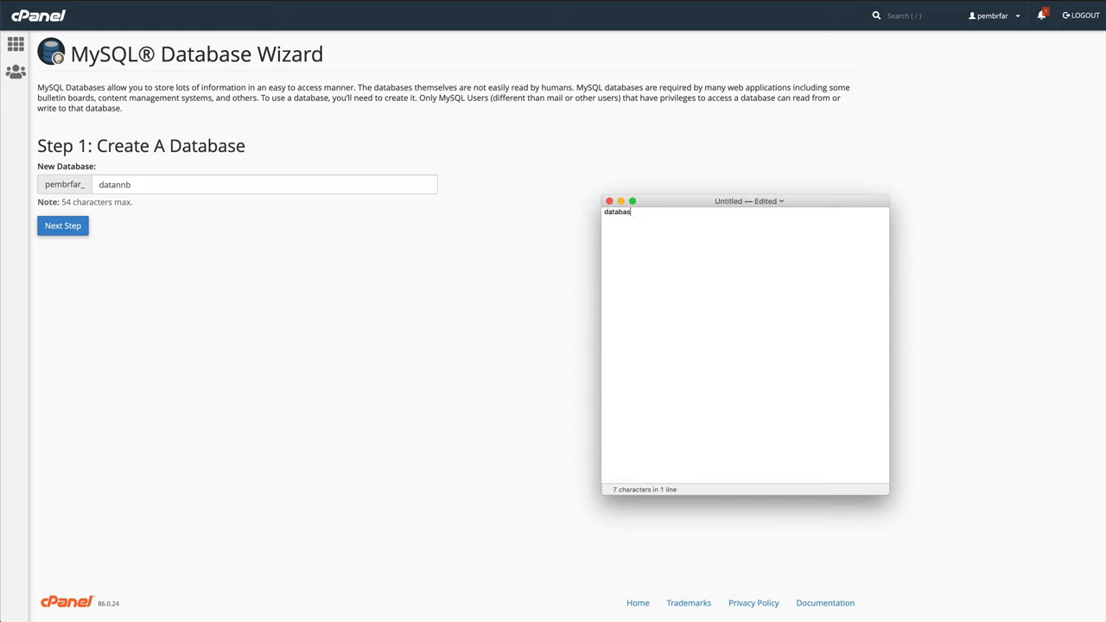
{"action": "type", "text": "e"}
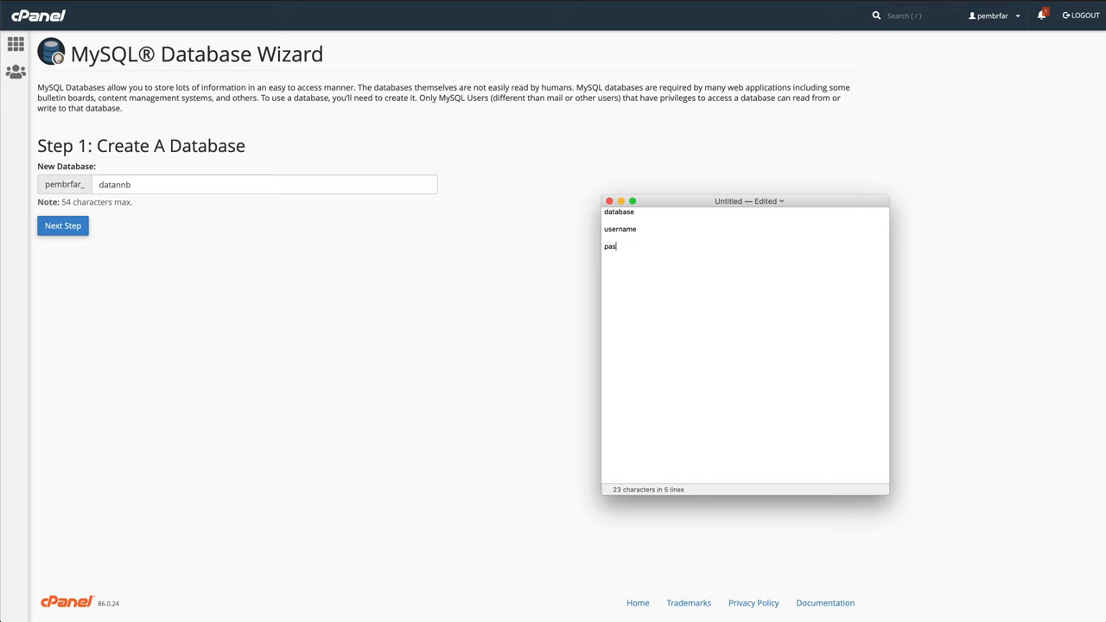
{"action": "type", "text": "sword"}
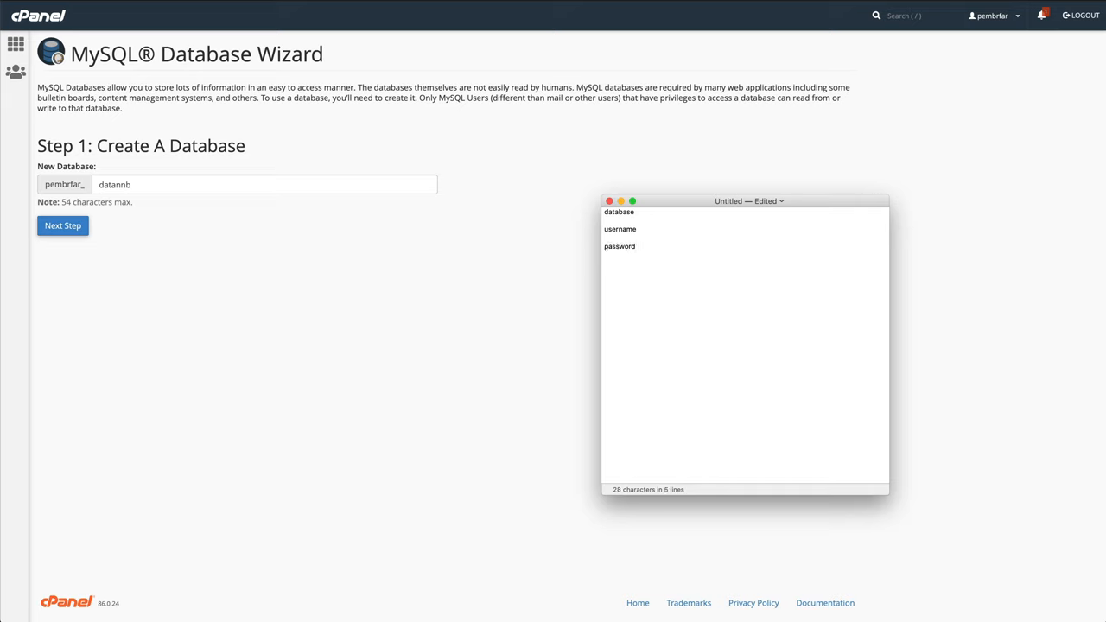
{"action": "key", "text": "Return"}
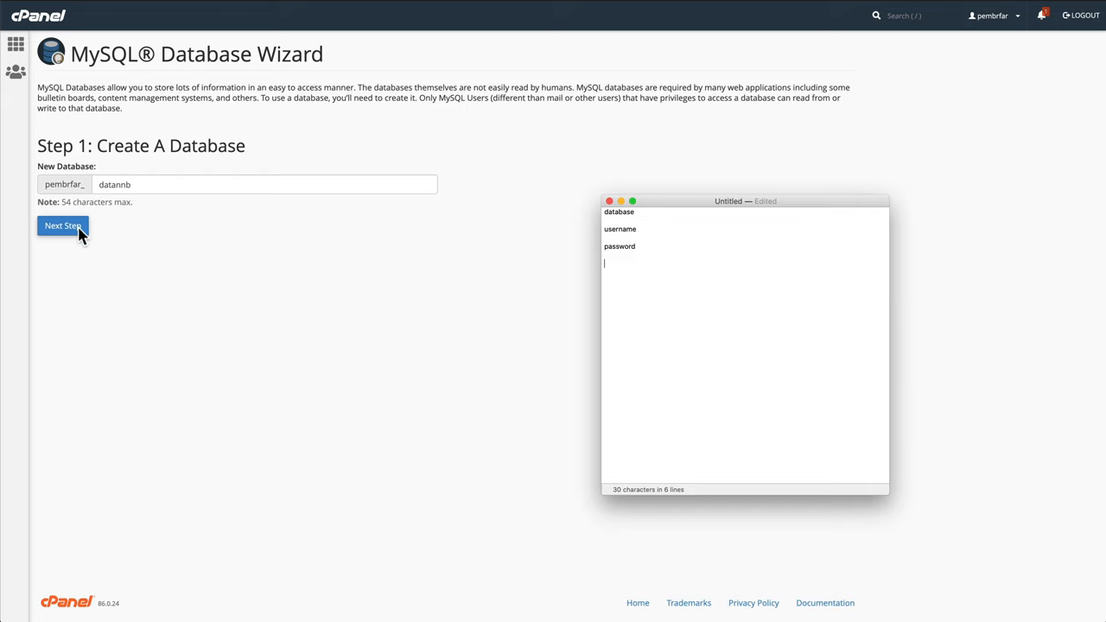
Step: Create the database user with a generated strong password copied from the generator
{"action": "left_click", "coordinate": [62, 225]}
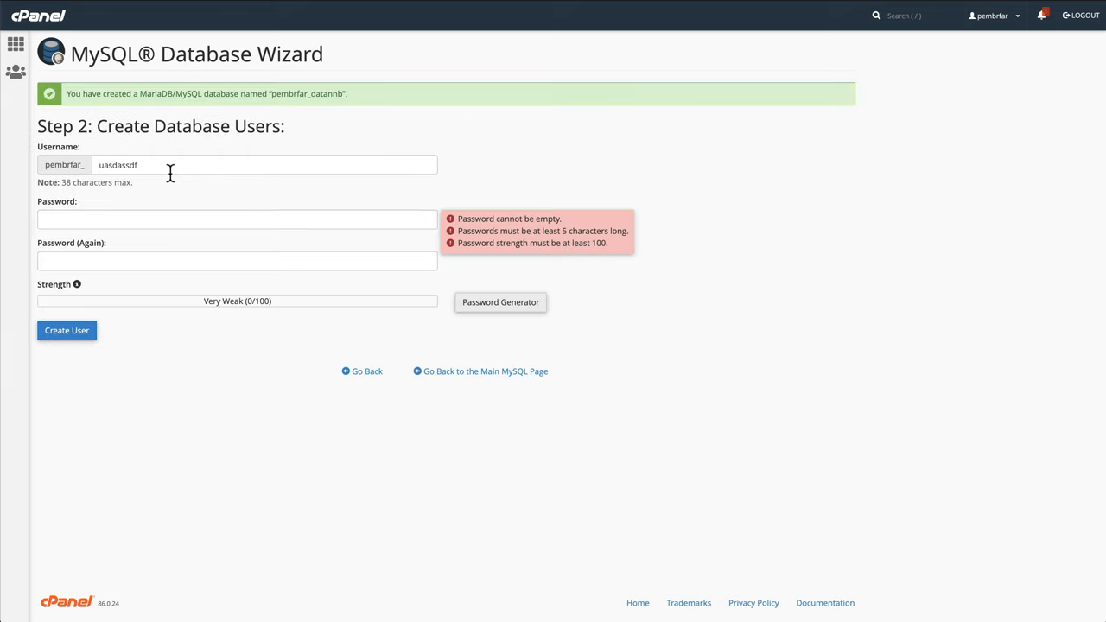
{"action": "mouse_move", "coordinate": [504, 301]}
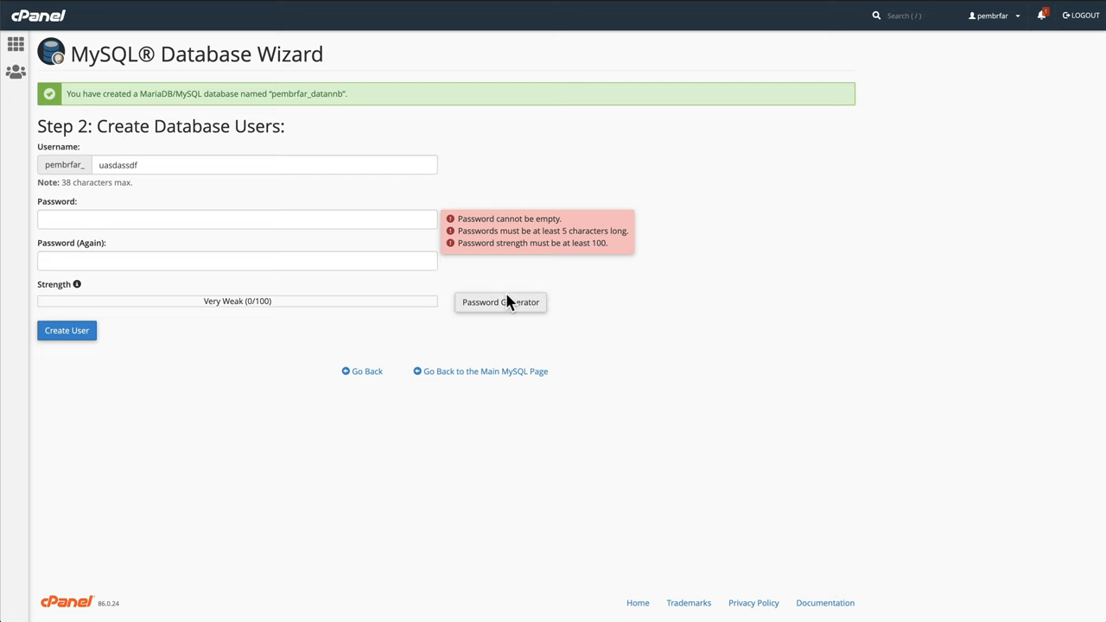
{"action": "left_click", "coordinate": [500, 301]}
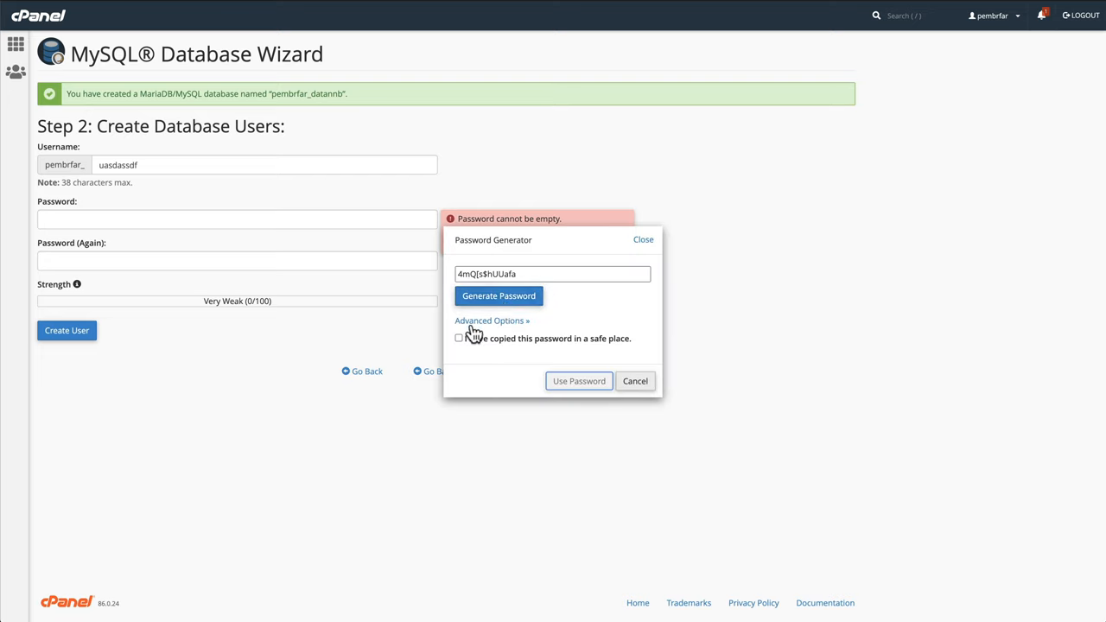
{"action": "left_click", "coordinate": [491, 320]}
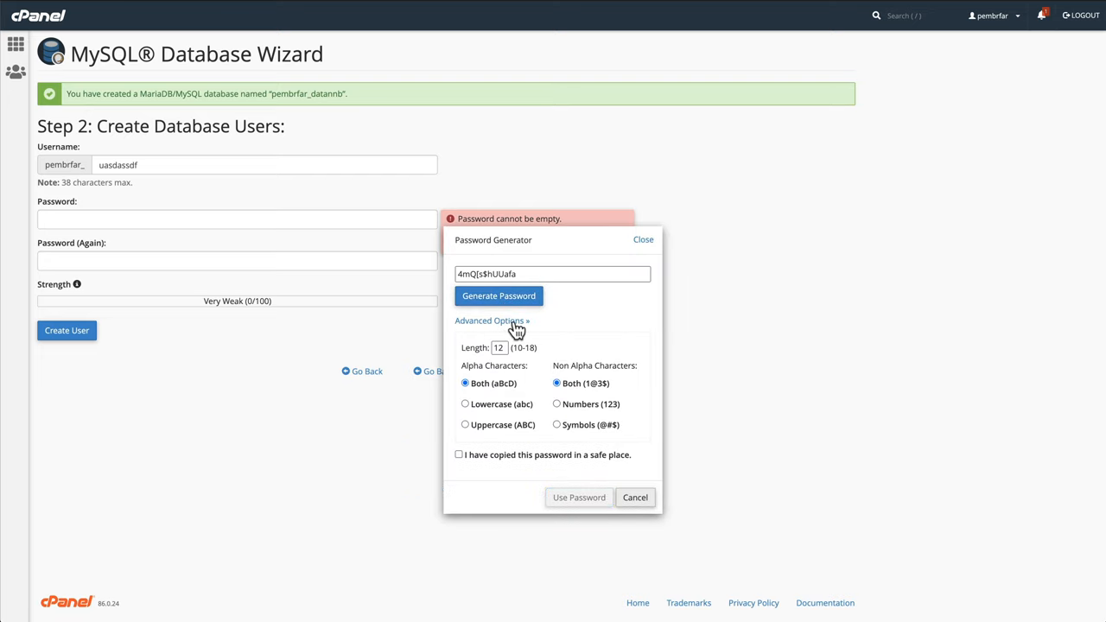
{"action": "triple_click", "coordinate": [500, 347]}
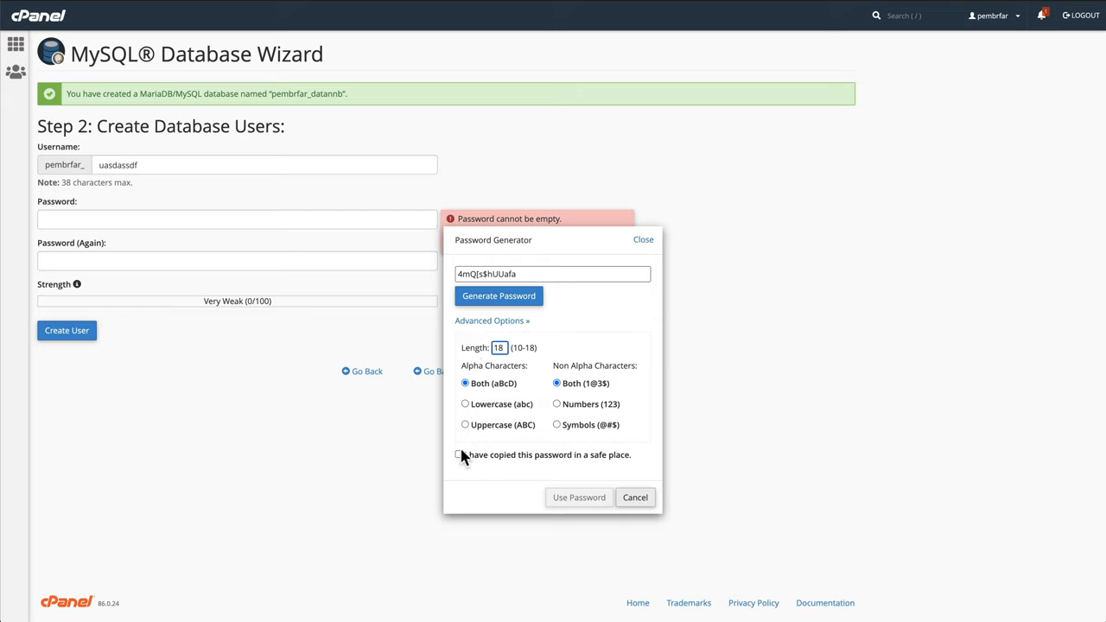
{"action": "left_click", "coordinate": [460, 454]}
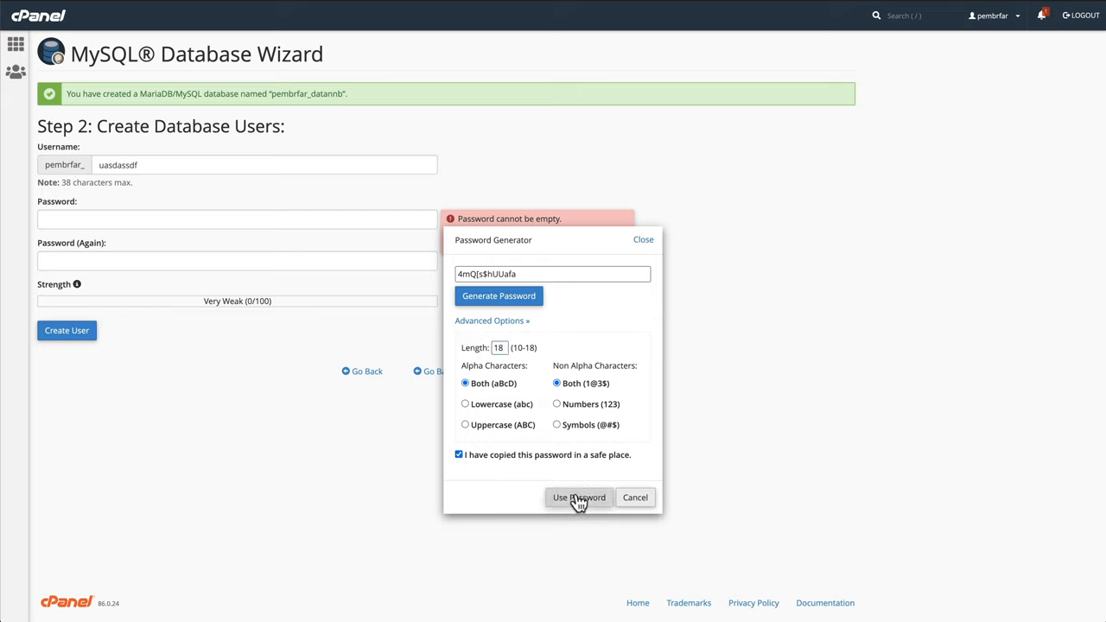
{"action": "left_click", "coordinate": [579, 498]}
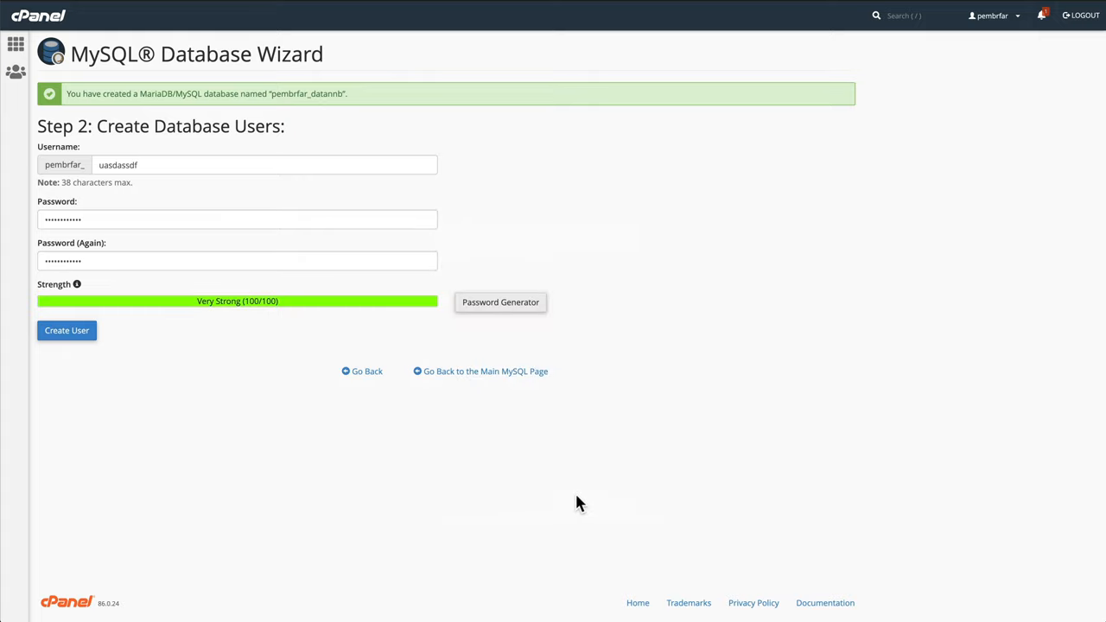
{"action": "left_click", "coordinate": [66, 330]}
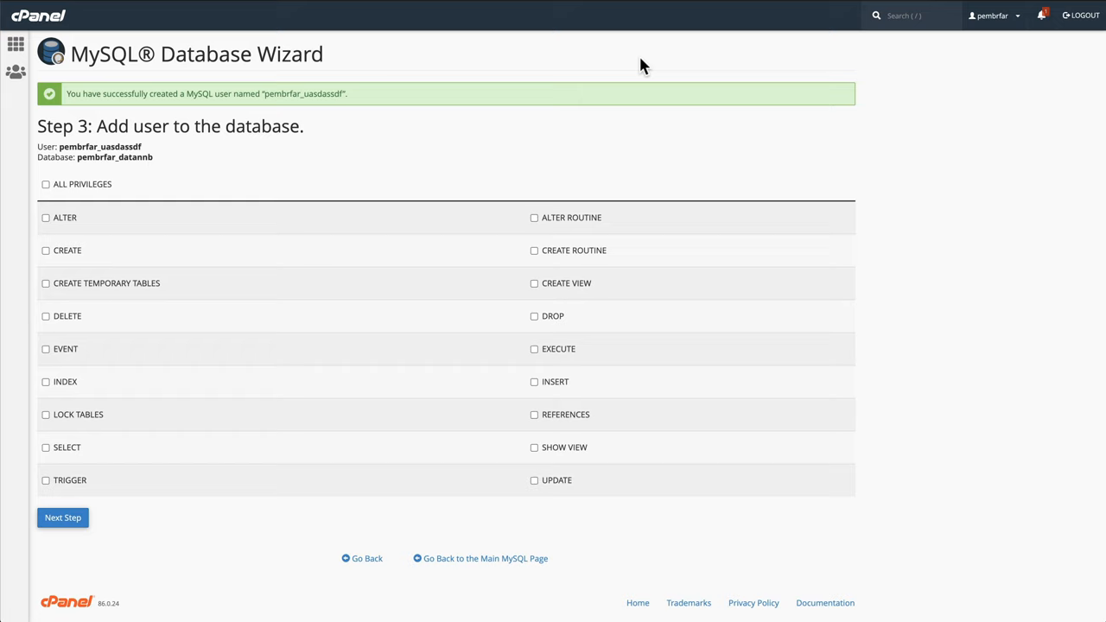
{"action": "mouse_move", "coordinate": [34, 166]}
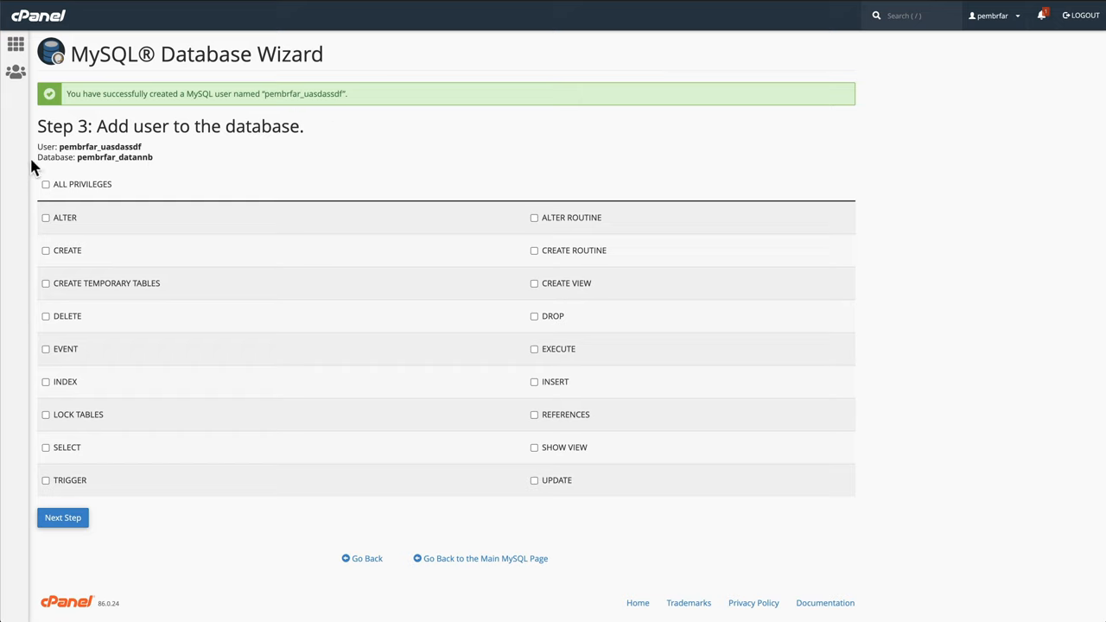
{"action": "mouse_move", "coordinate": [166, 183]}
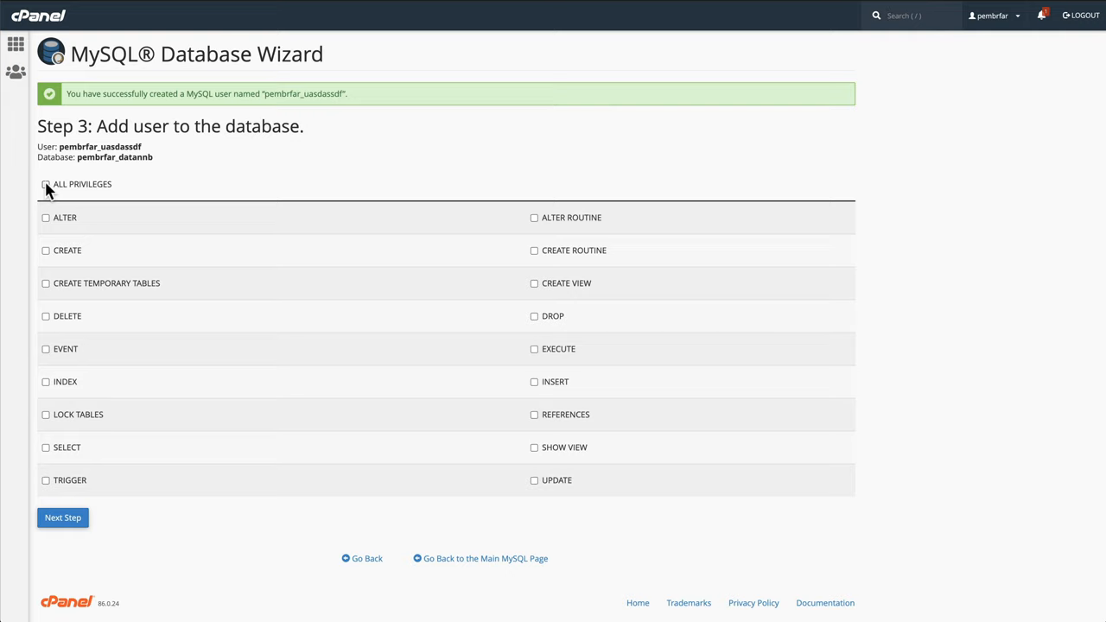
Step: Grant the user ALL PRIVILEGES on the new database and continue
{"action": "left_click", "coordinate": [45, 184]}
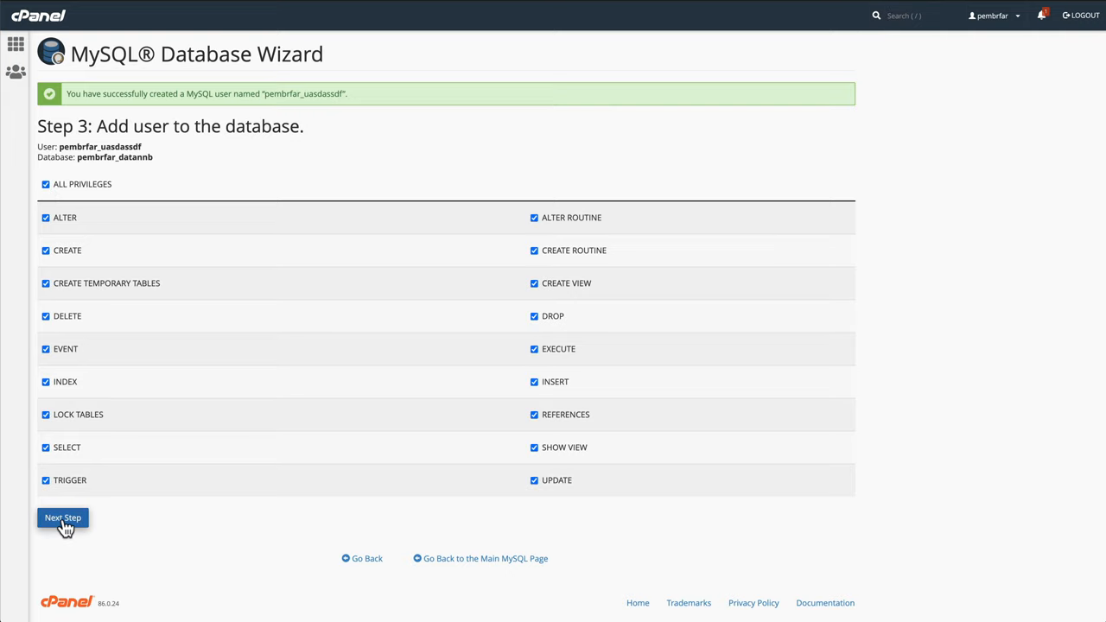
{"action": "left_click", "coordinate": [62, 517]}
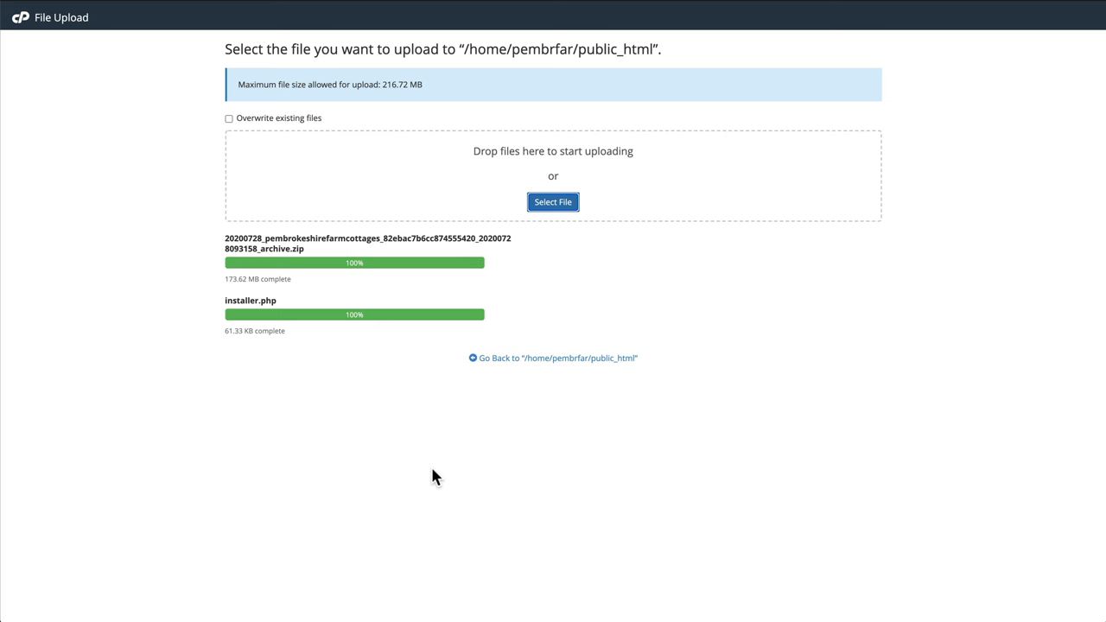
{"action": "mouse_move", "coordinate": [705, 59]}
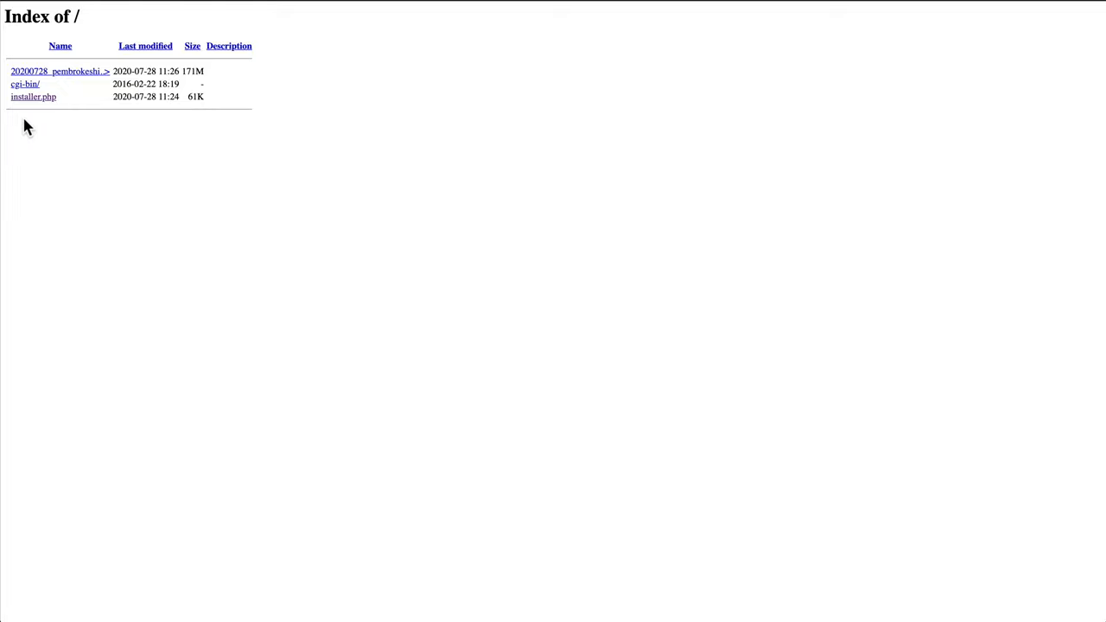
{"action": "mouse_move", "coordinate": [26, 104]}
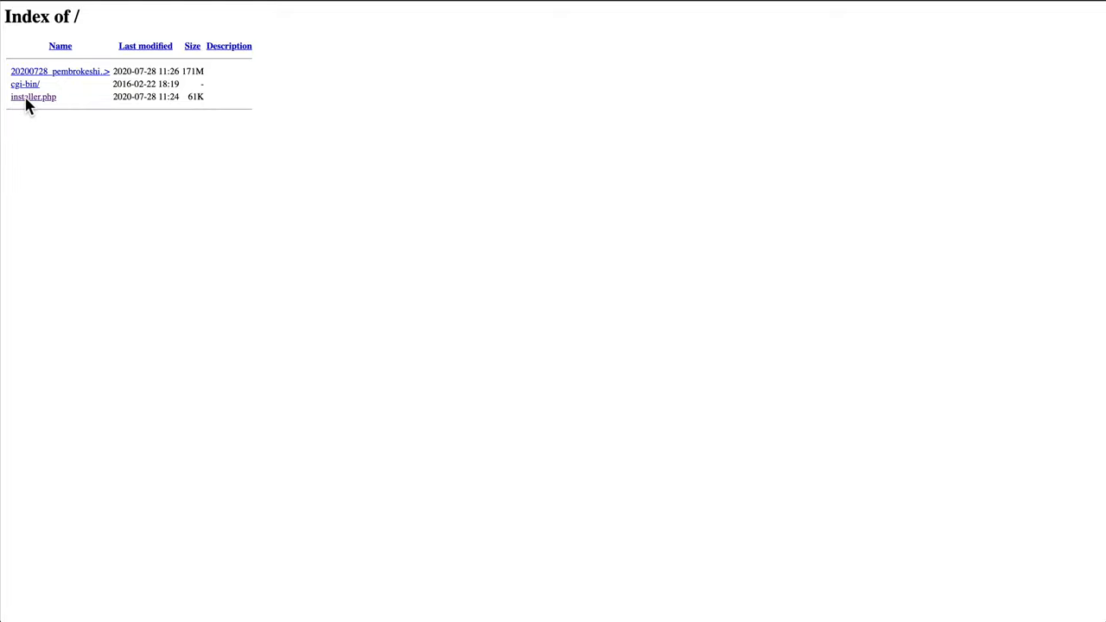
Step: Run installer.php, review Setup, Validation and Options, accept terms and continue to the database step
{"action": "left_click", "coordinate": [33, 97]}
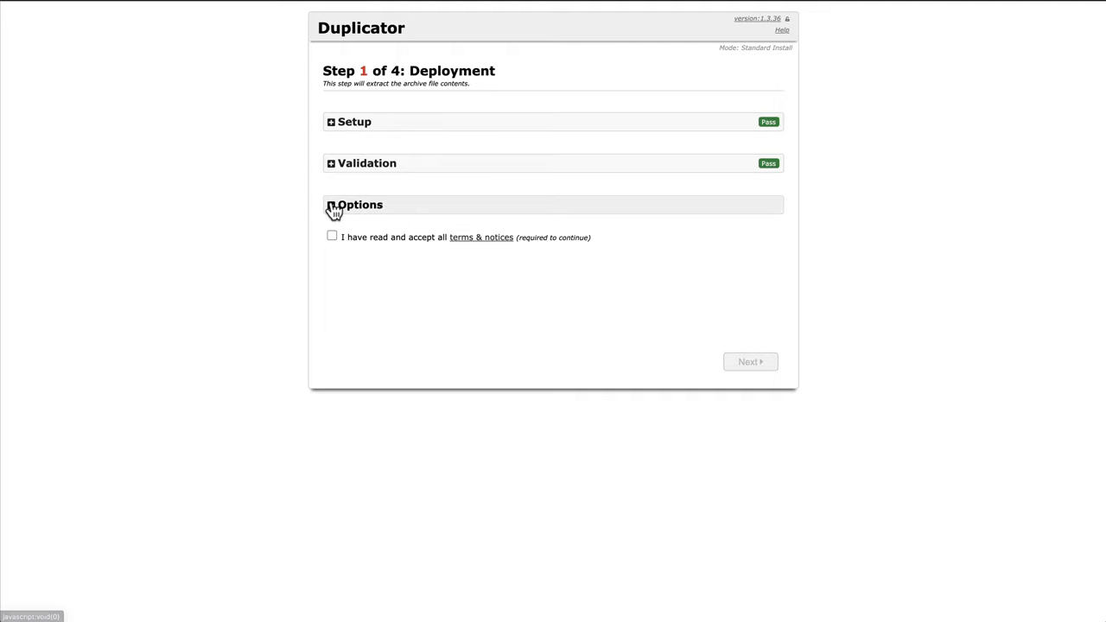
{"action": "left_click", "coordinate": [354, 121]}
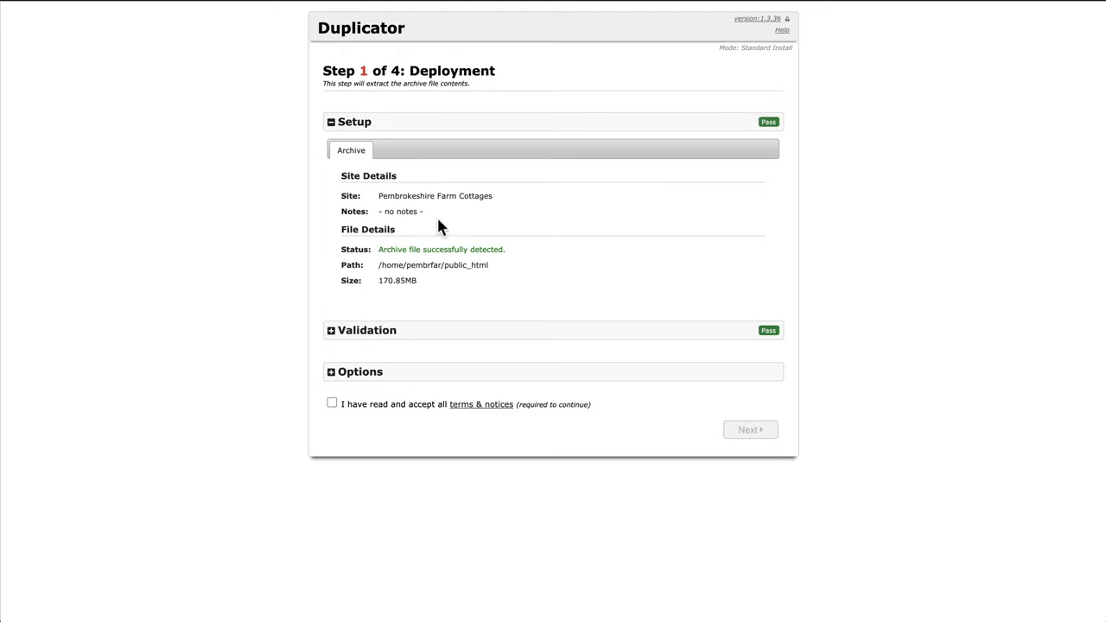
{"action": "mouse_move", "coordinate": [411, 308]}
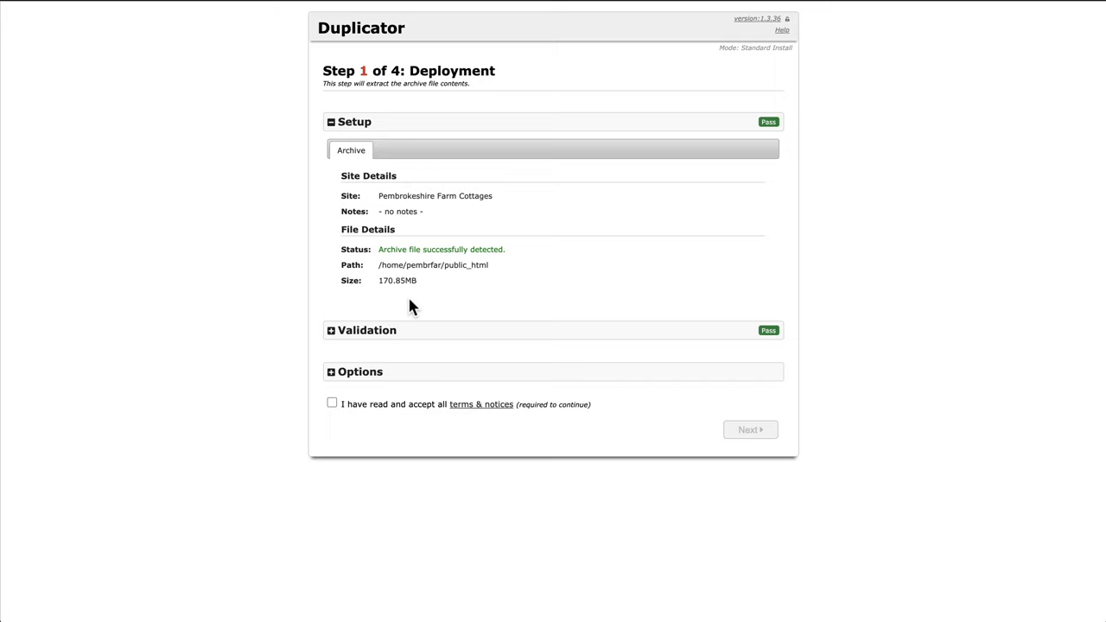
{"action": "left_click", "coordinate": [366, 330]}
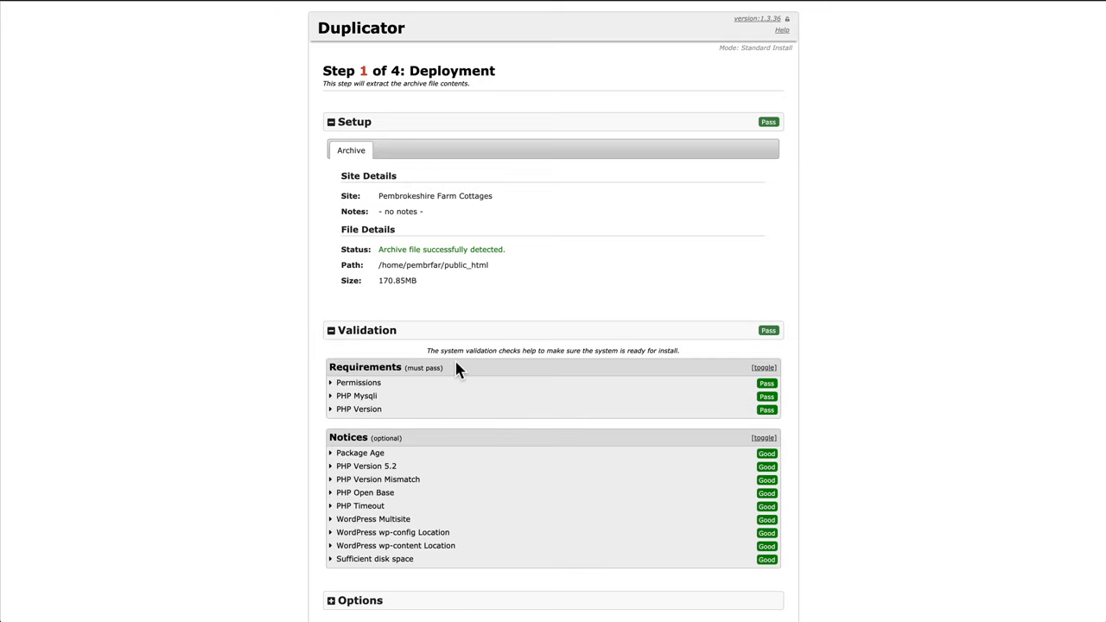
{"action": "scroll", "scroll_direction": "down", "scroll_amount": 3}
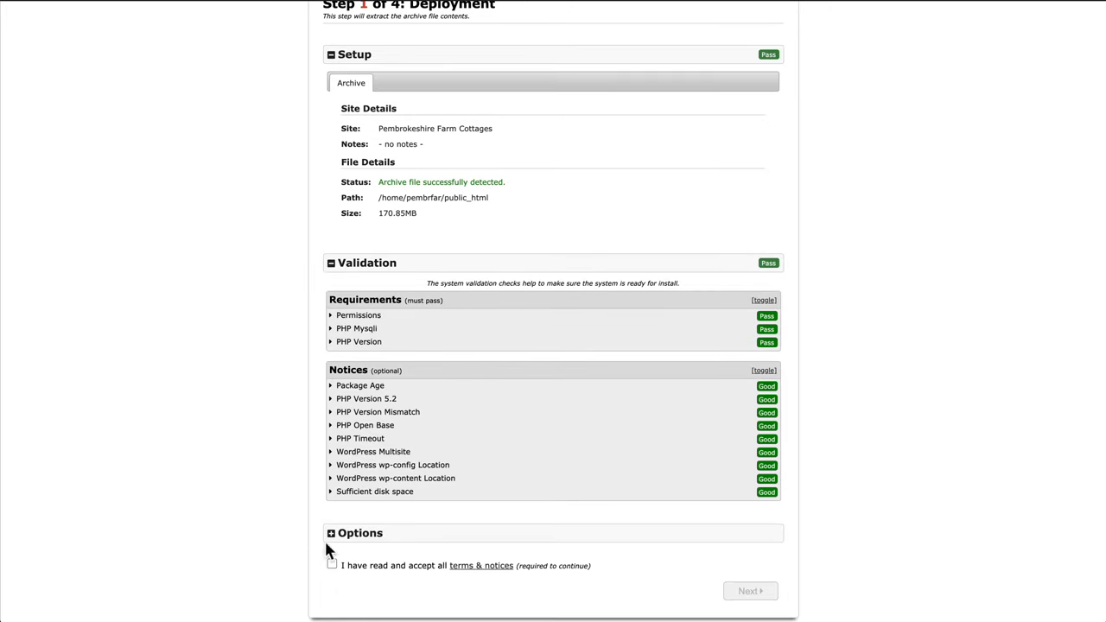
{"action": "left_click", "coordinate": [332, 533]}
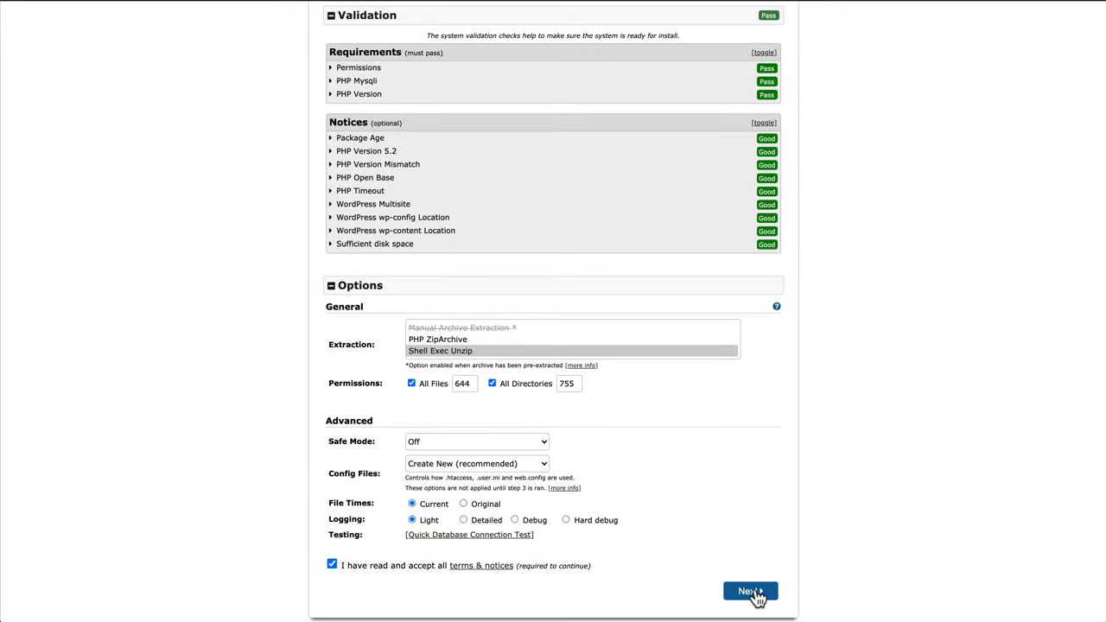
{"action": "left_click", "coordinate": [750, 591]}
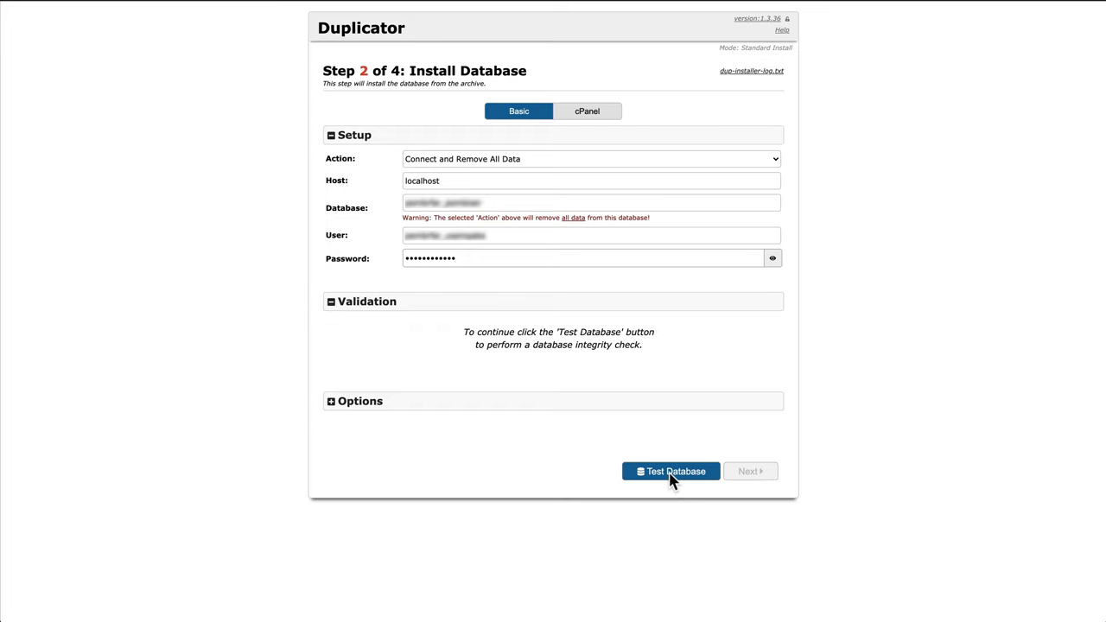
Step: Test the localhost database connection until it passes, then confirm running the install with those settings
{"action": "left_click", "coordinate": [671, 470]}
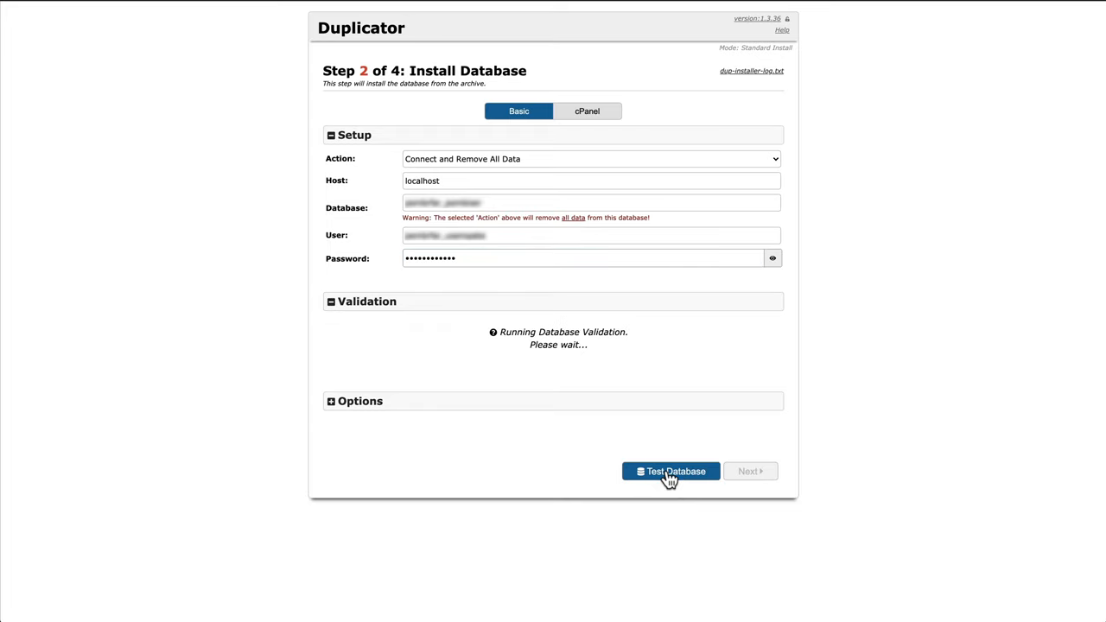
{"action": "left_click", "coordinate": [671, 470]}
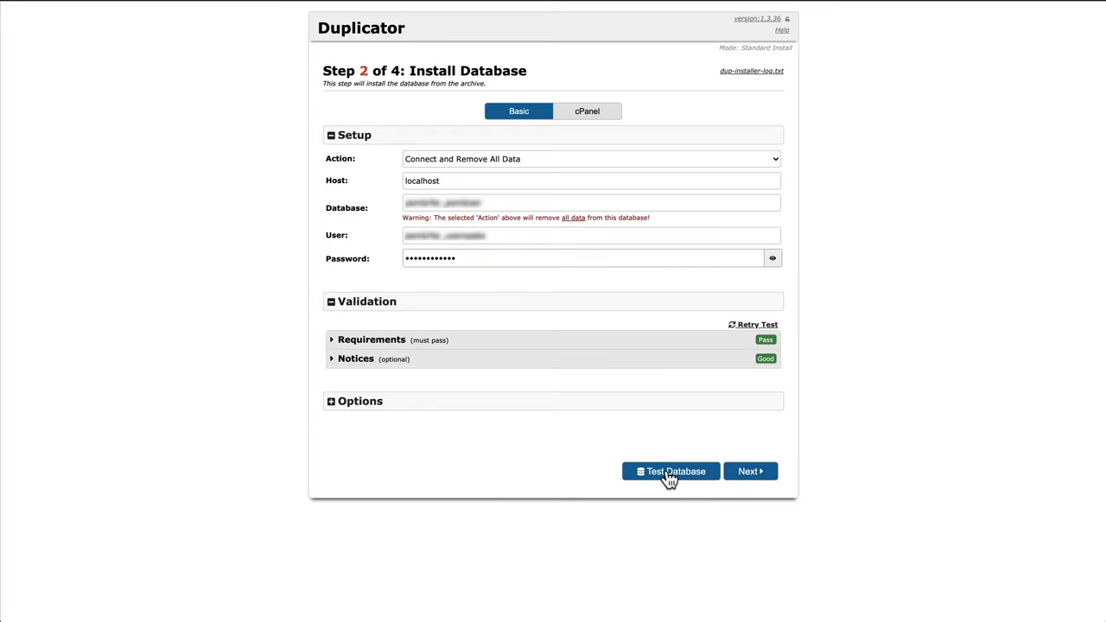
{"action": "left_click", "coordinate": [670, 470]}
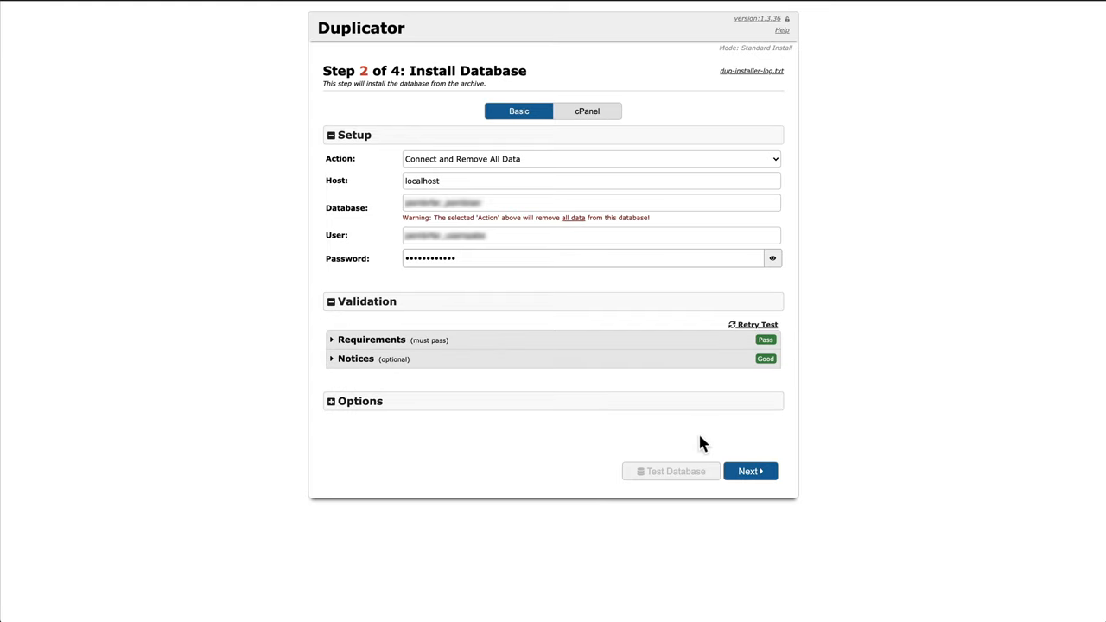
{"action": "left_click", "coordinate": [751, 470]}
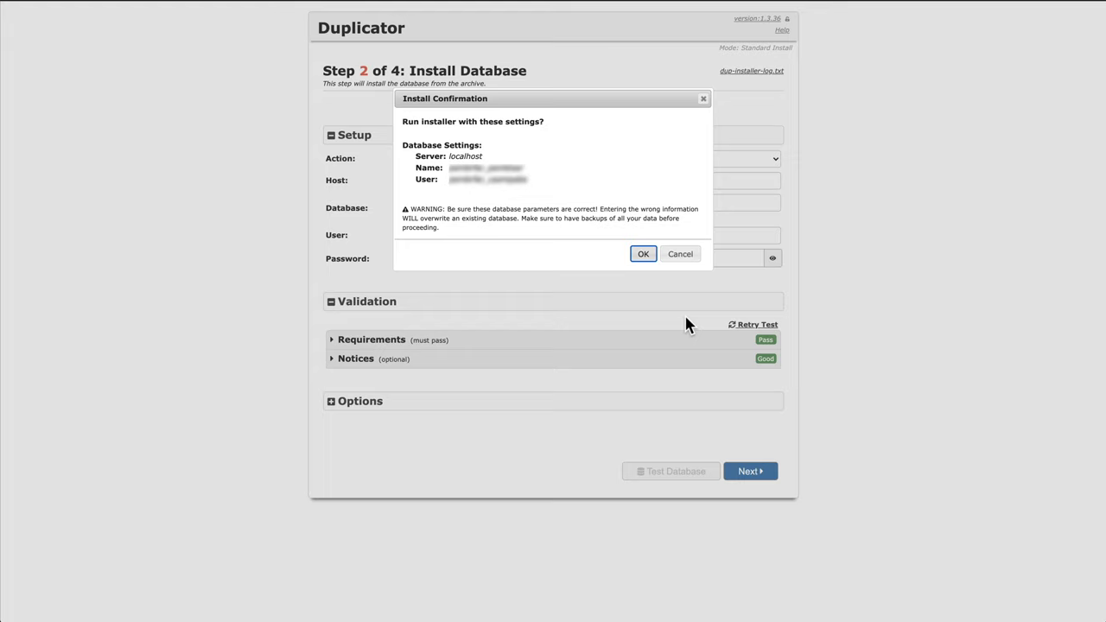
{"action": "left_click", "coordinate": [643, 252]}
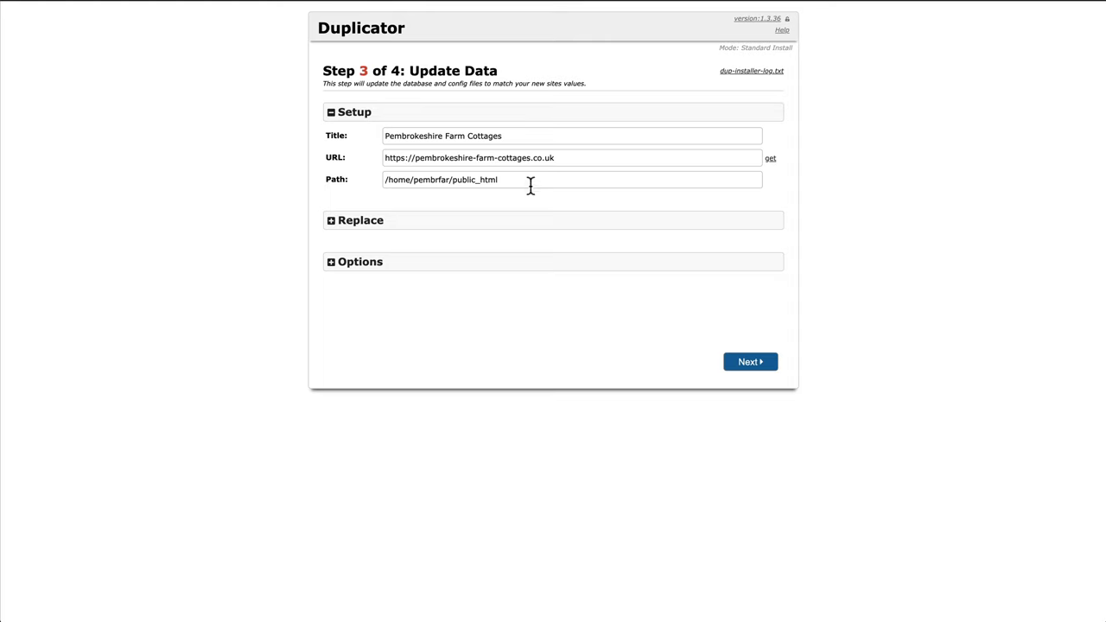
Step: Apply the site data update, reach Step 4 with all notices good, and start Admin Login with auto-delete ticked
{"action": "left_click", "coordinate": [360, 261]}
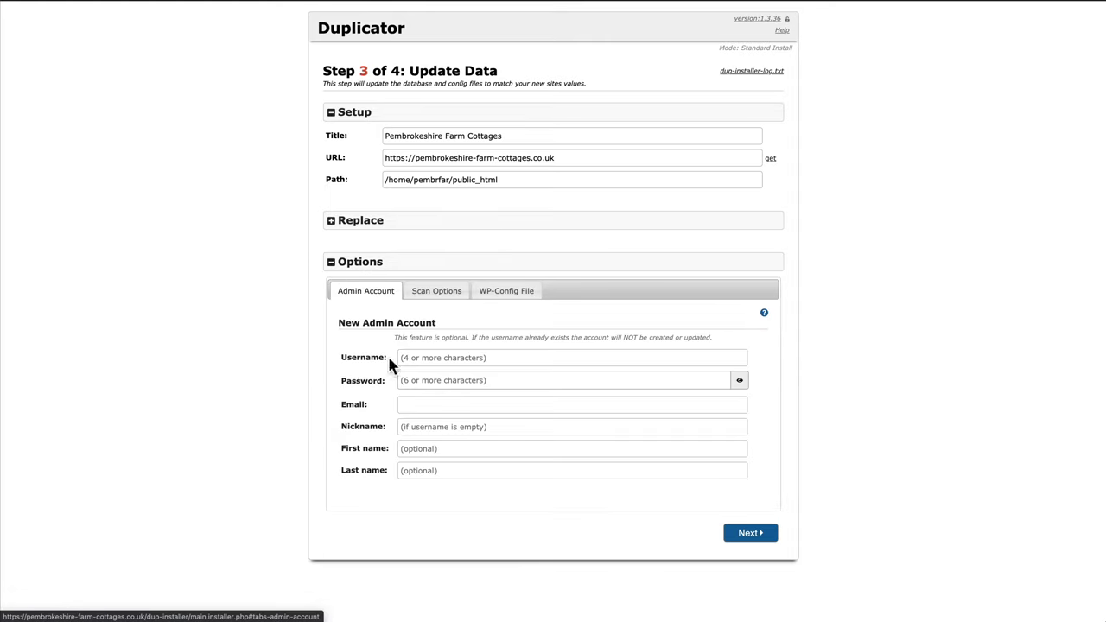
{"action": "mouse_move", "coordinate": [538, 425]}
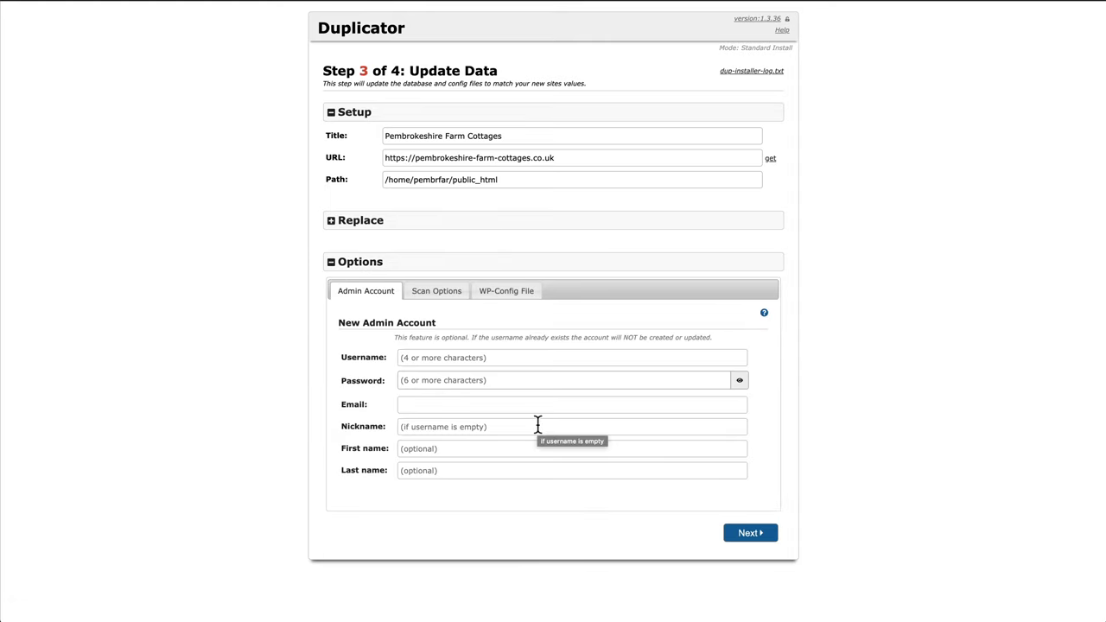
{"action": "mouse_move", "coordinate": [750, 533]}
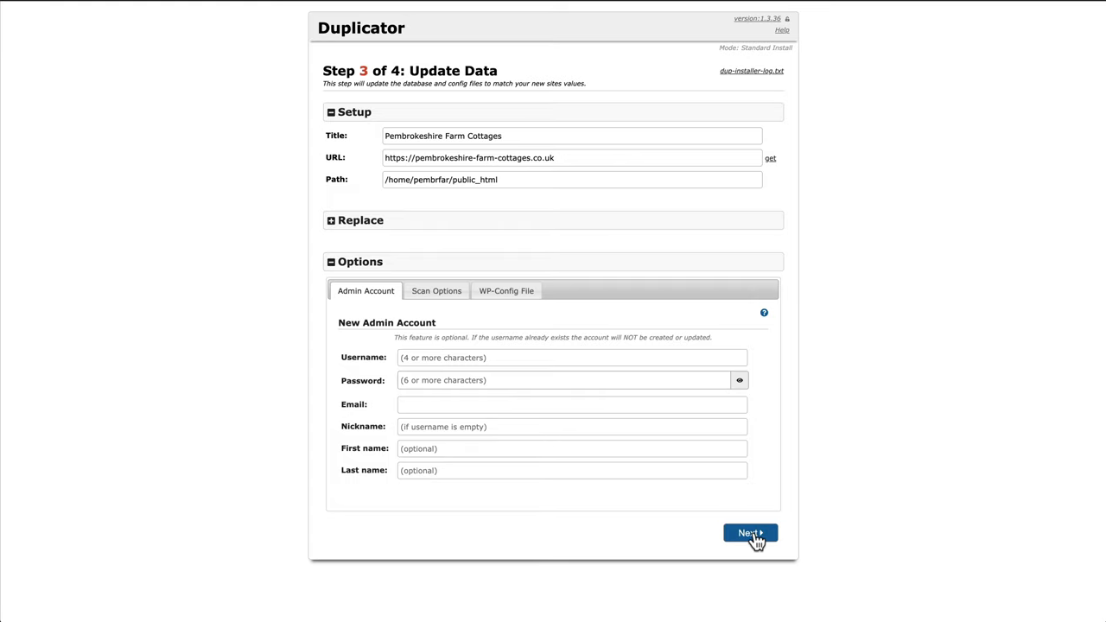
{"action": "left_click", "coordinate": [750, 532]}
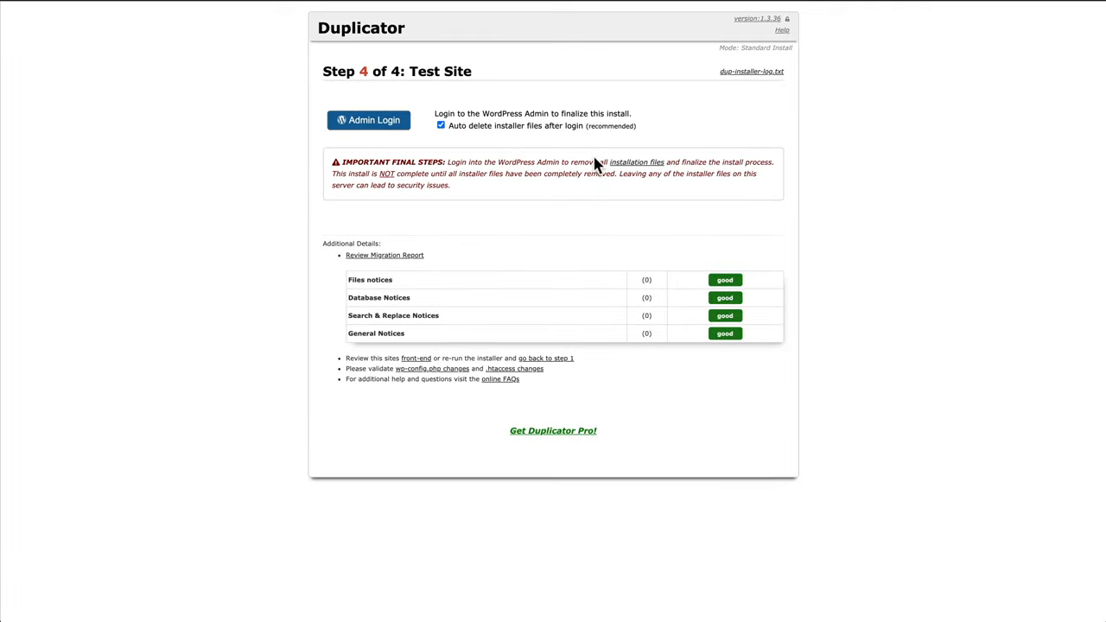
{"action": "mouse_move", "coordinate": [433, 95]}
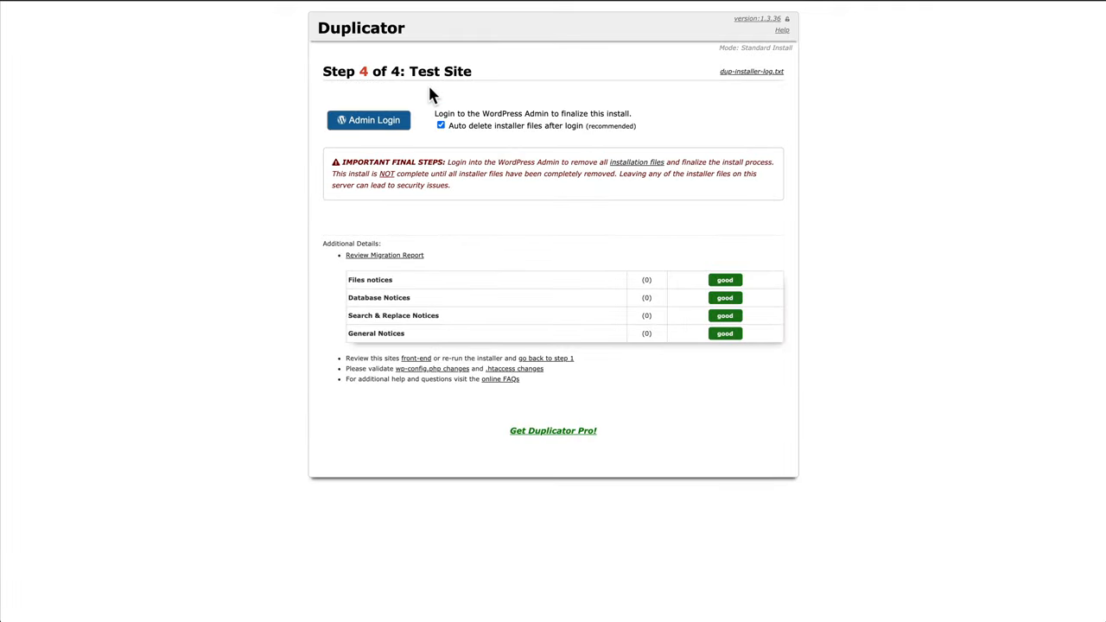
{"action": "mouse_move", "coordinate": [482, 114]}
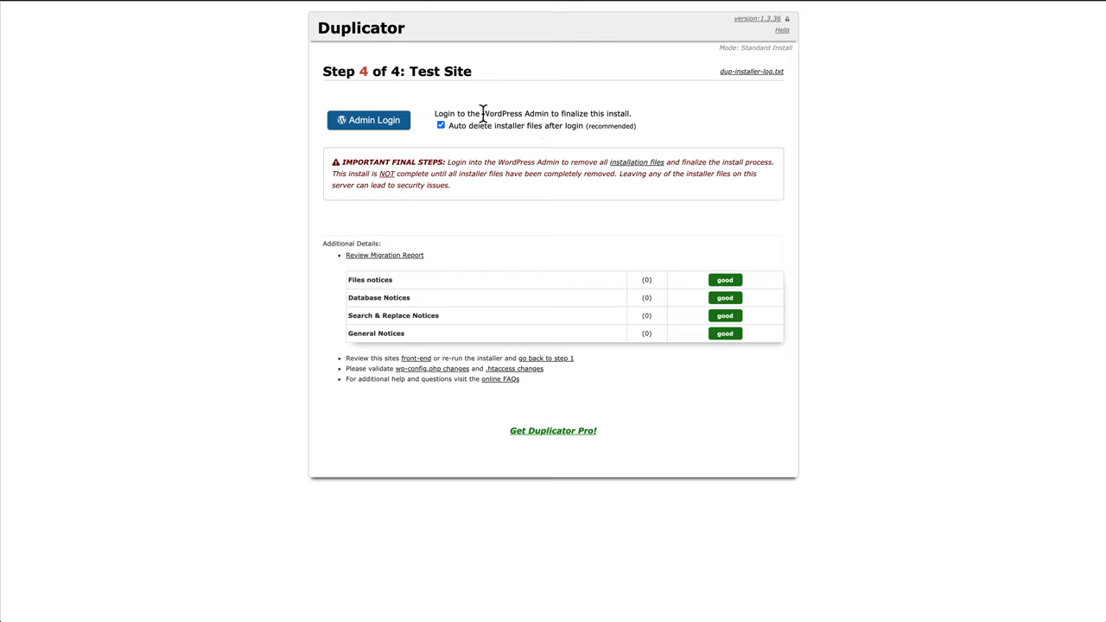
{"action": "mouse_move", "coordinate": [462, 147]}
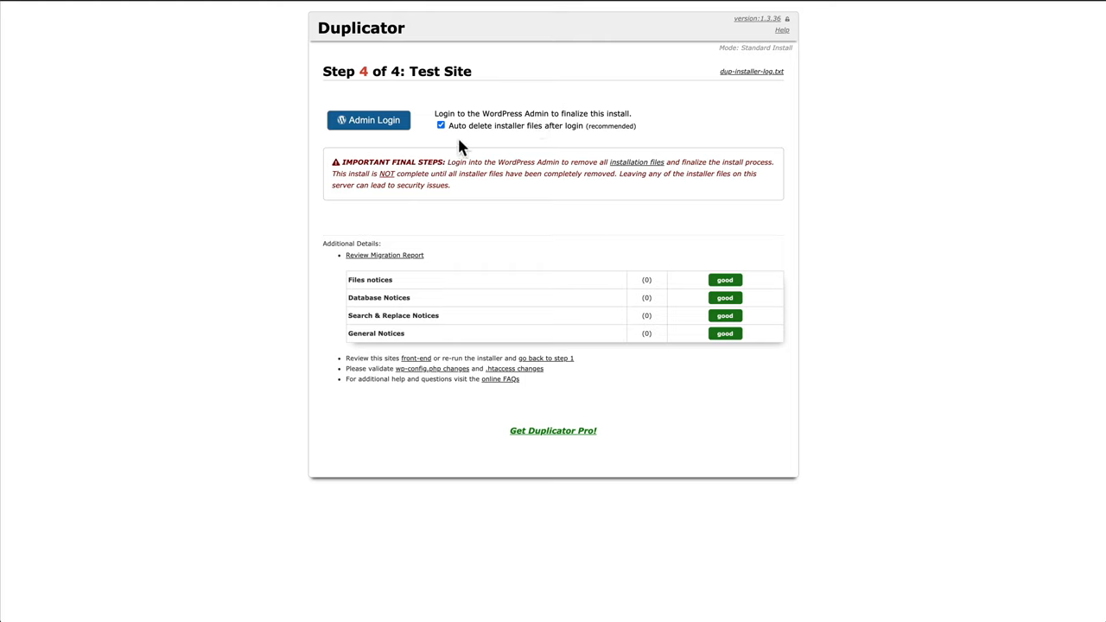
{"action": "mouse_move", "coordinate": [615, 139]}
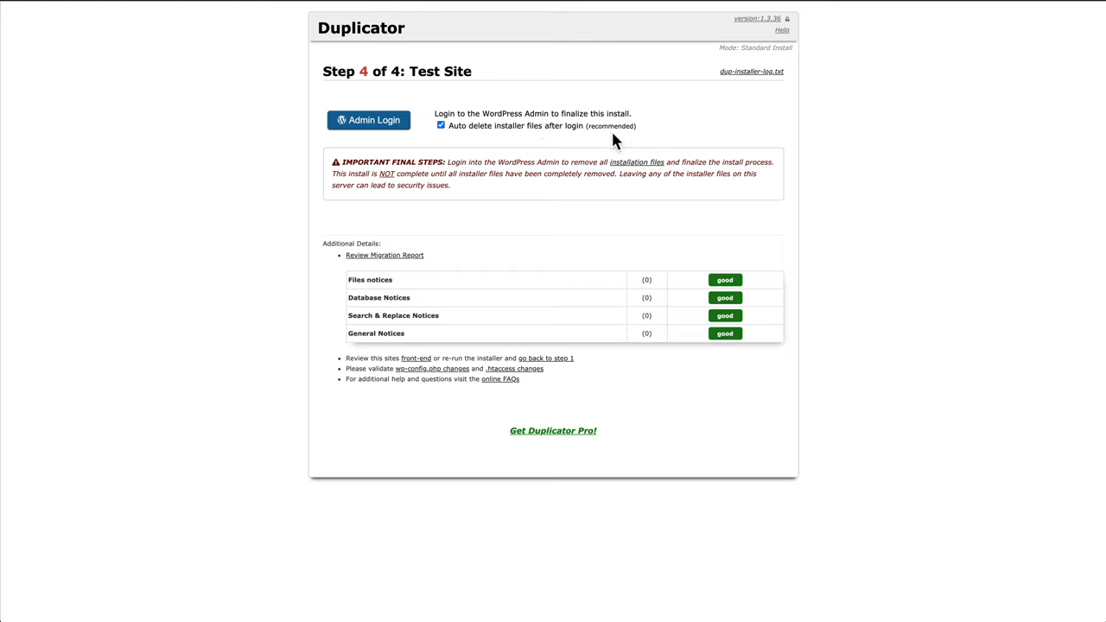
{"action": "mouse_move", "coordinate": [621, 140]}
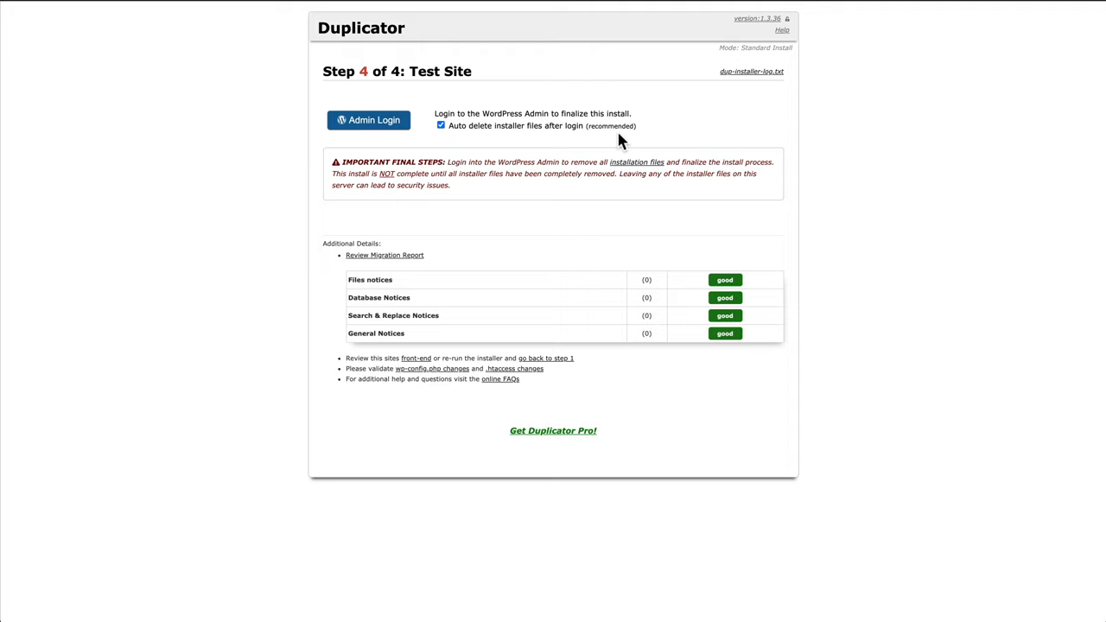
{"action": "left_click", "coordinate": [368, 121]}
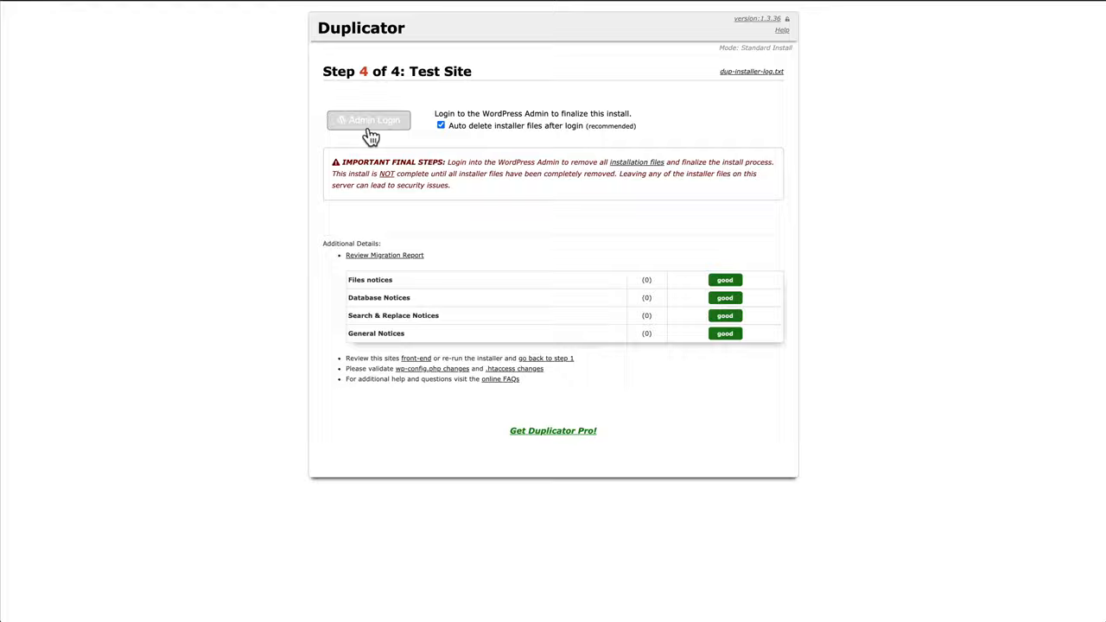
Step: Browse the new domain's home page photos and text, then view the Cottages page from the site navigation
{"action": "left_click", "coordinate": [370, 121]}
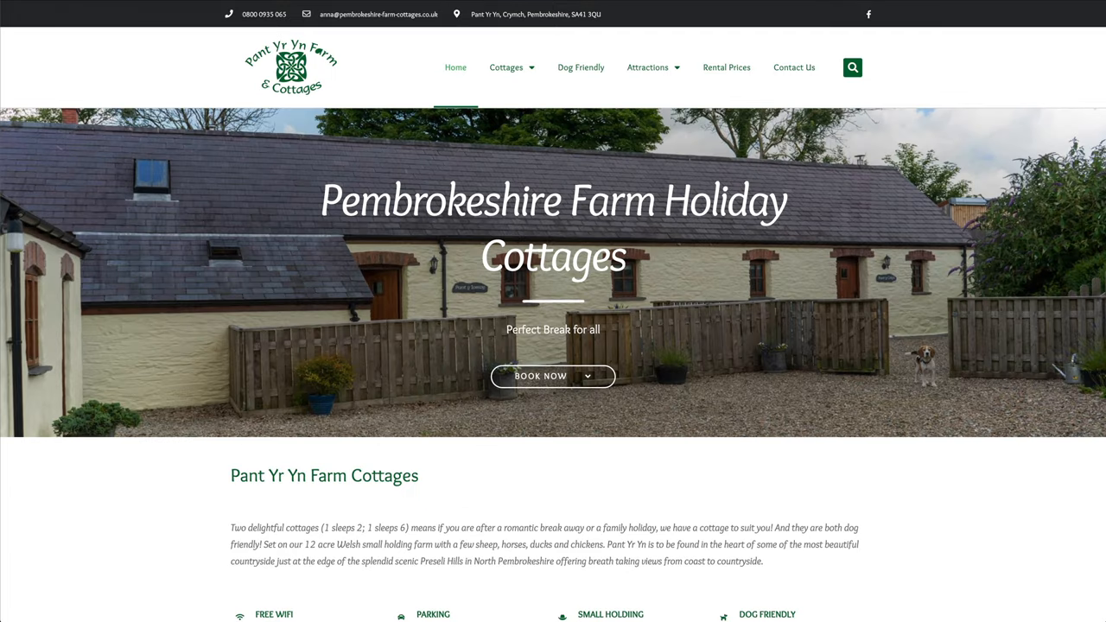
{"action": "scroll", "scroll_direction": "down", "scroll_amount": 3}
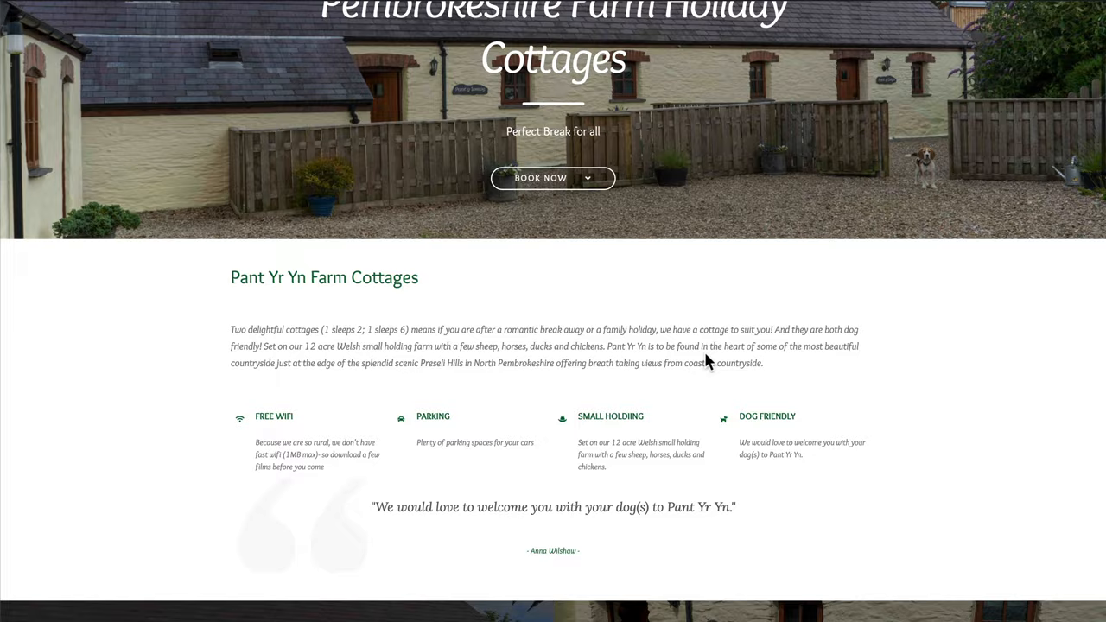
{"action": "scroll", "scroll_direction": "down", "scroll_amount": 3}
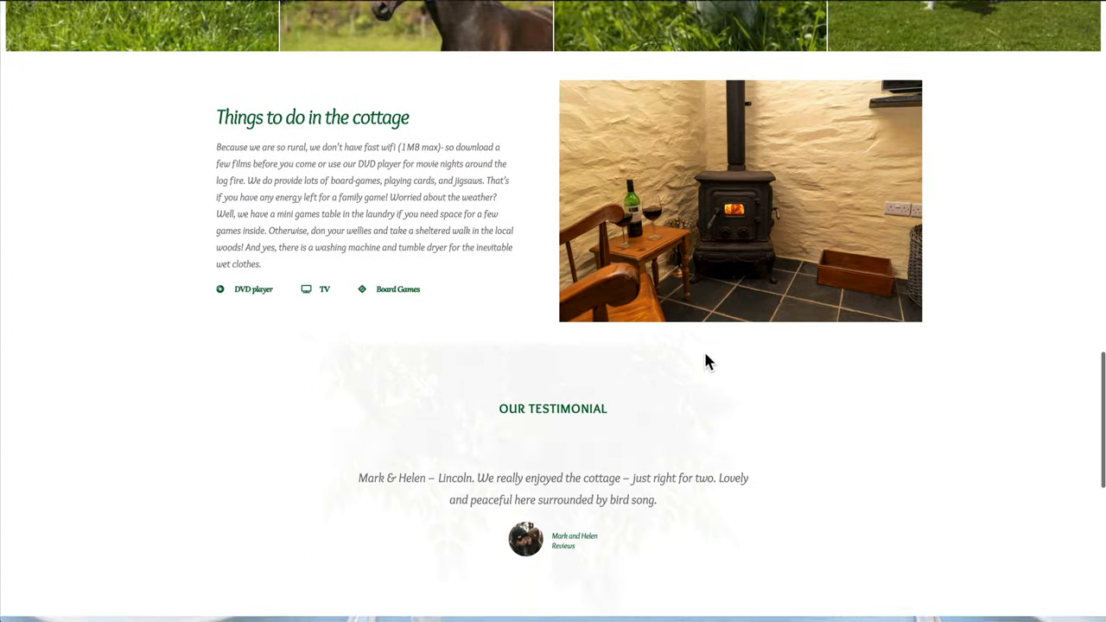
{"action": "left_click", "coordinate": [505, 66]}
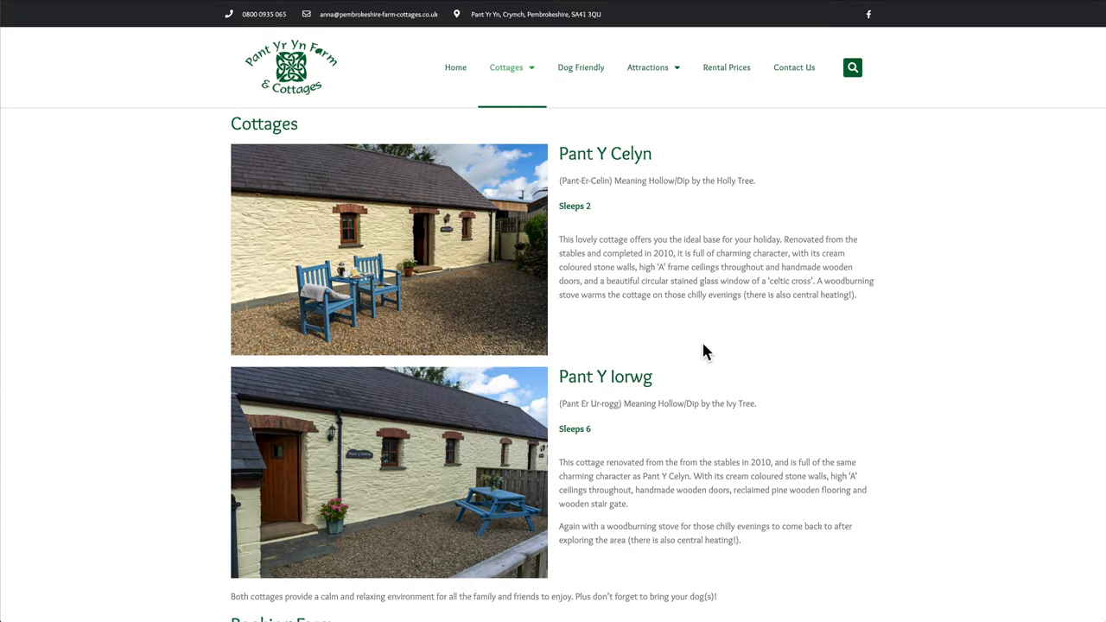
{"action": "mouse_move", "coordinate": [799, 292]}
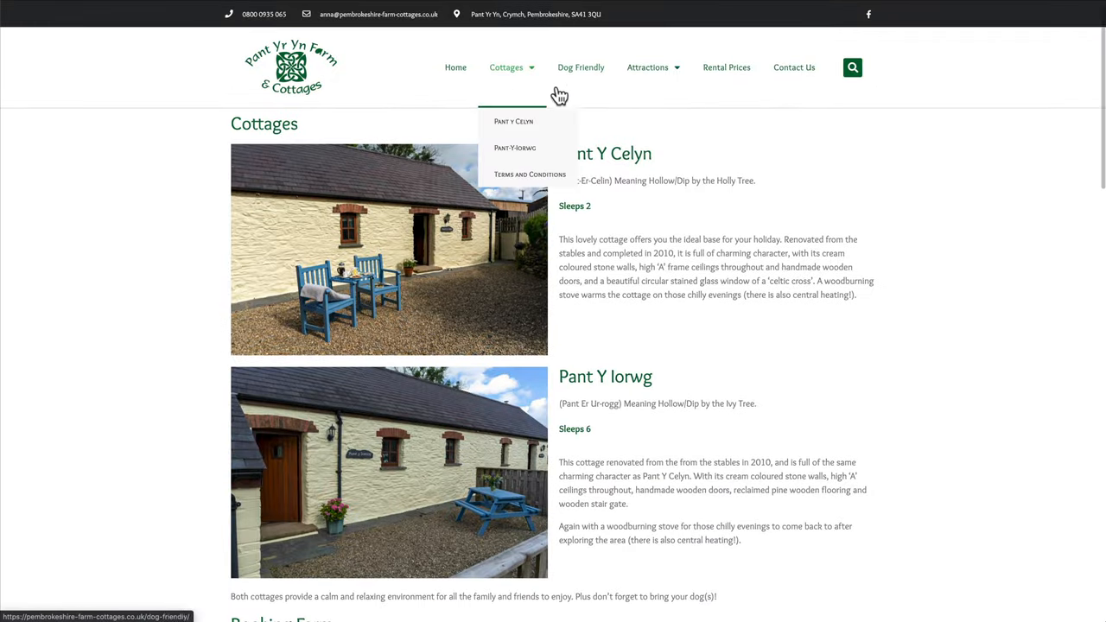
{"action": "mouse_move", "coordinate": [581, 67]}
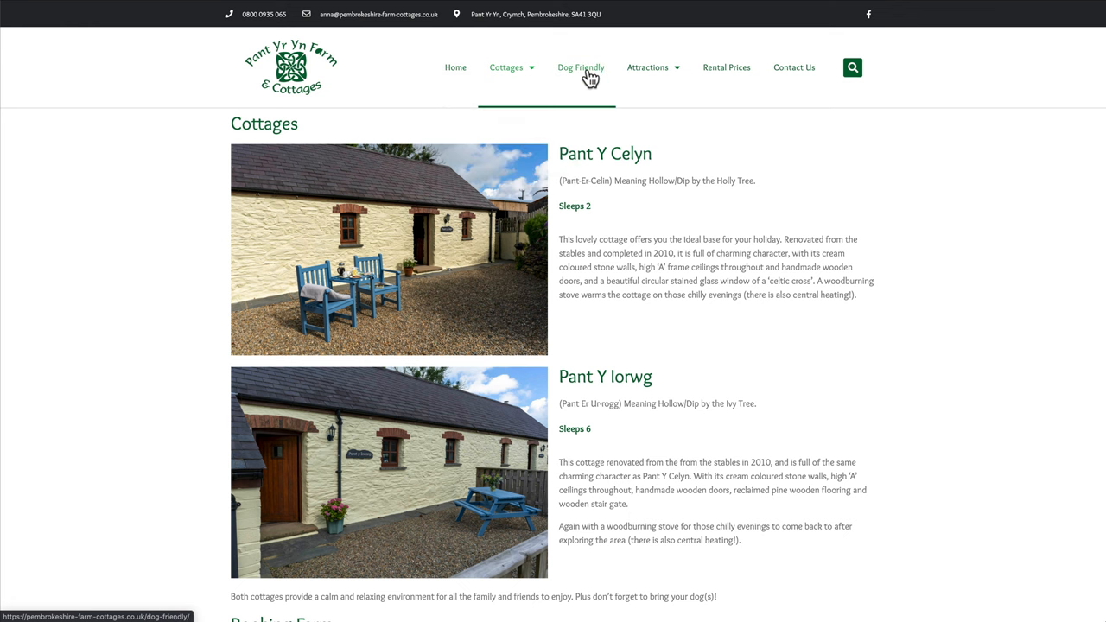
{"action": "left_click", "coordinate": [581, 67]}
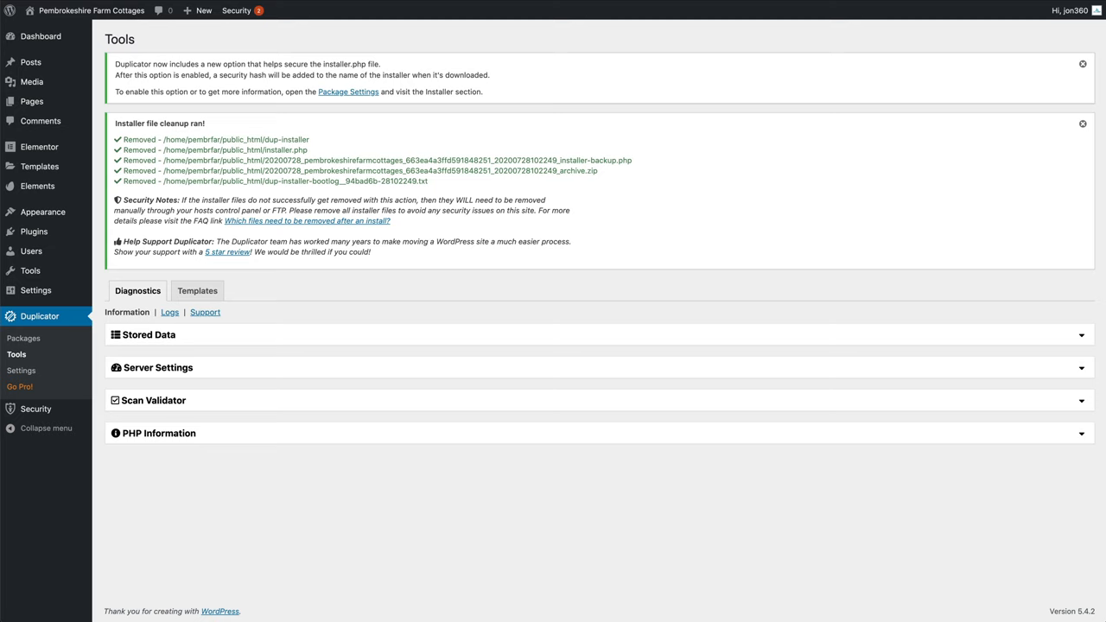
{"action": "mouse_move", "coordinate": [176, 157]}
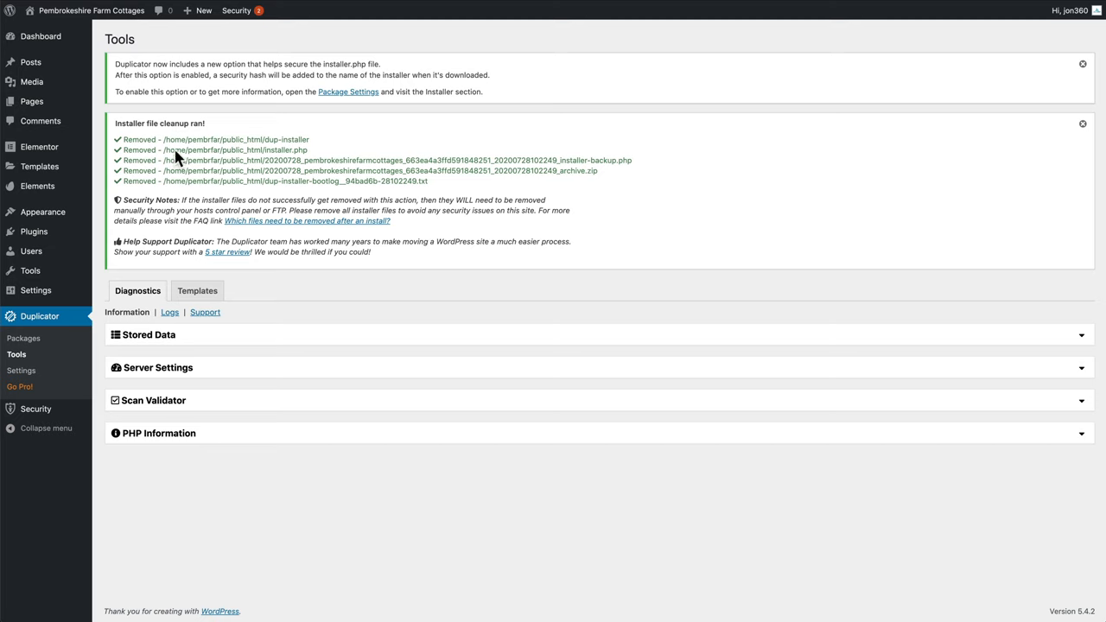
{"action": "mouse_move", "coordinate": [149, 199]}
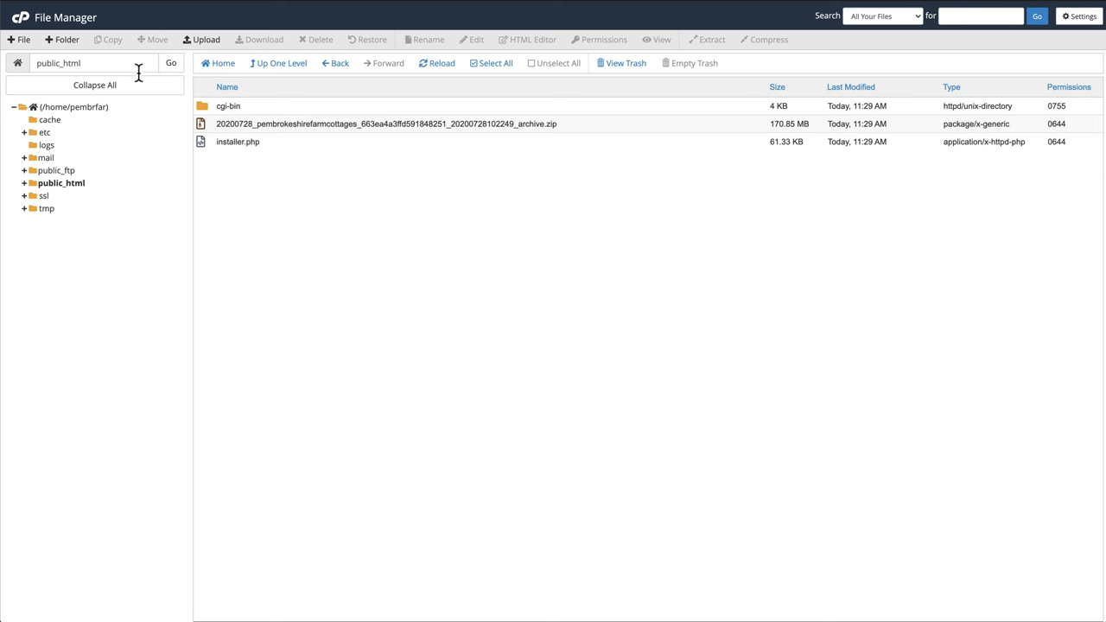
Step: Reload public_html to confirm installer.php and the archive zip are gone, then head to Elementor's tools
{"action": "left_click", "coordinate": [172, 62]}
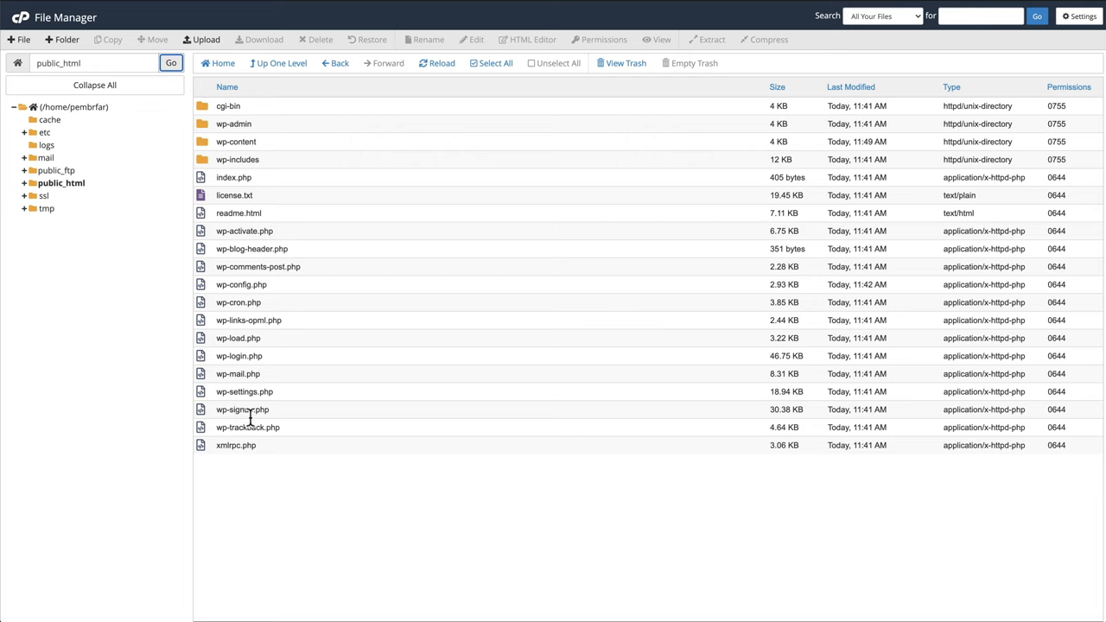
{"action": "mouse_move", "coordinate": [346, 251]}
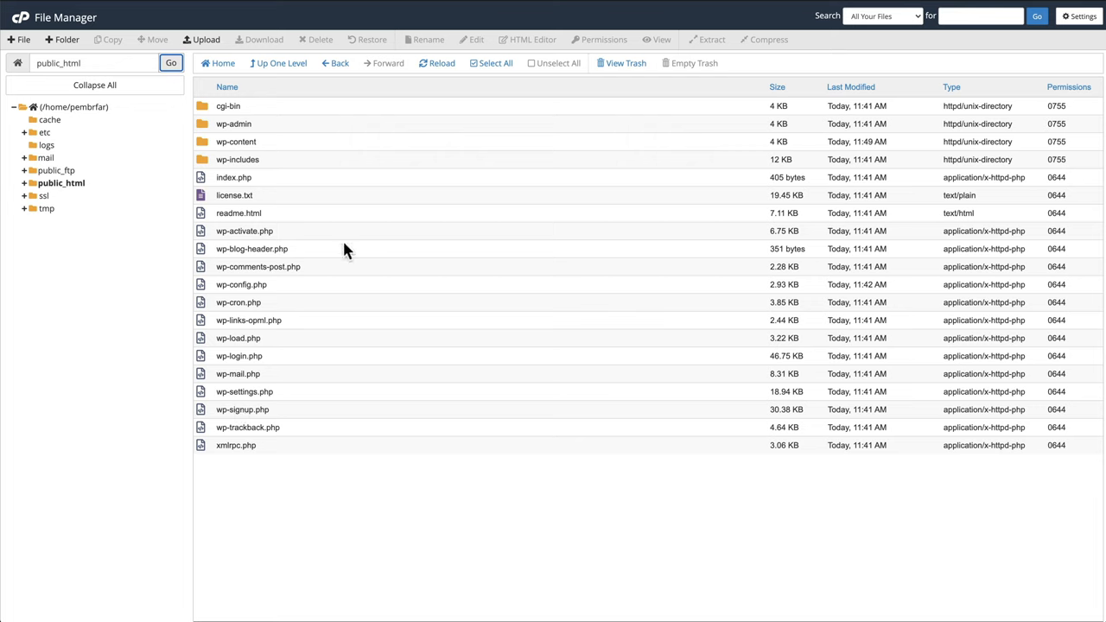
{"action": "mouse_move", "coordinate": [298, 346]}
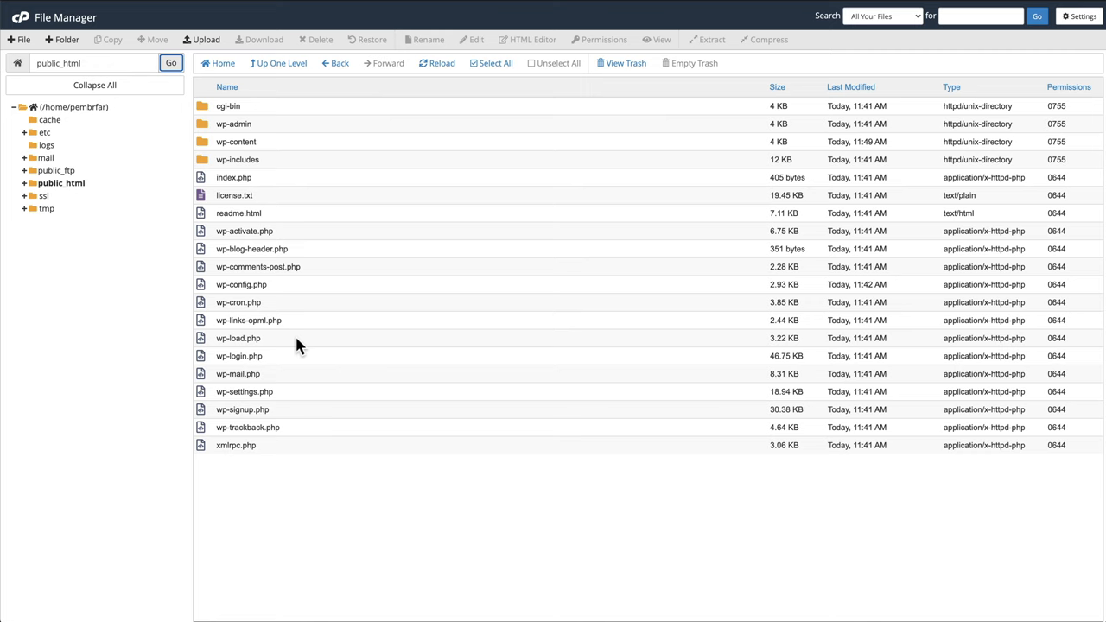
{"action": "mouse_move", "coordinate": [358, 228]}
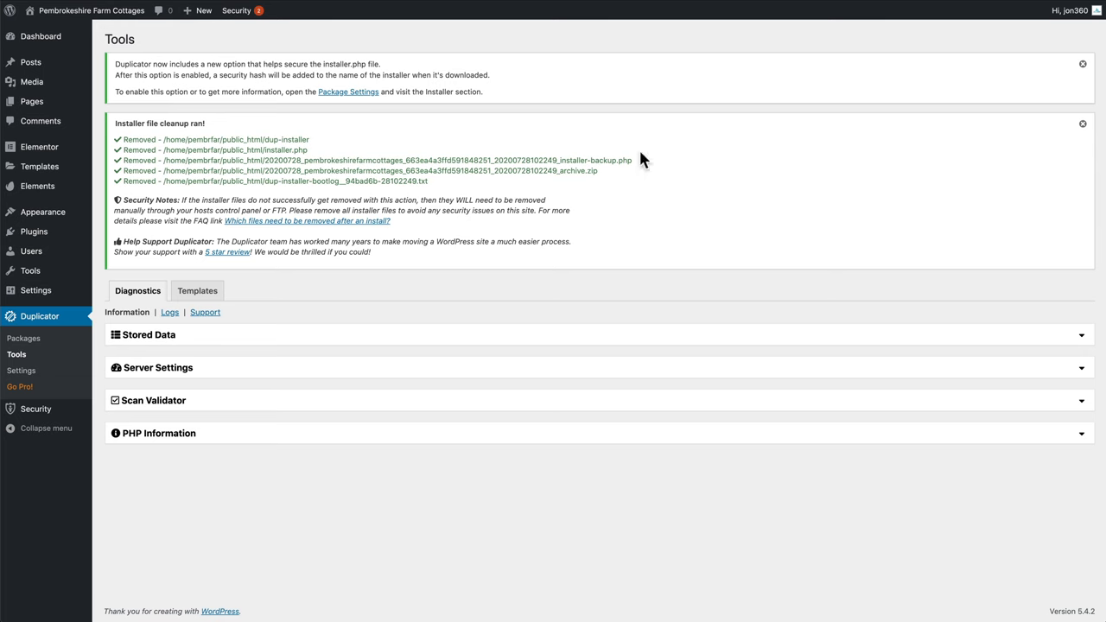
{"action": "left_click", "coordinate": [39, 35]}
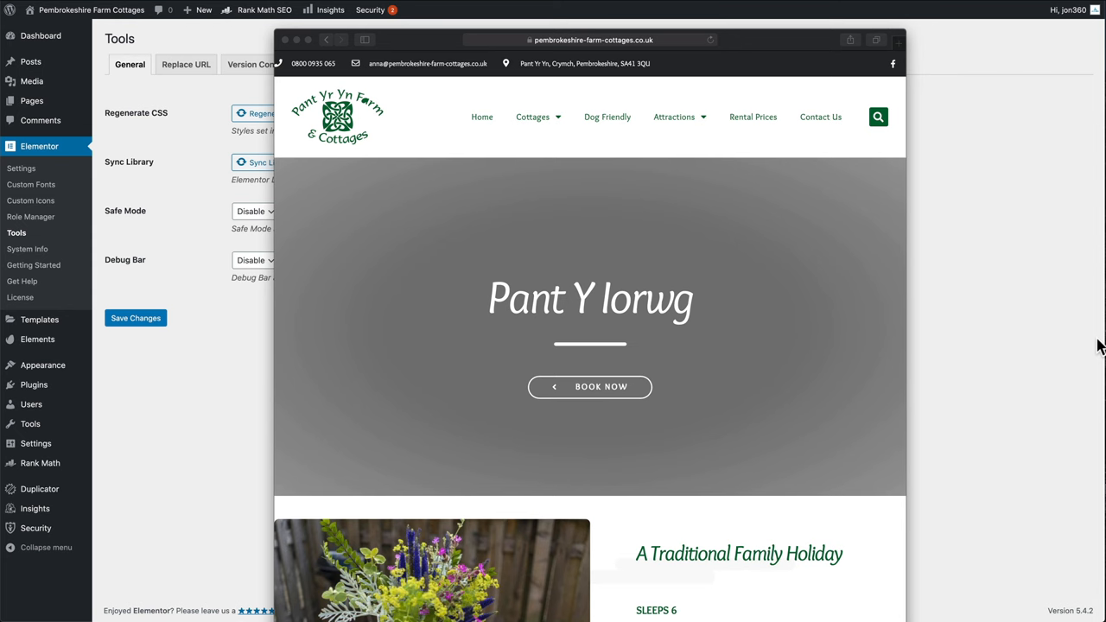
{"action": "mouse_move", "coordinate": [640, 283]}
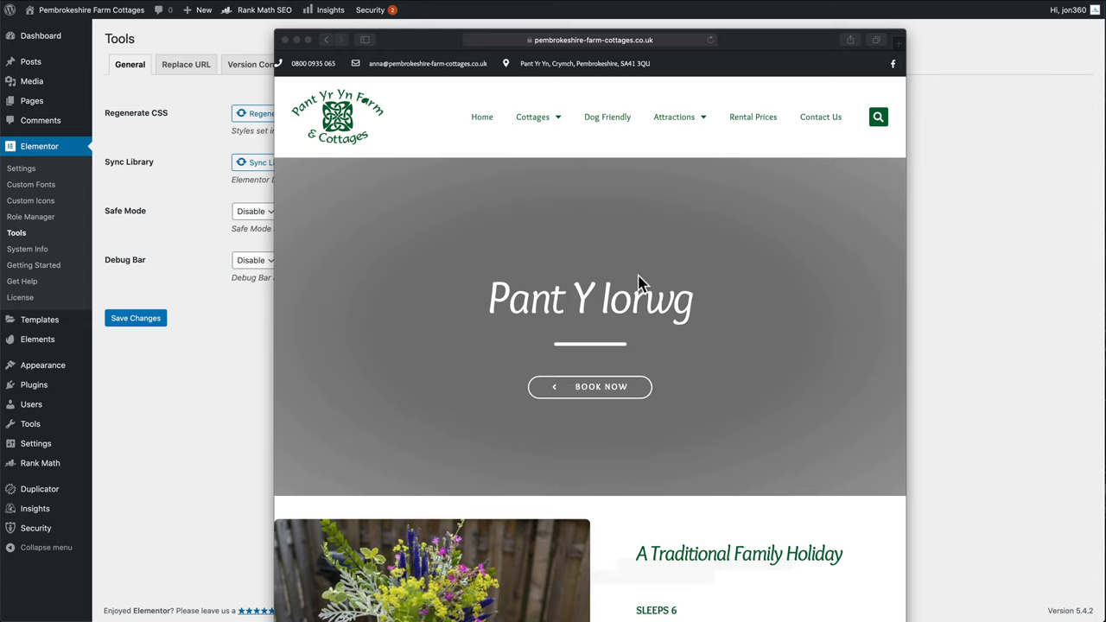
{"action": "mouse_move", "coordinate": [596, 273]}
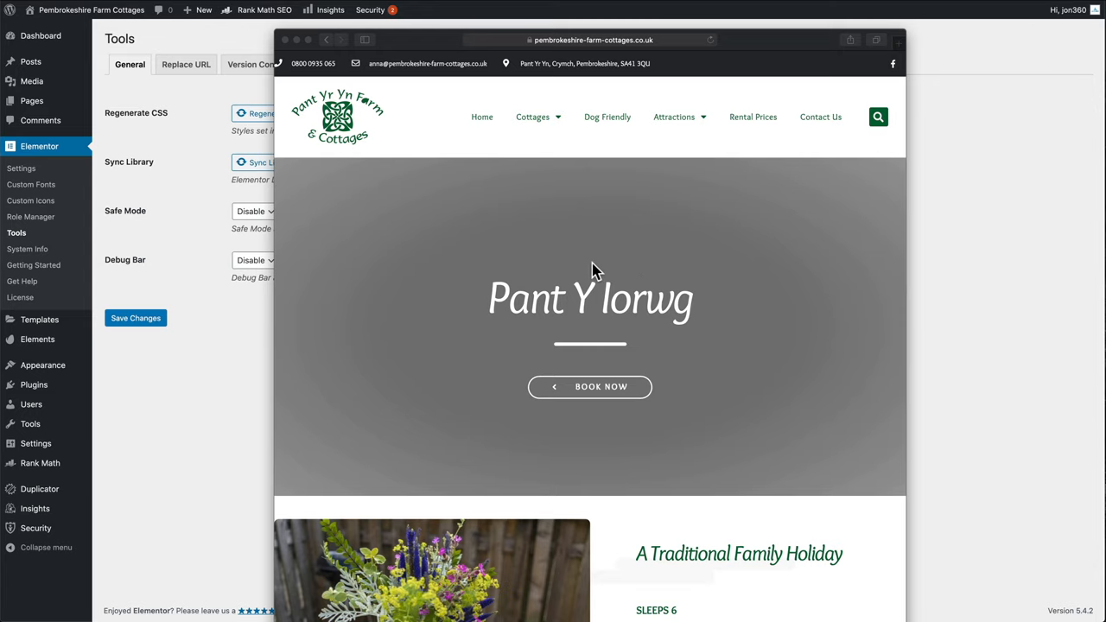
{"action": "mouse_move", "coordinate": [481, 138]}
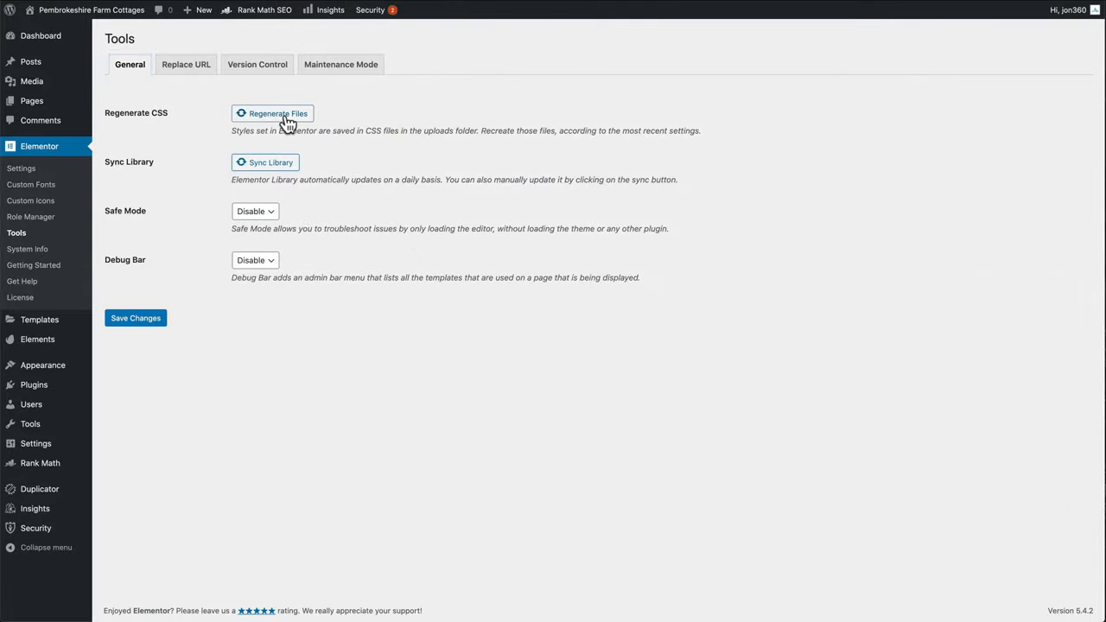
Step: Regenerate Elementor's CSS files, sync the library, and reload Pant Y Iorwg to restore its header photo
{"action": "left_click", "coordinate": [273, 114]}
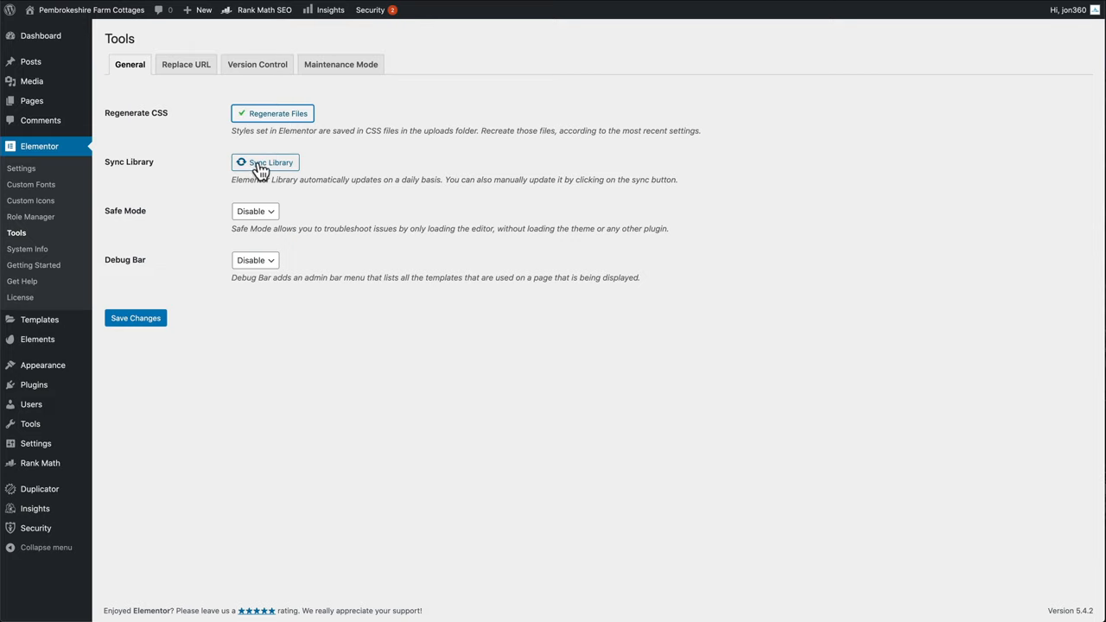
{"action": "left_click", "coordinate": [266, 162]}
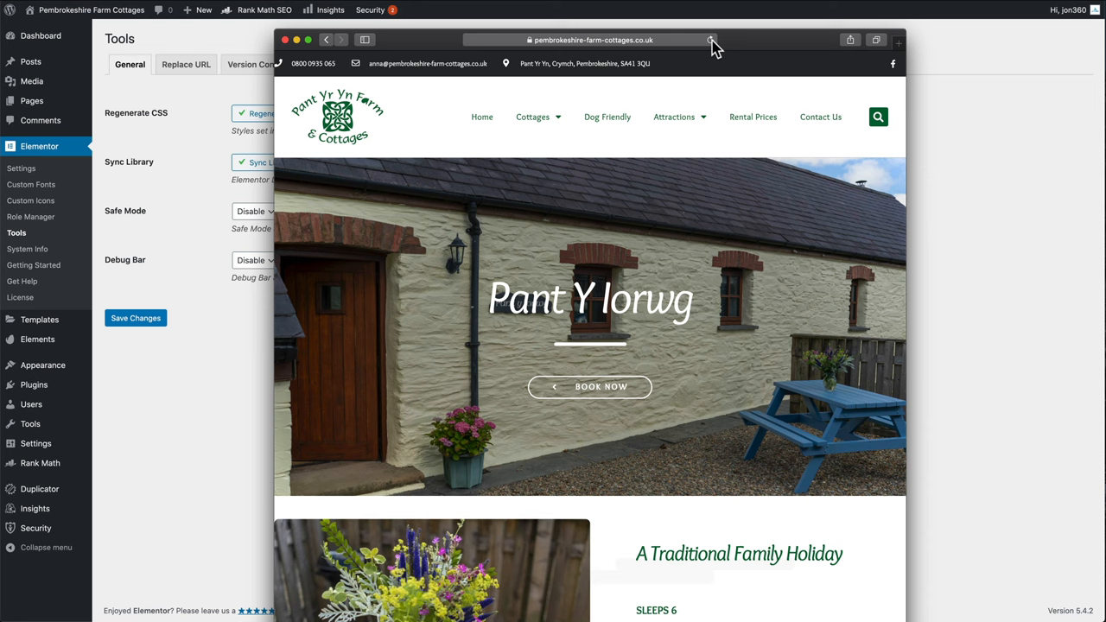
{"action": "left_click", "coordinate": [713, 40]}
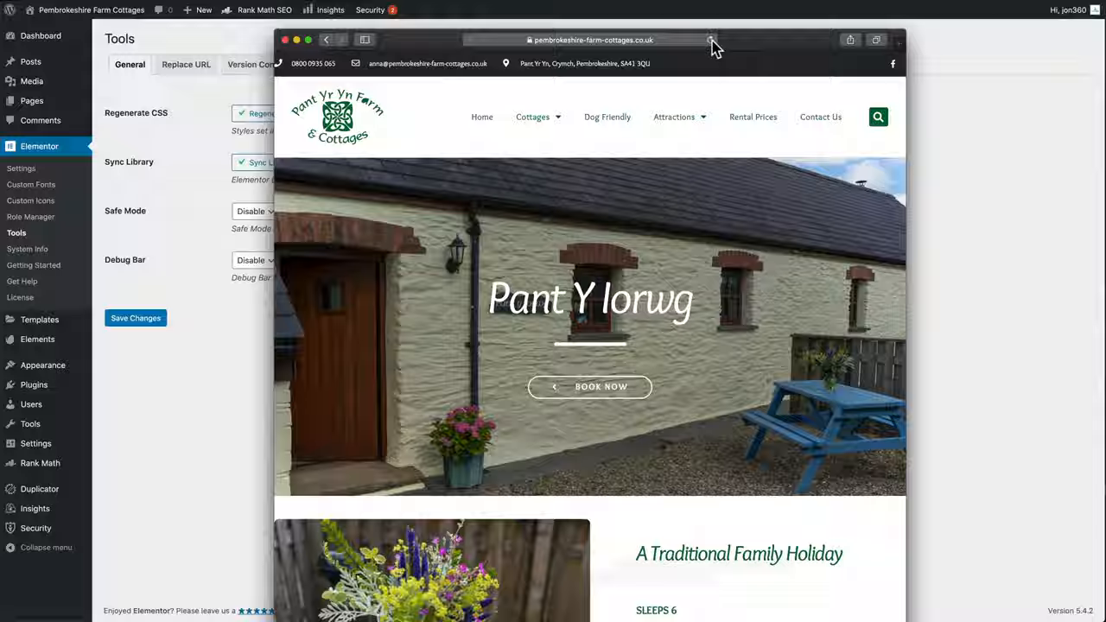